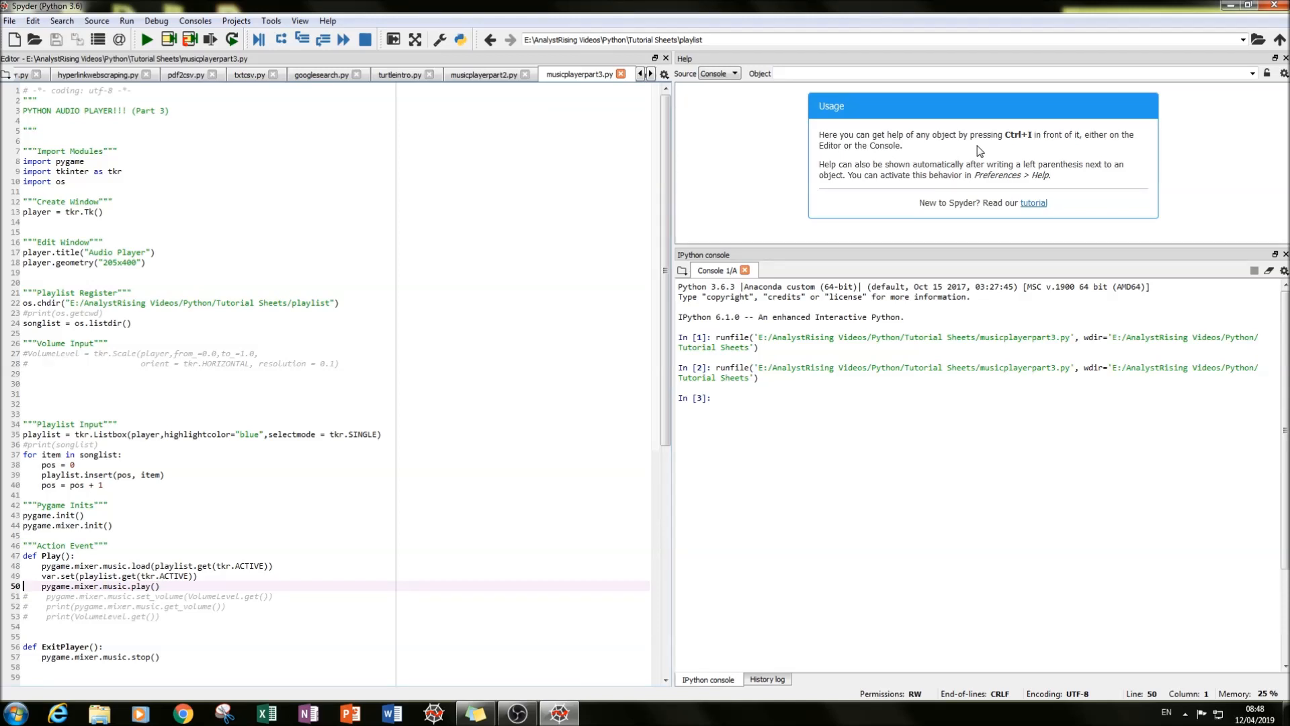
mouse_move(761, 6)
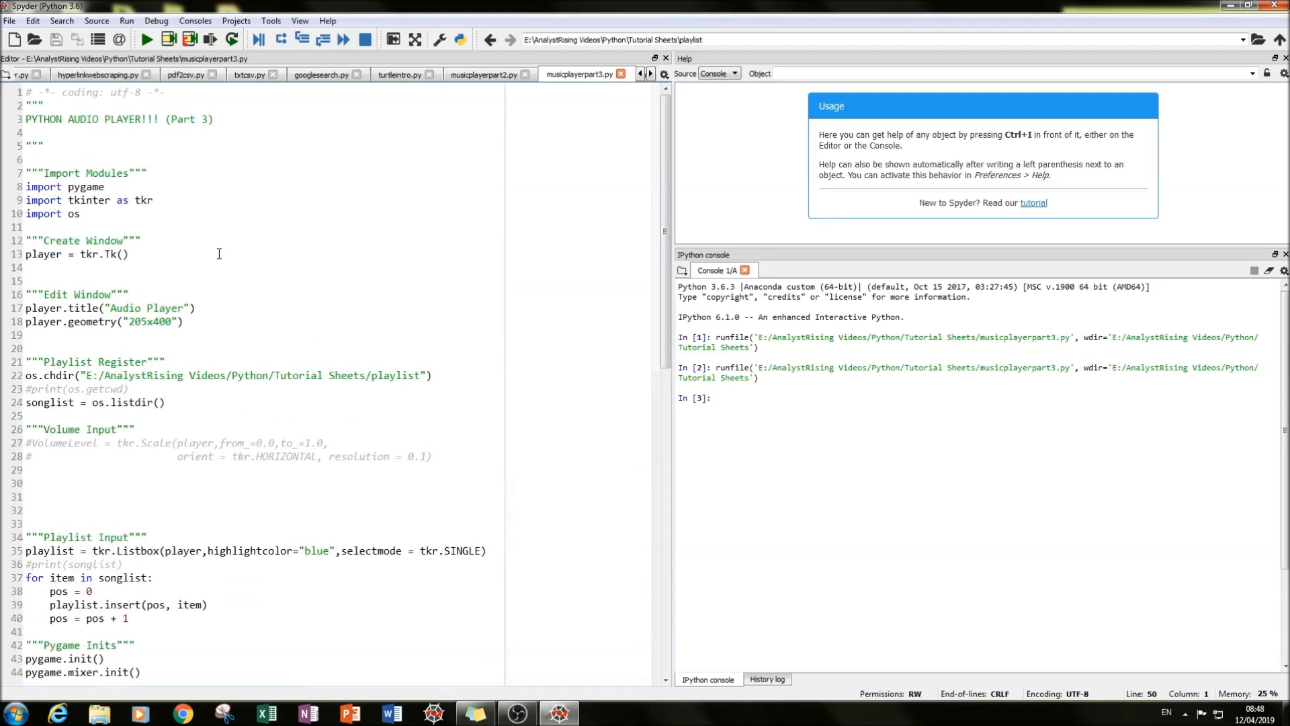
Run the audio player script and play the first song from the playlist
click(145, 39)
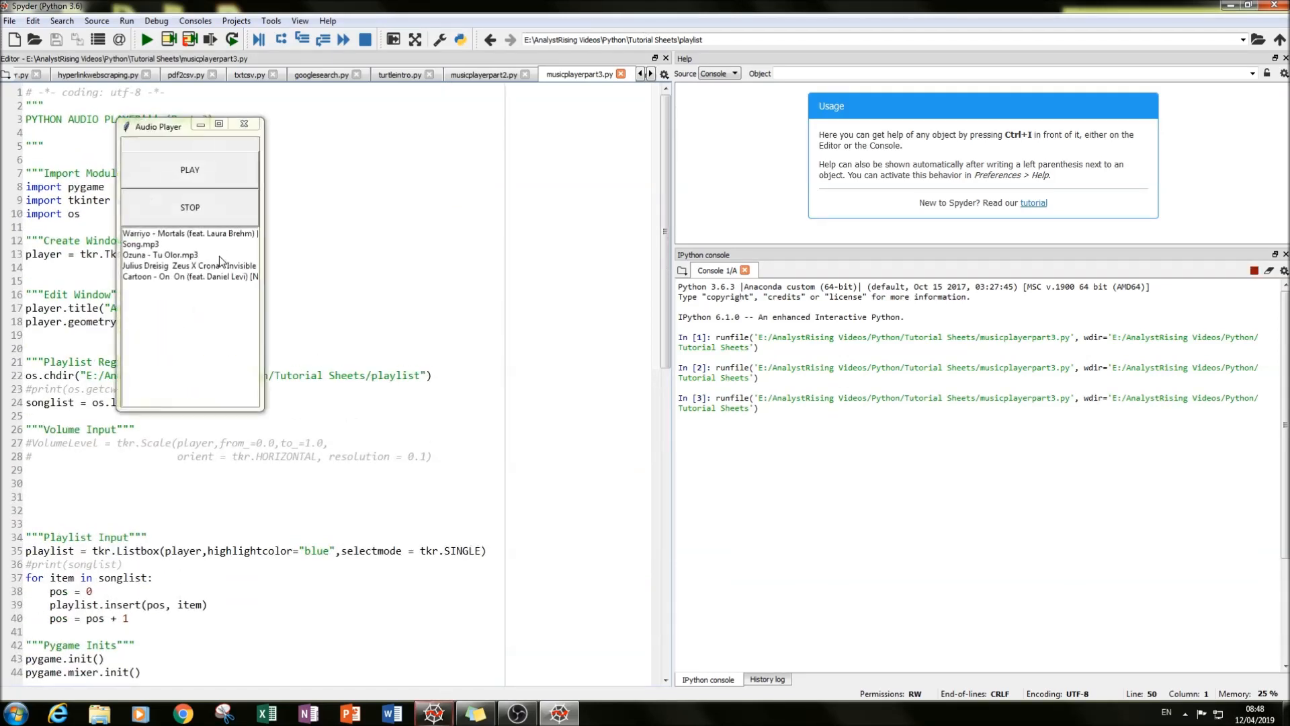
mouse_move(181, 245)
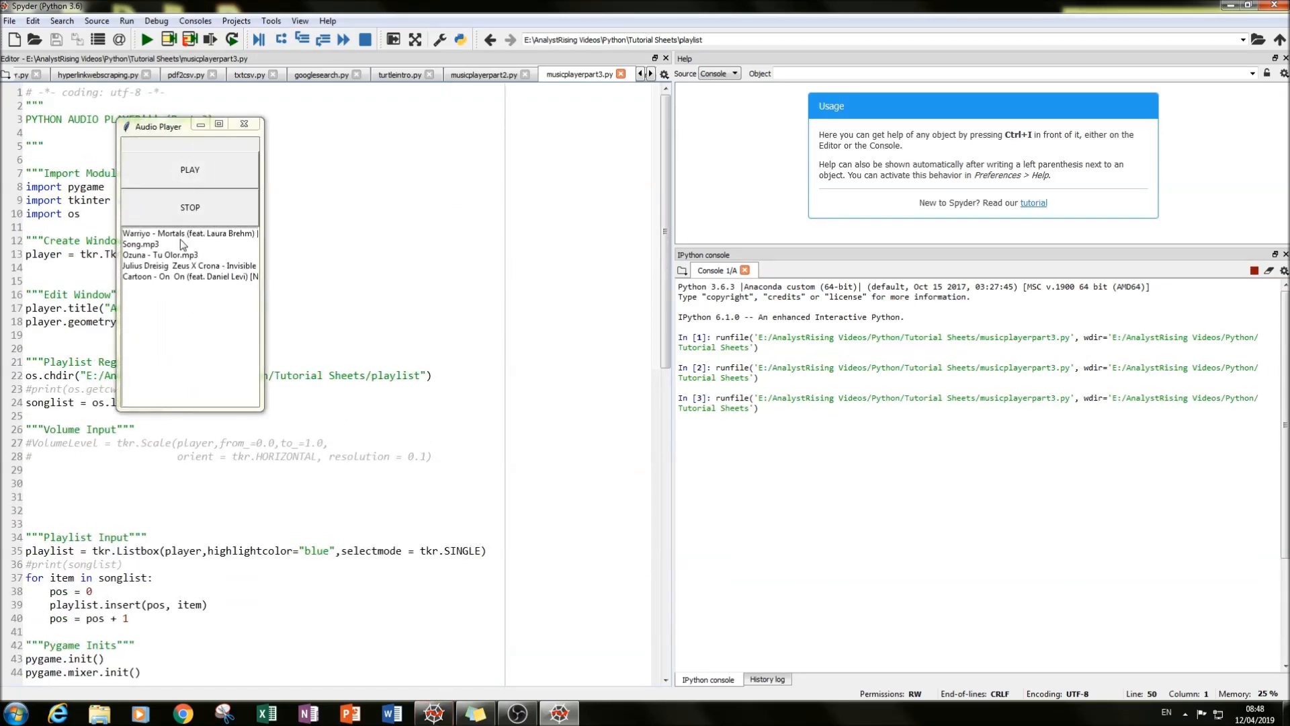
click(190, 233)
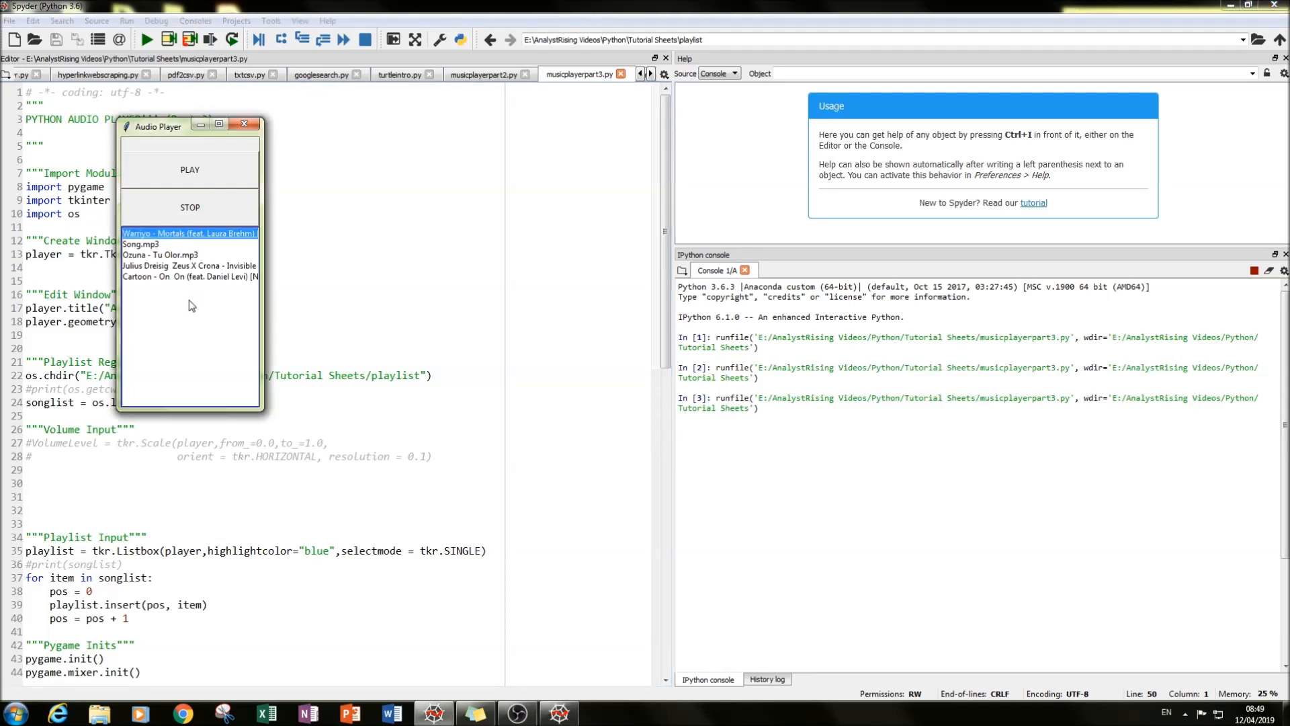
mouse_move(217, 259)
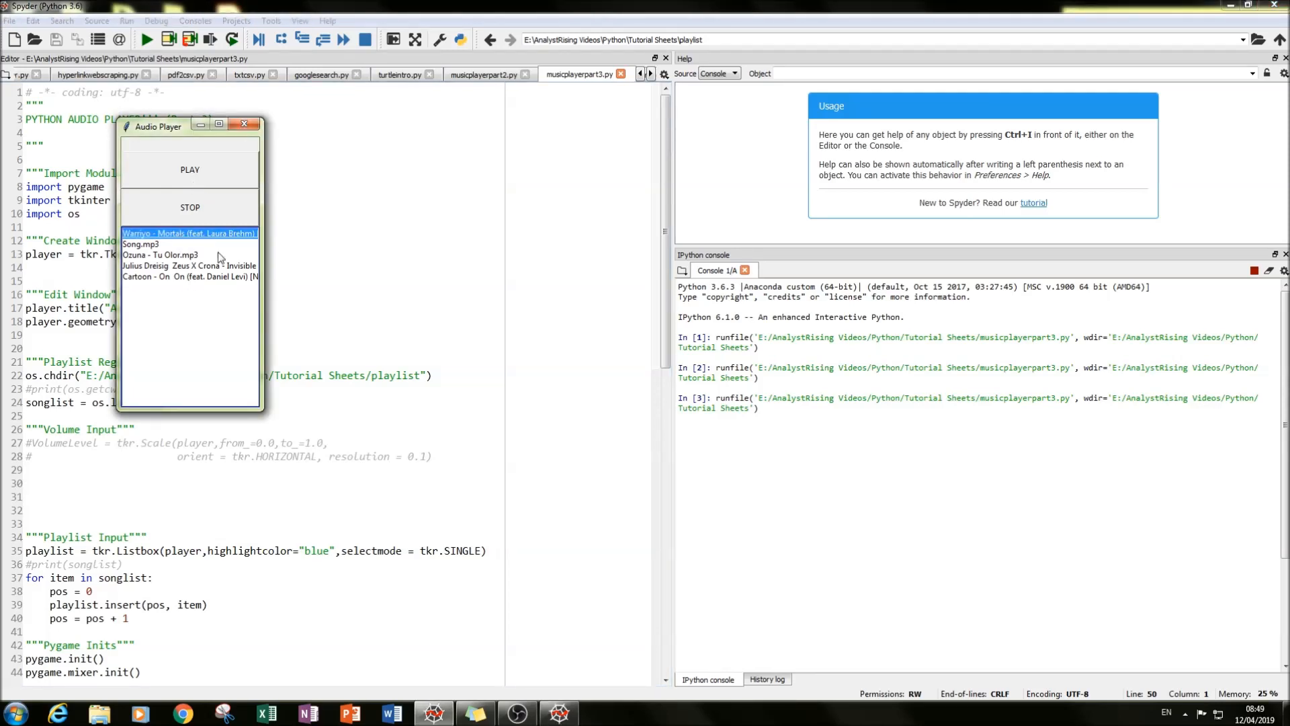
mouse_move(191, 276)
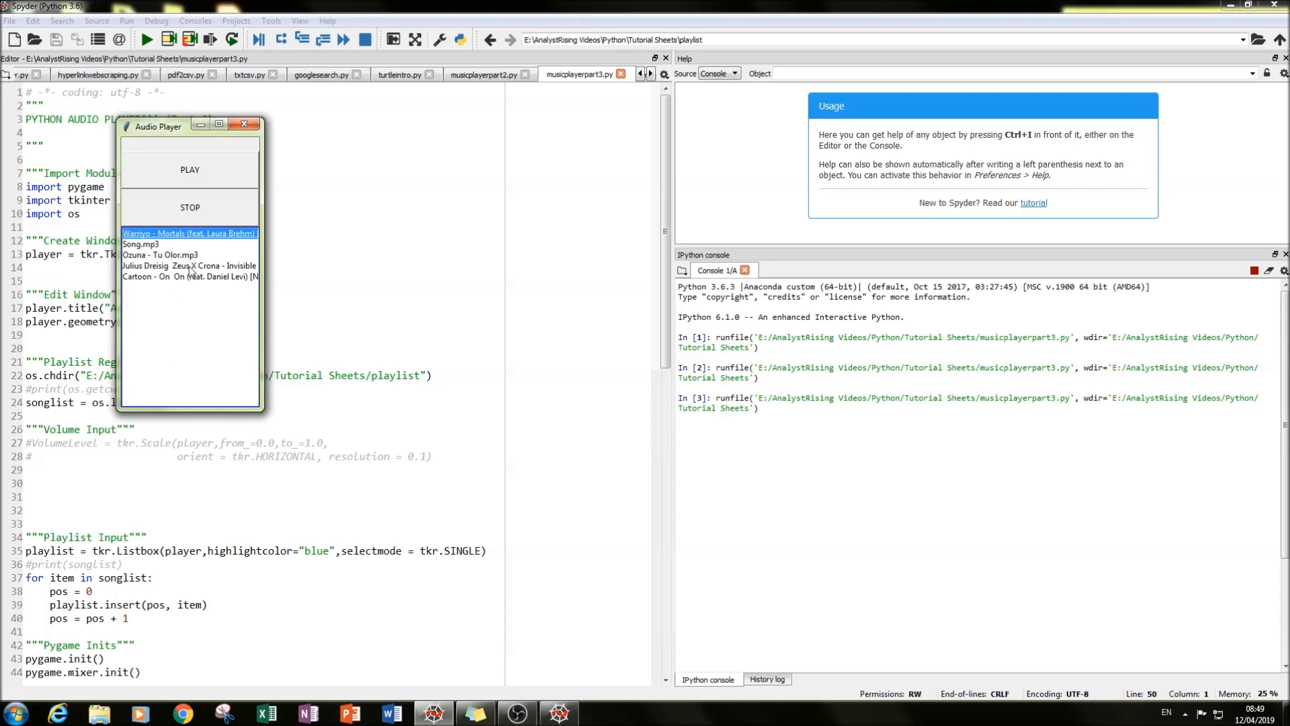
mouse_move(211, 214)
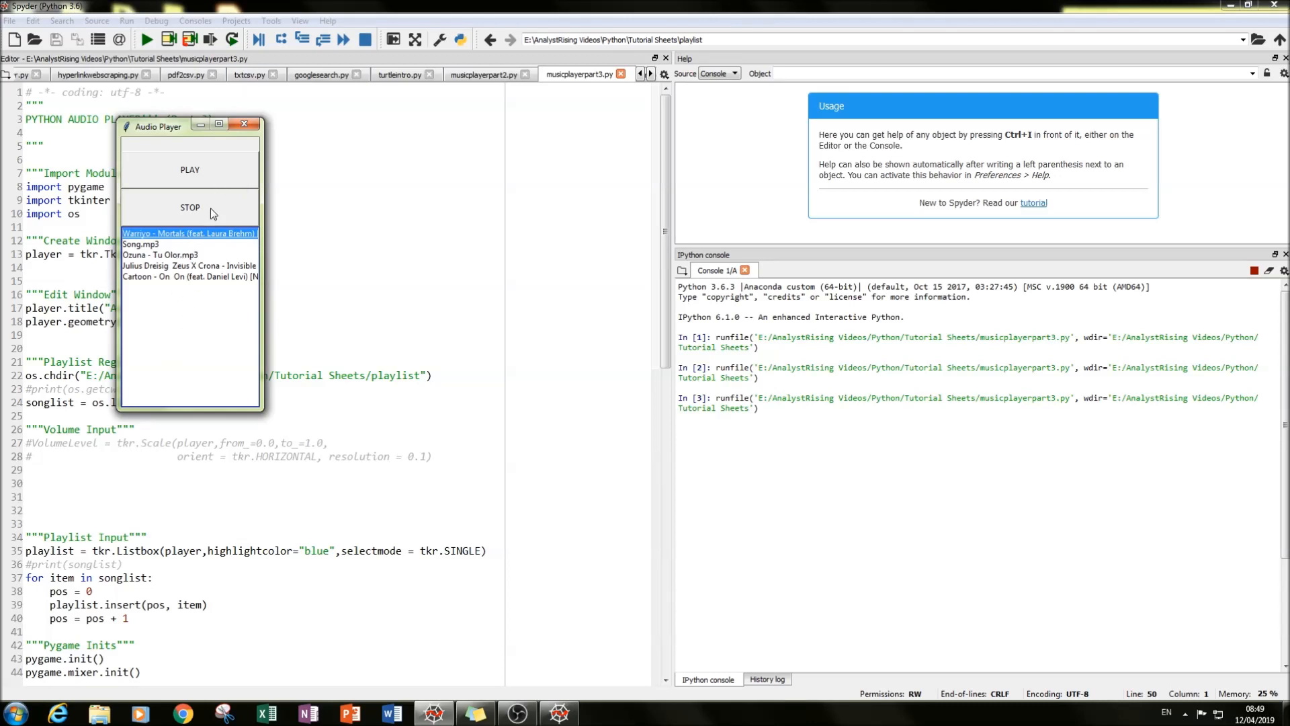
mouse_move(193, 179)
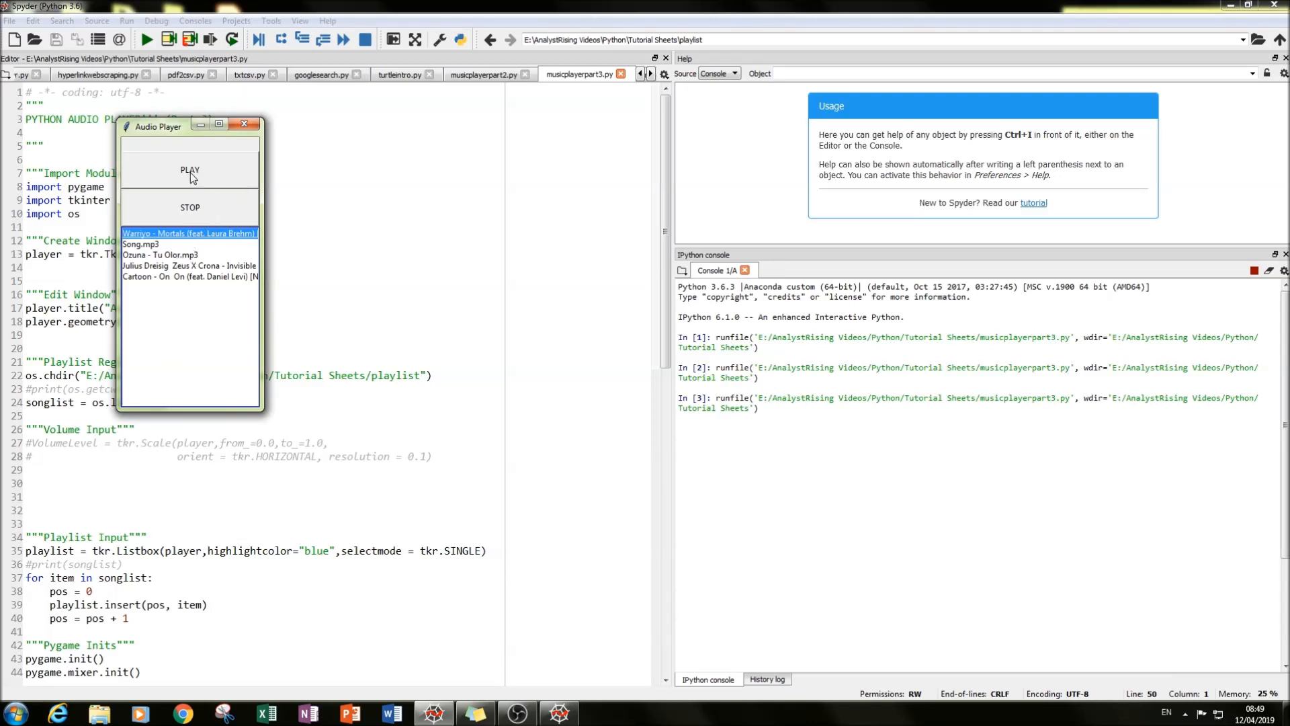
mouse_move(234, 159)
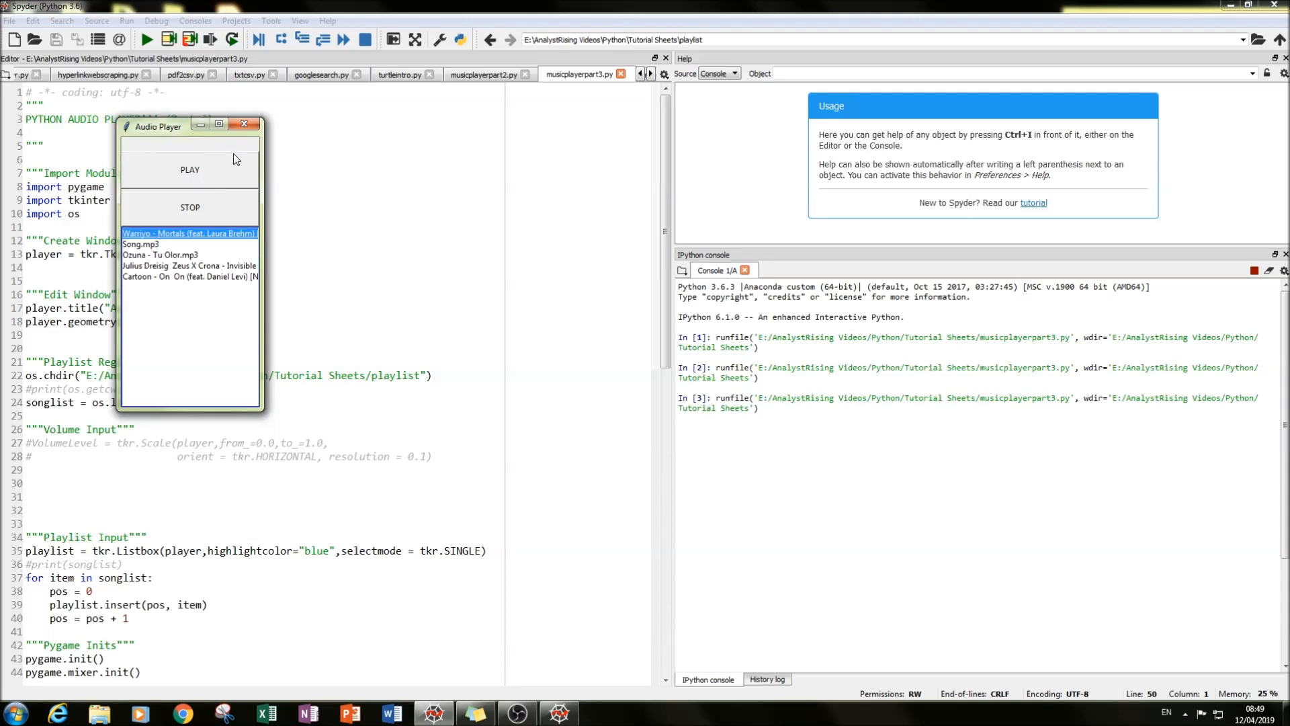
mouse_move(227, 171)
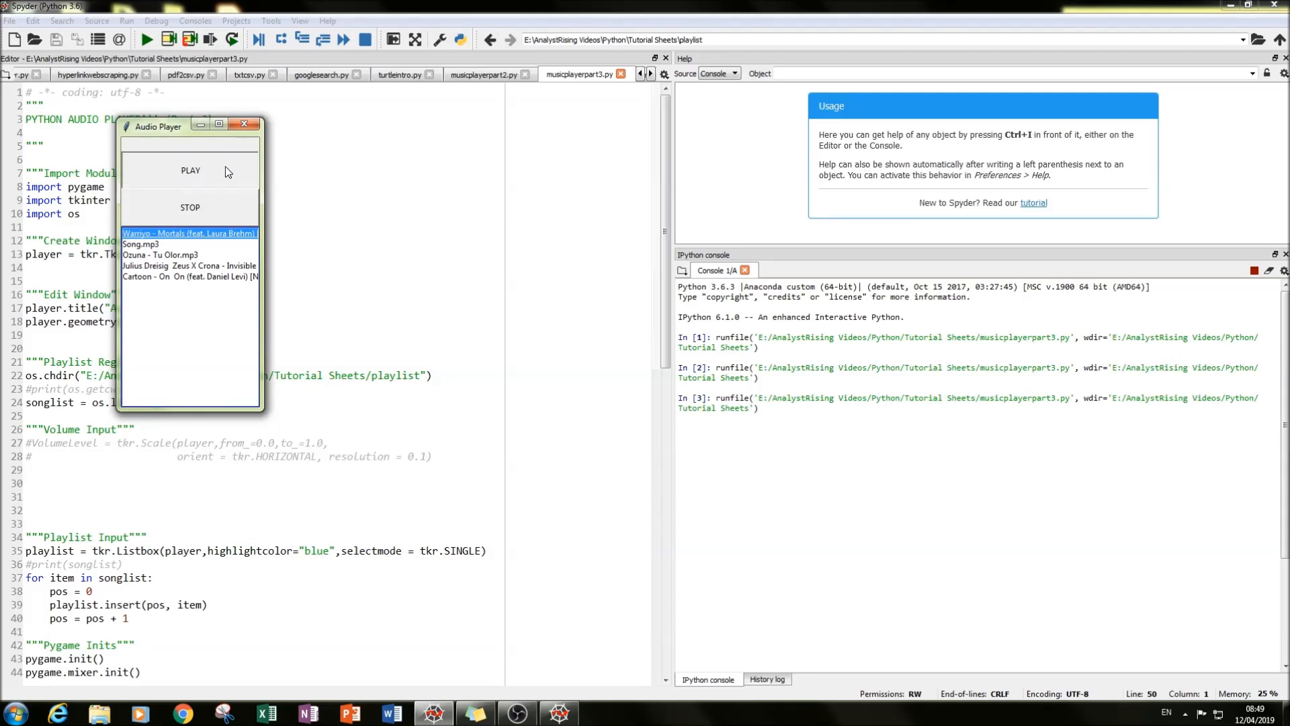
click(190, 171)
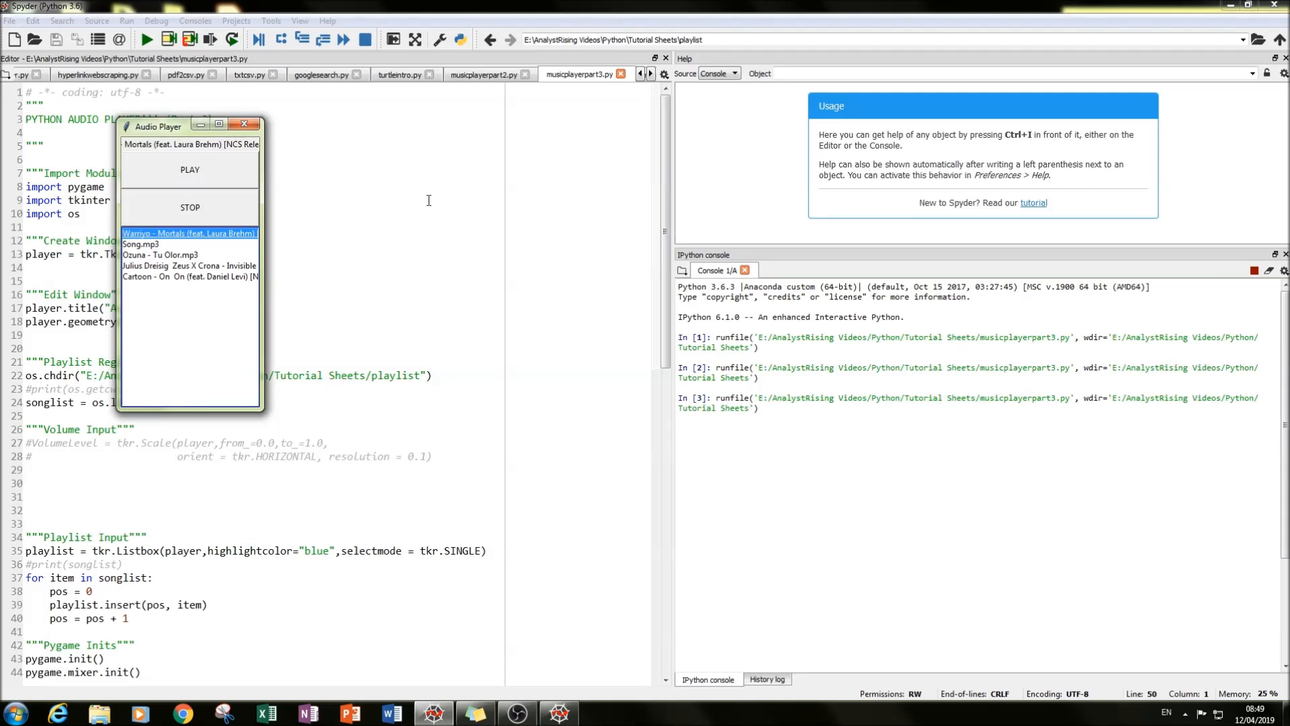
mouse_move(224, 213)
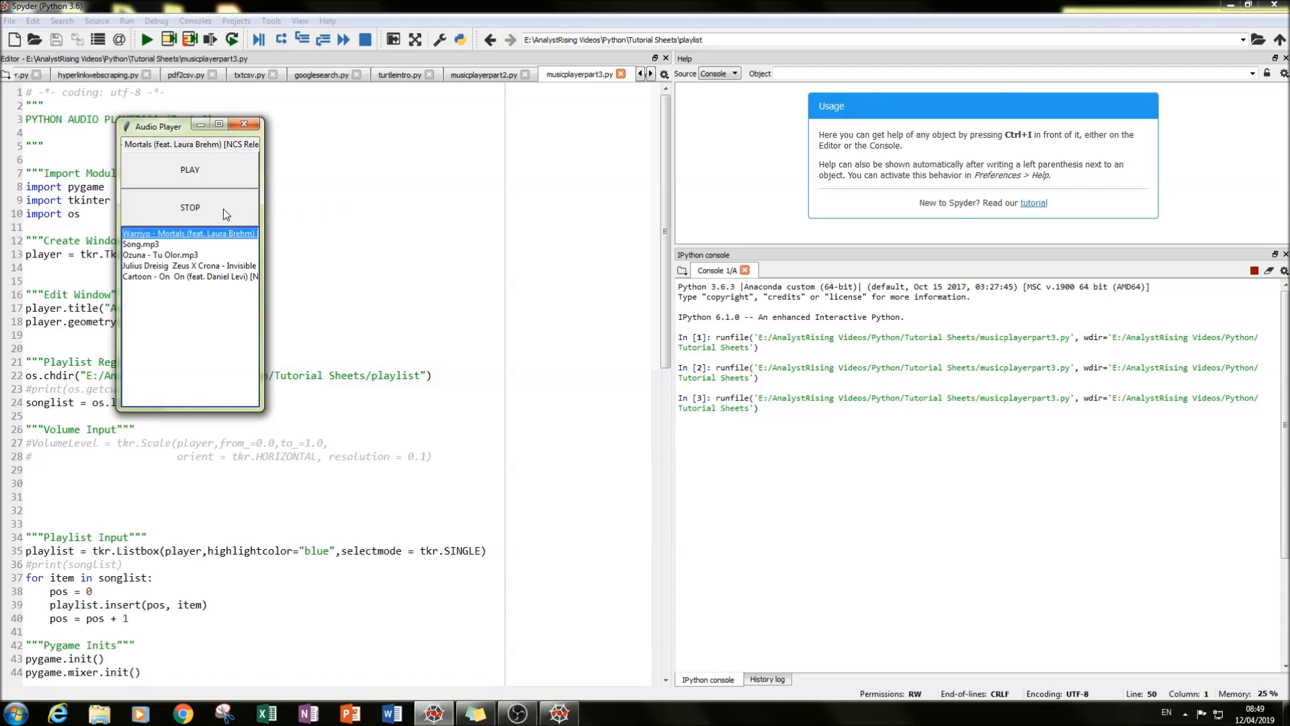
mouse_move(244, 136)
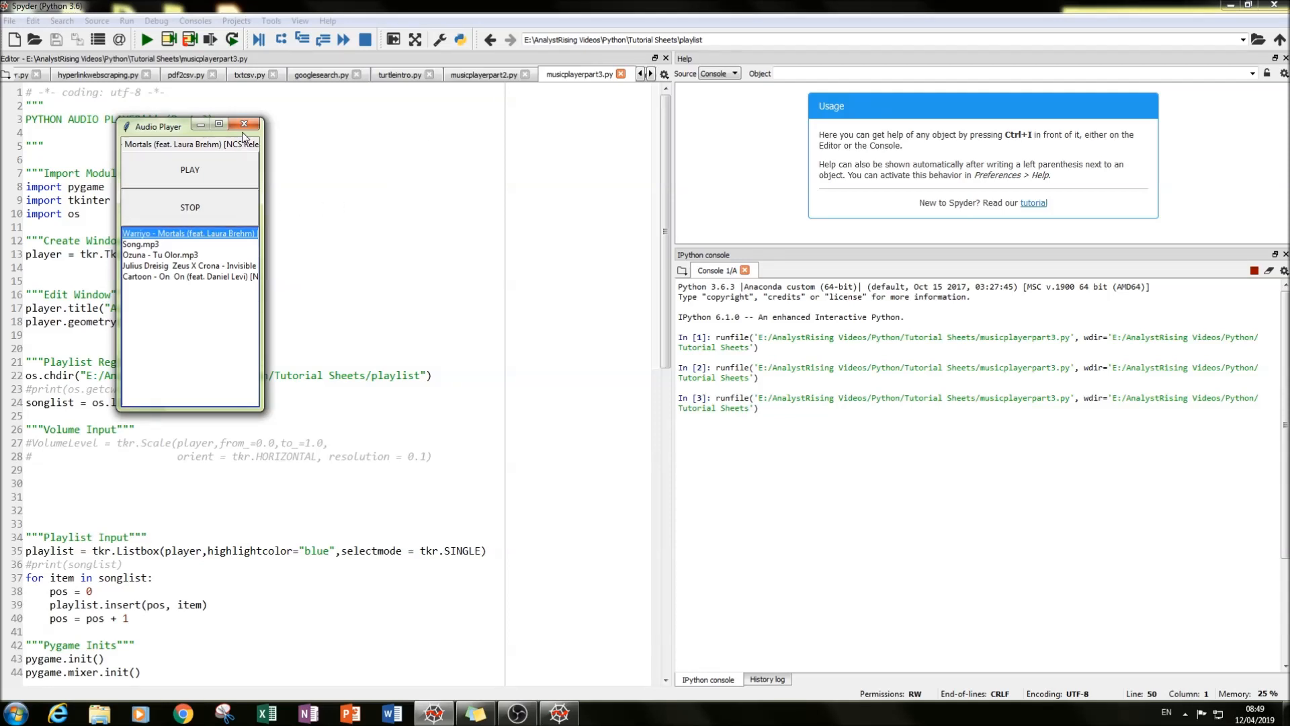
Play Ozuna - Tu Olor.mp3 from the playlist, then close the Audio Player window
click(160, 255)
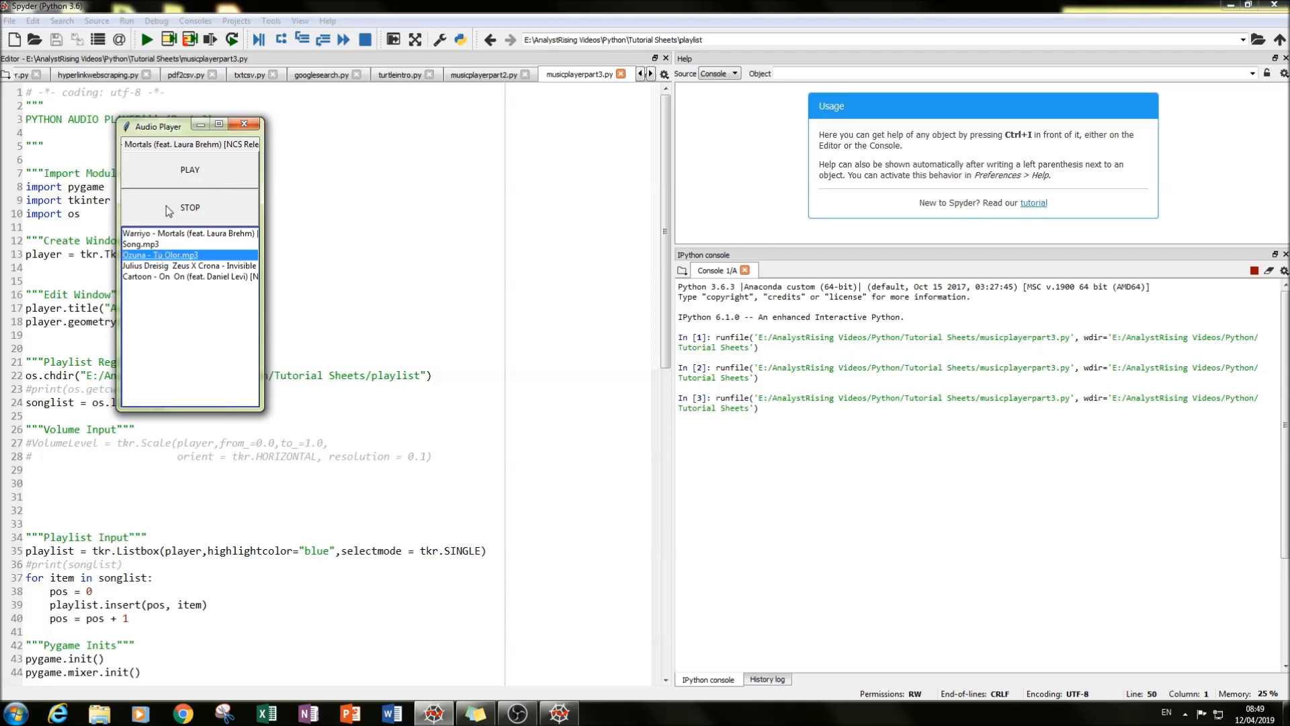
click(189, 265)
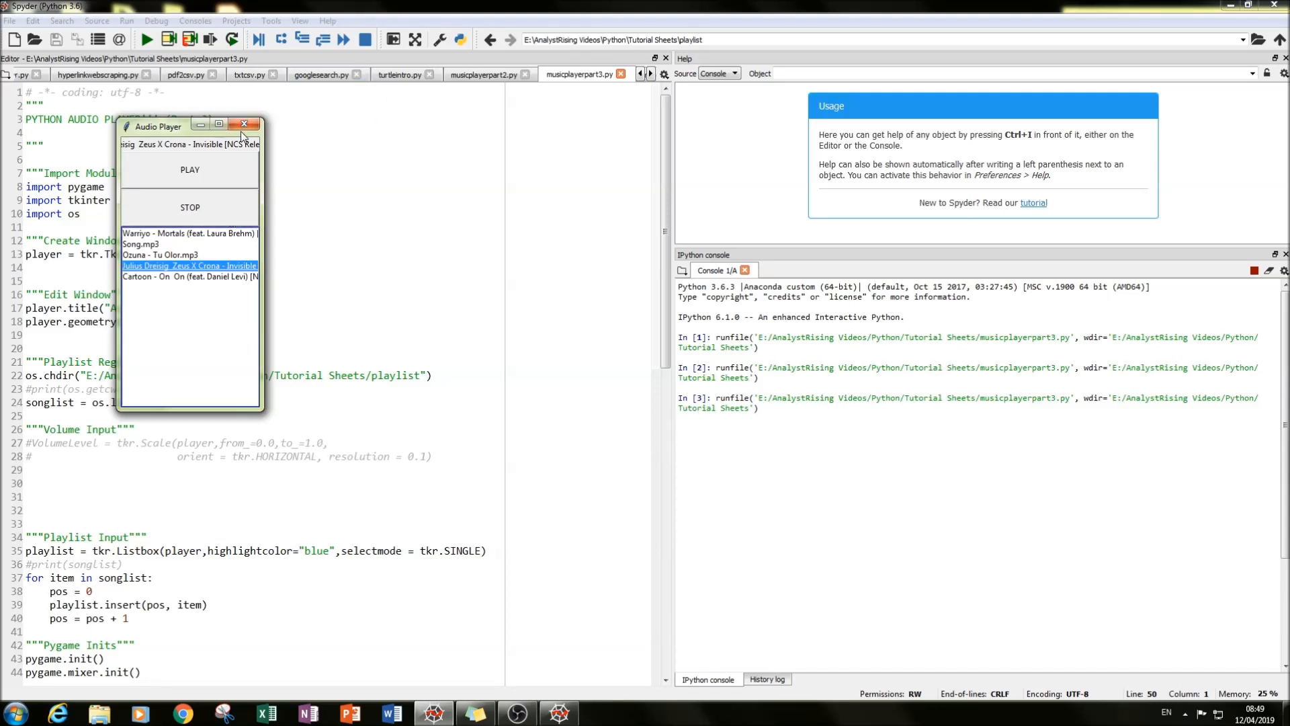
click(244, 125)
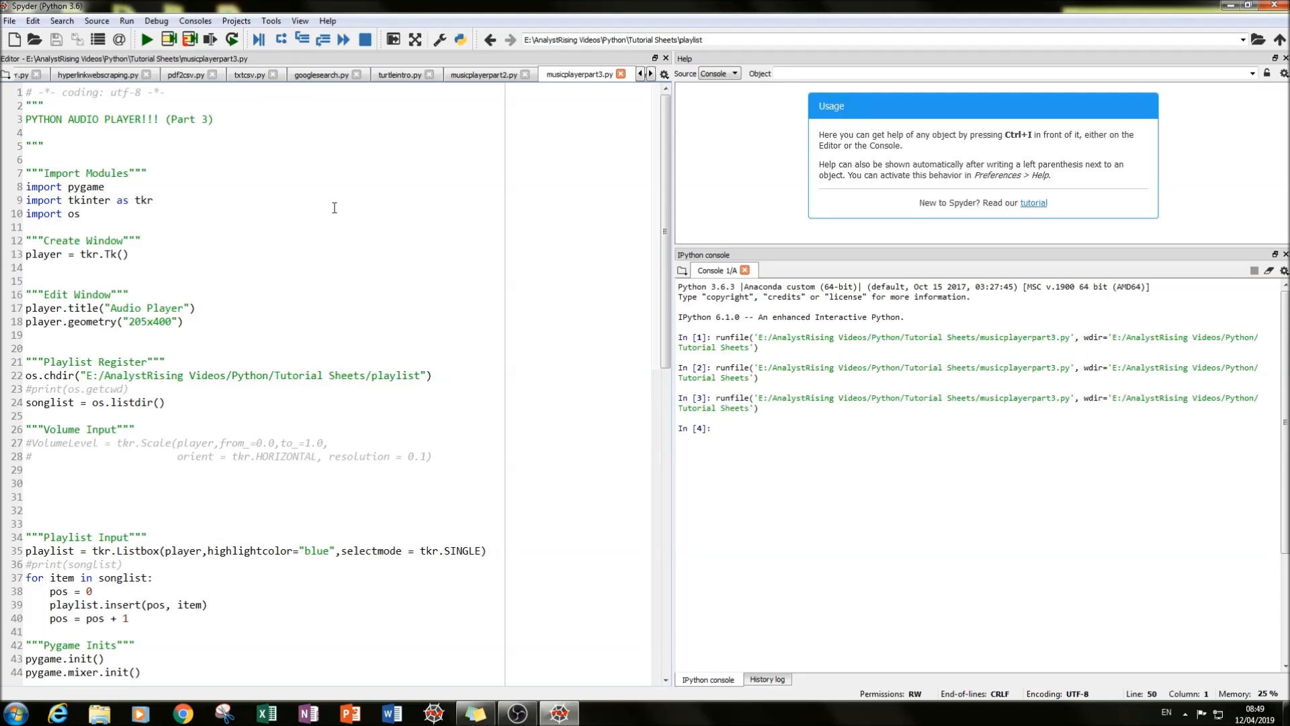
mouse_move(333, 299)
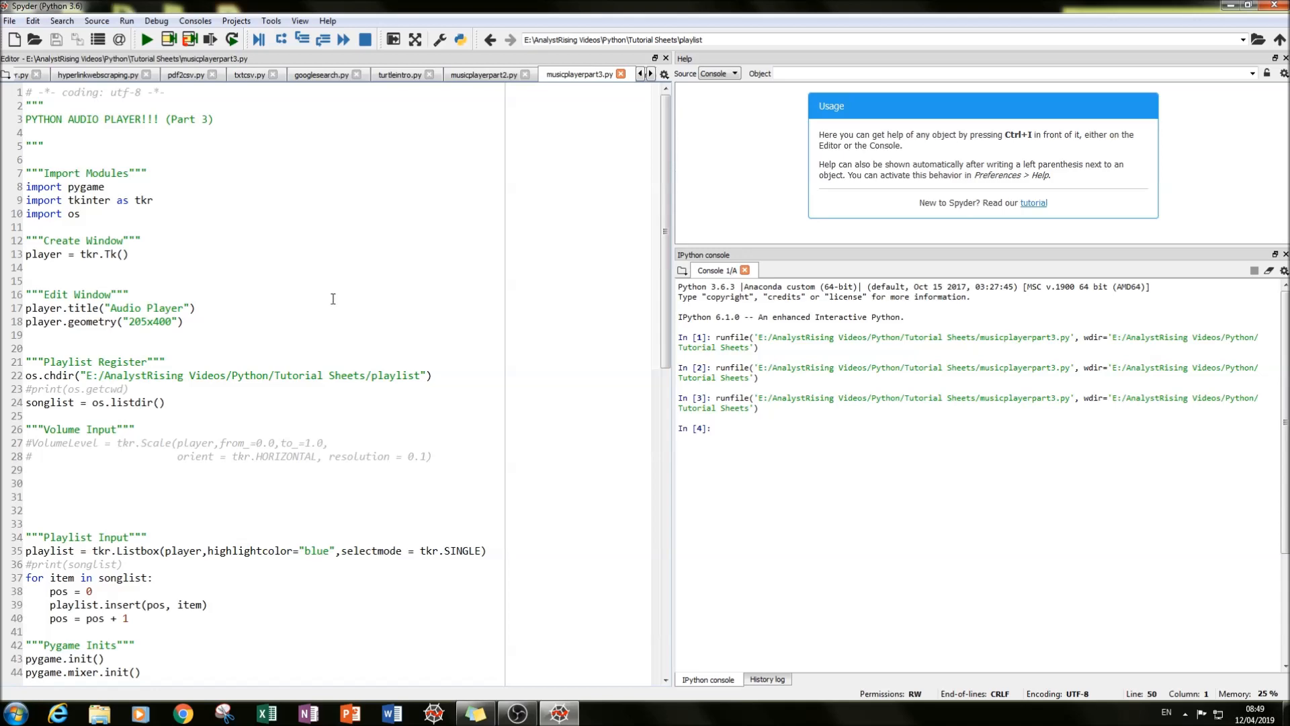
Uncomment the button3 line creating the PAUSE button with command=Pause
scroll(down, 3)
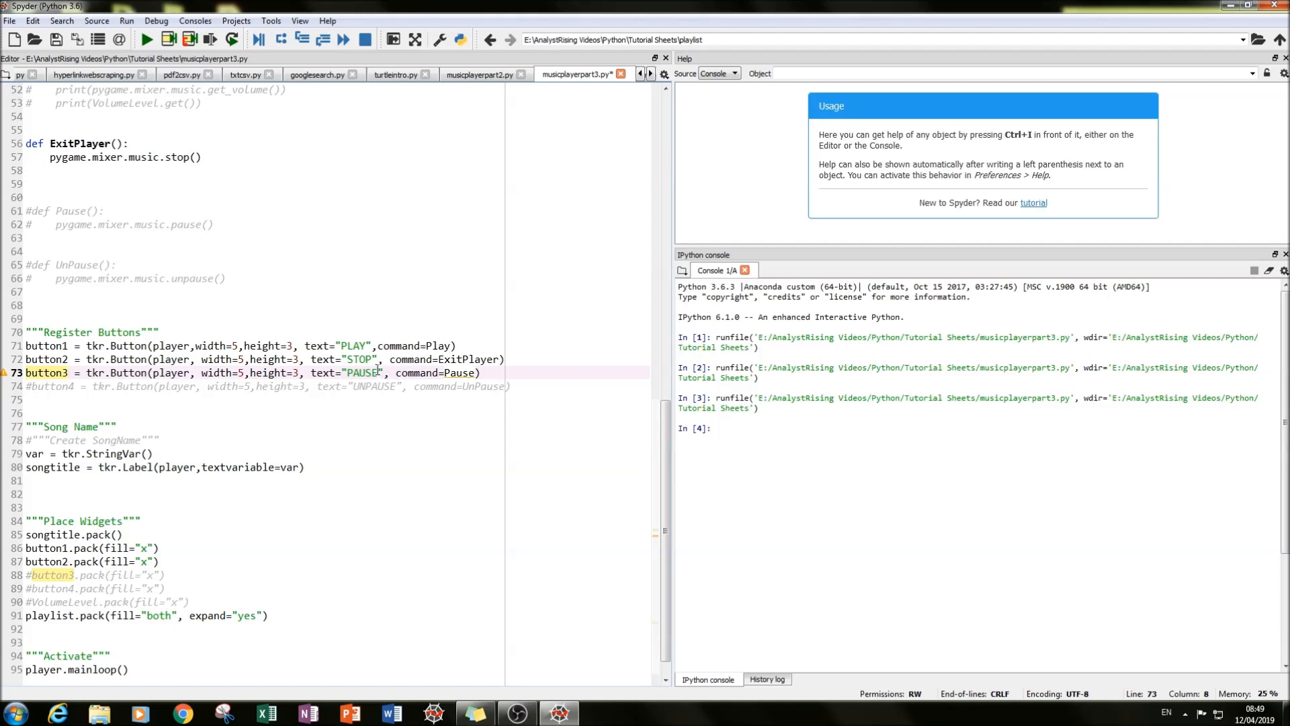
double_click(360, 372)
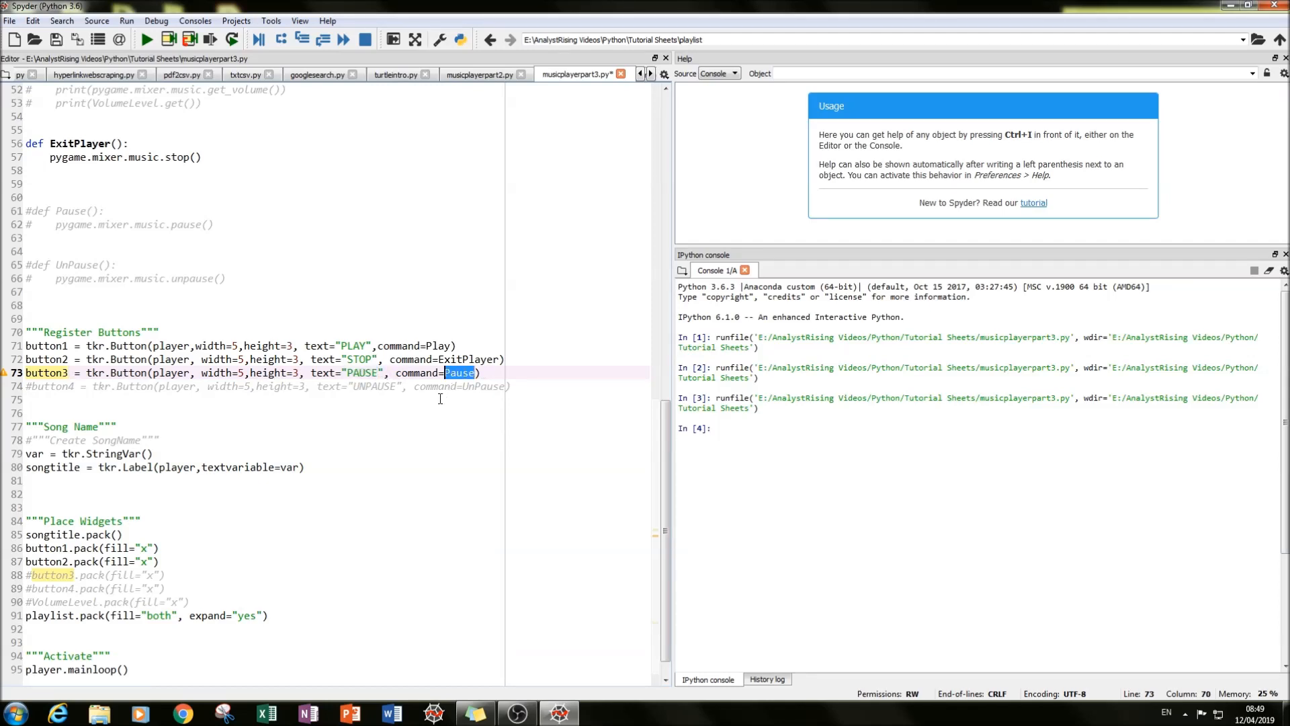
click(27, 400)
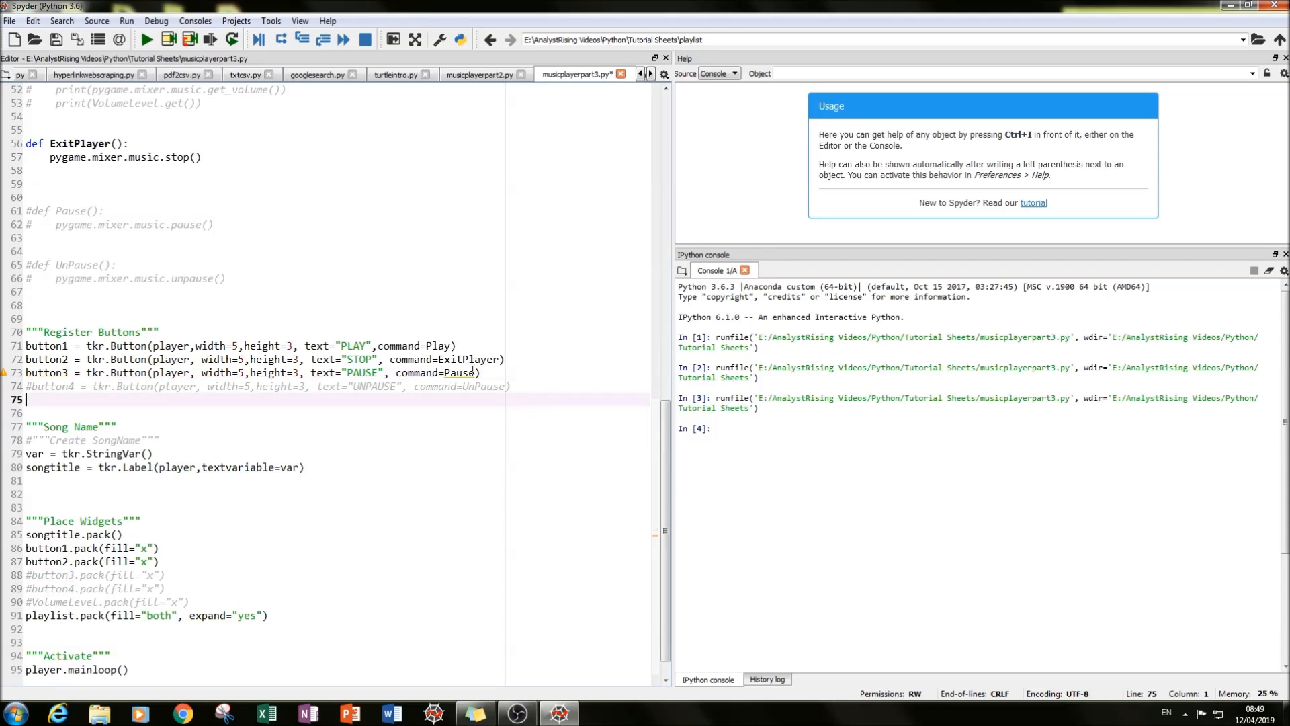
Uncomment def Pause(): and its pygame.mixer.music.pause() call
double_click(460, 372)
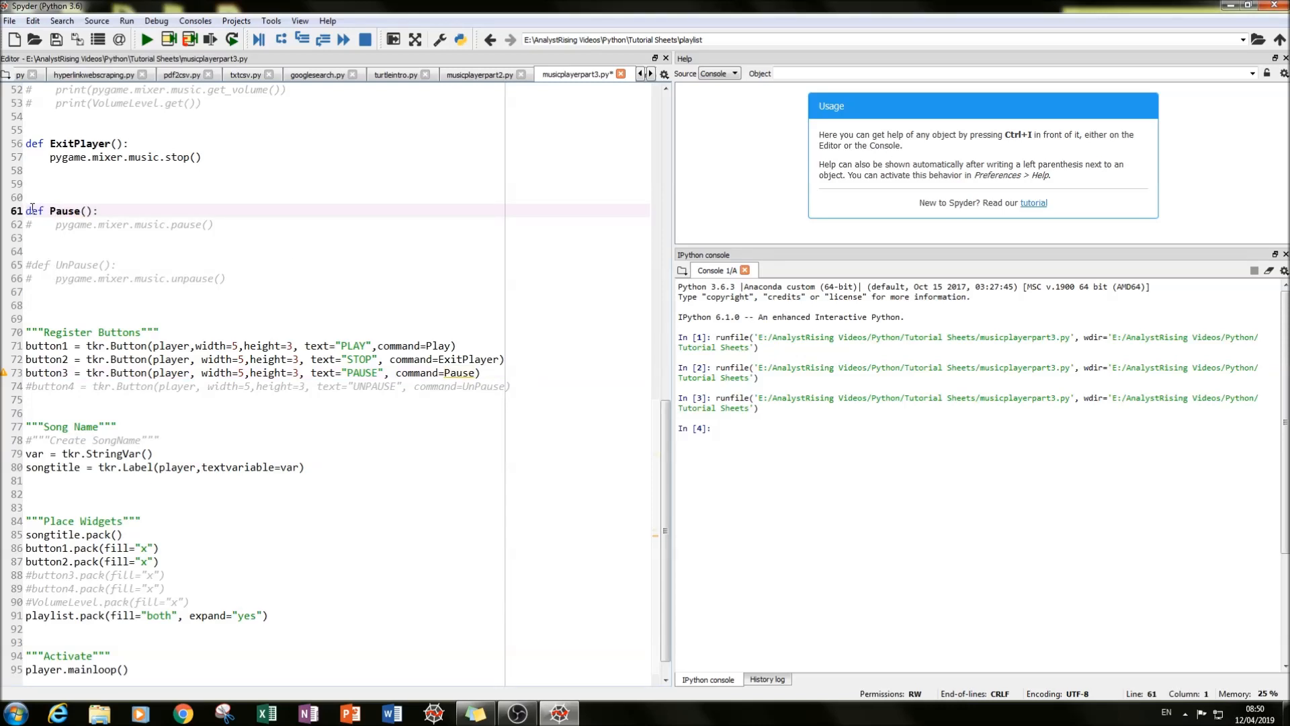
click(32, 224)
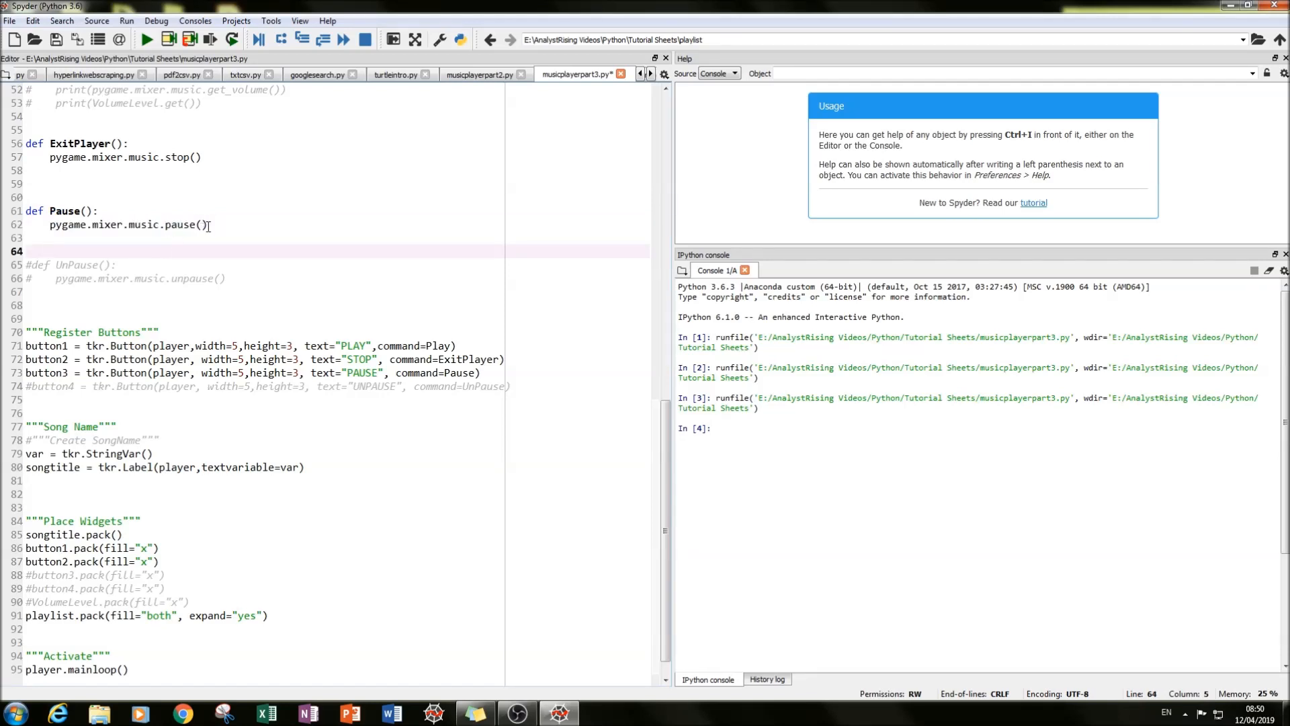
click(208, 224)
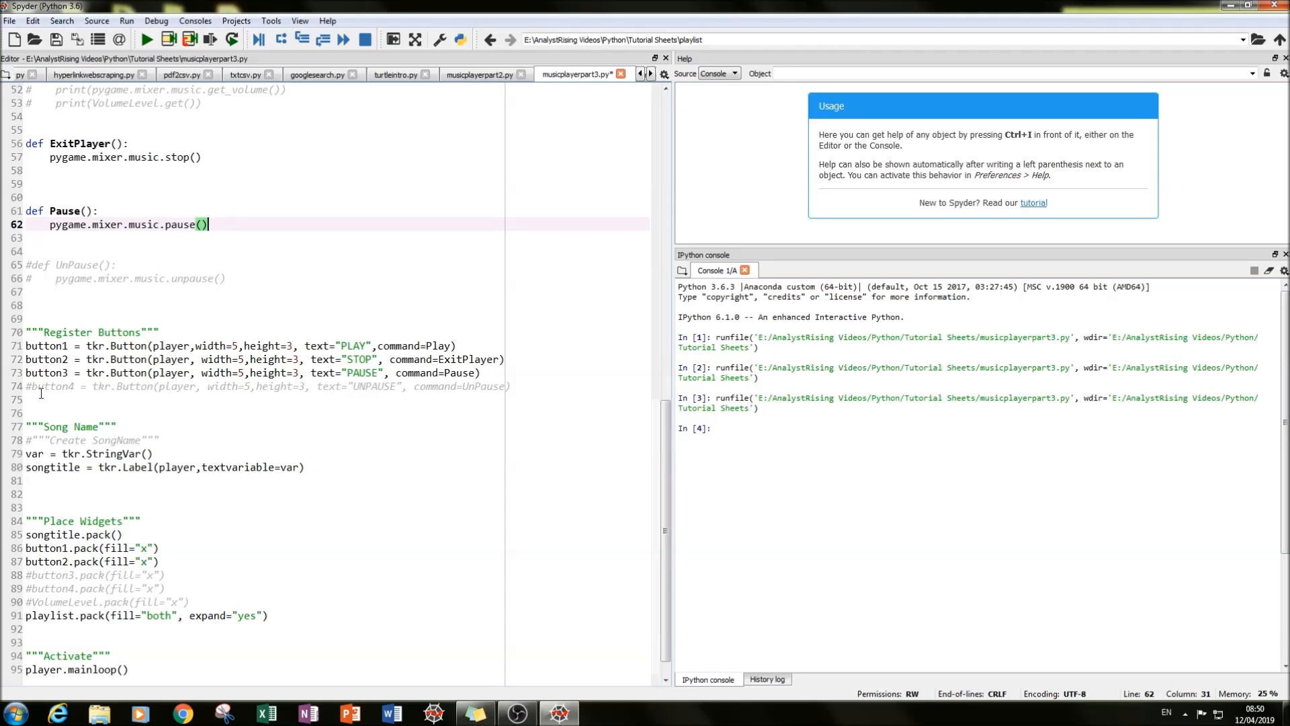
Uncomment the UNPAUSE button (button4, command=UnPause) and the UnPause function with music.unpause()
click(27, 386)
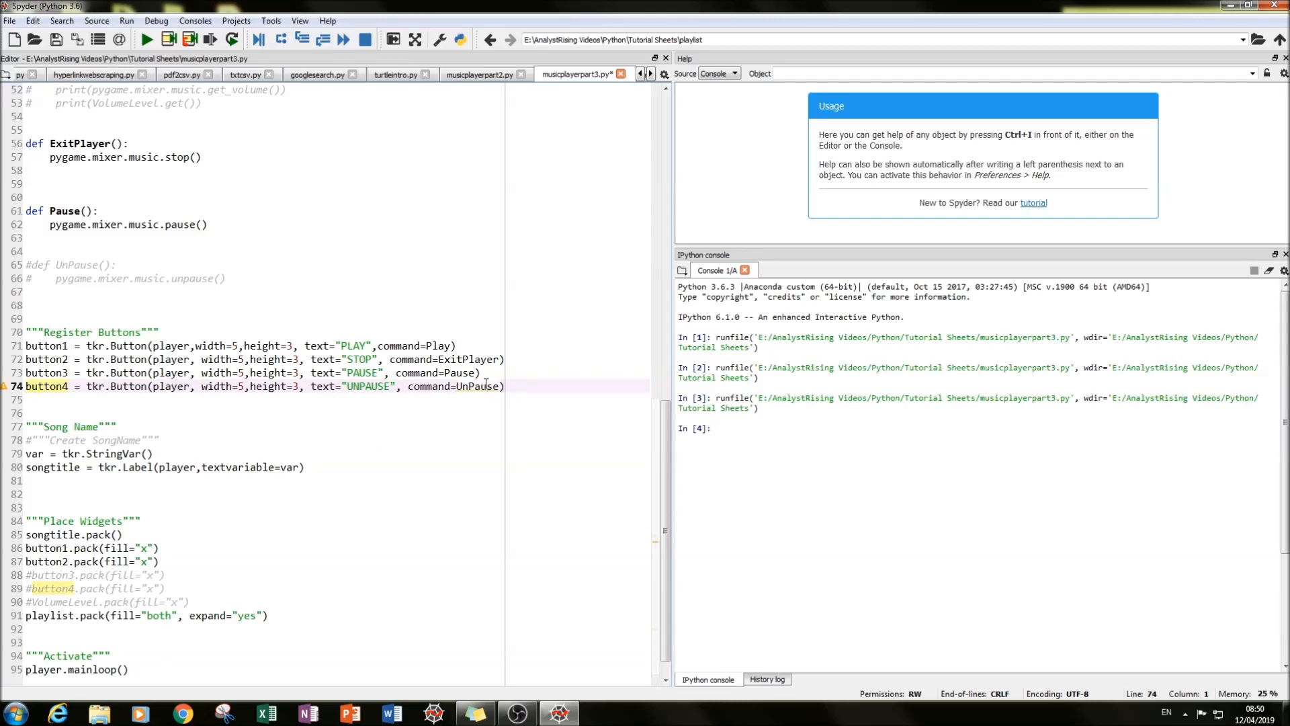
mouse_move(489, 372)
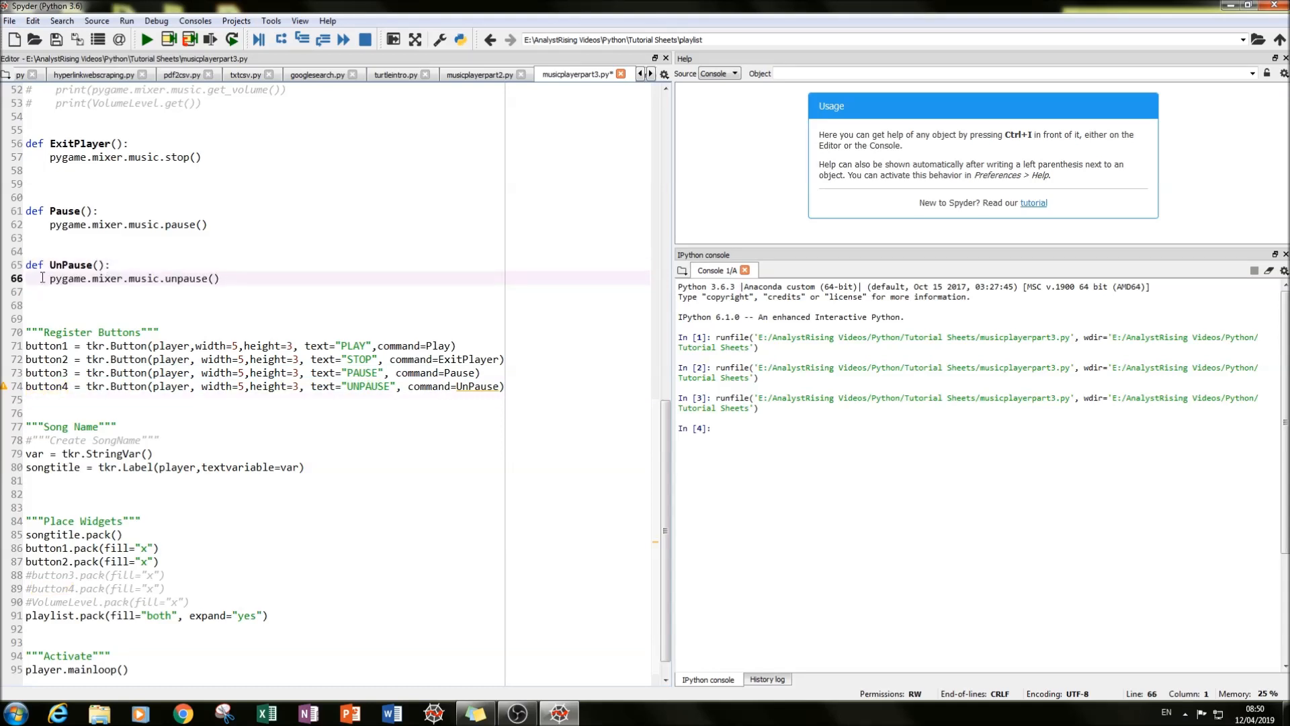
double_click(72, 265)
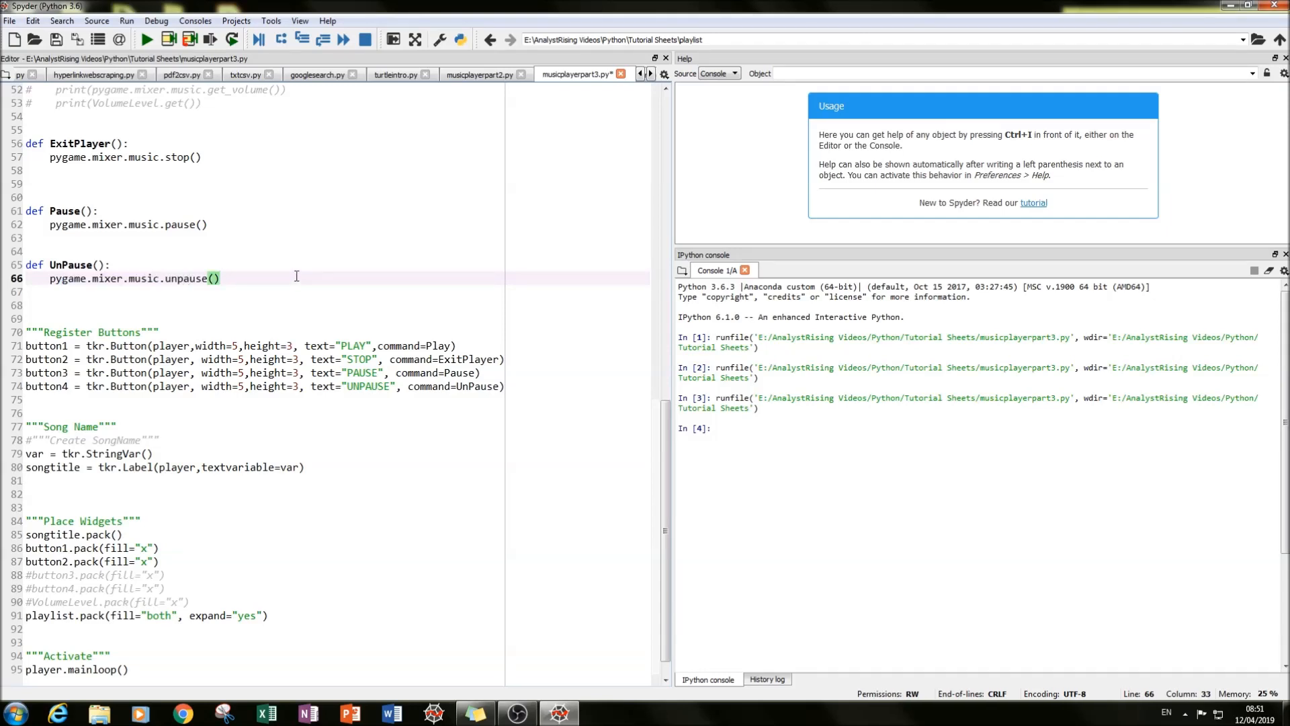
mouse_move(228, 278)
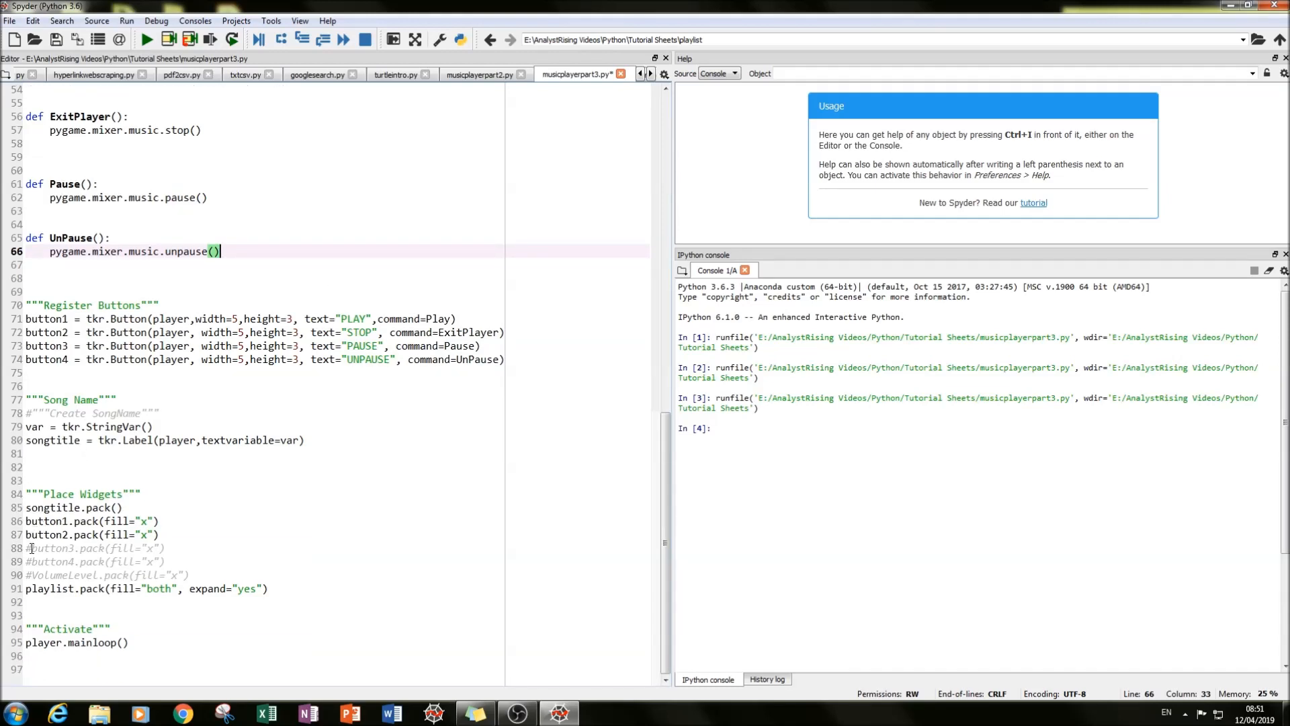
Uncomment the button3.pack(fill="x") and button4.pack(fill="x") lines in Place Widgets
click(28, 548)
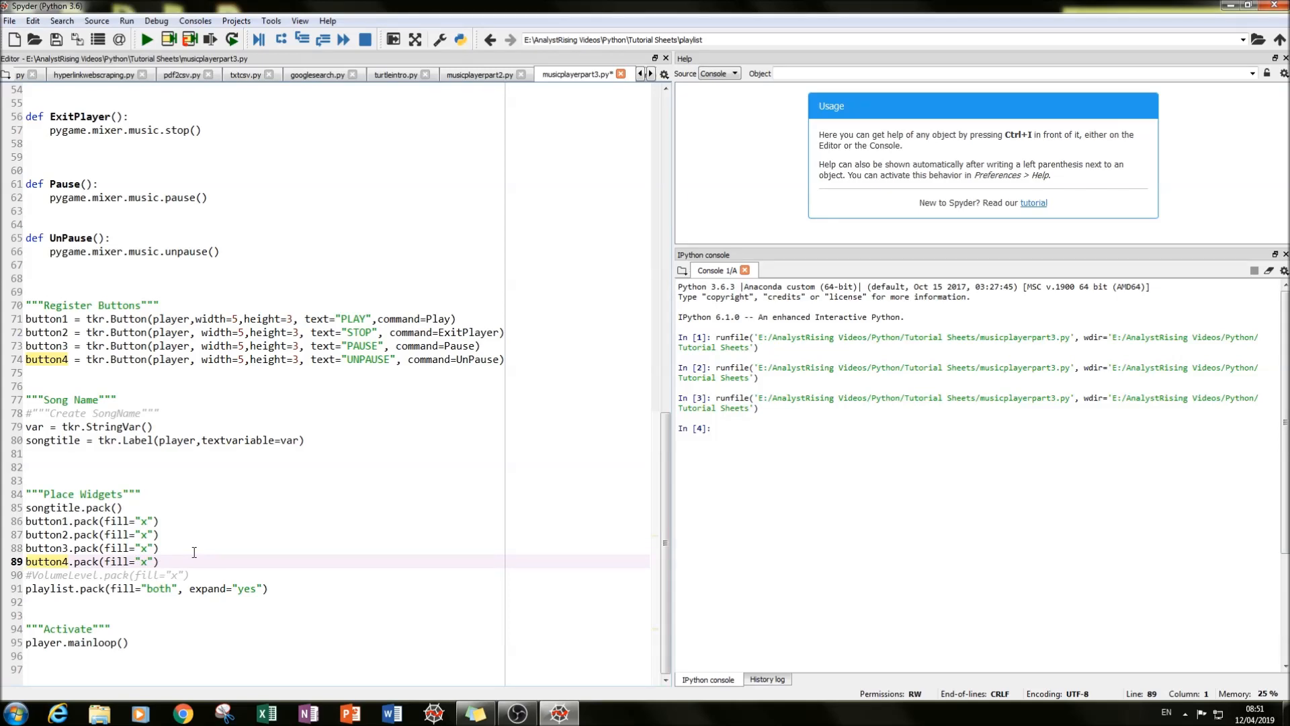
scroll(up, 3)
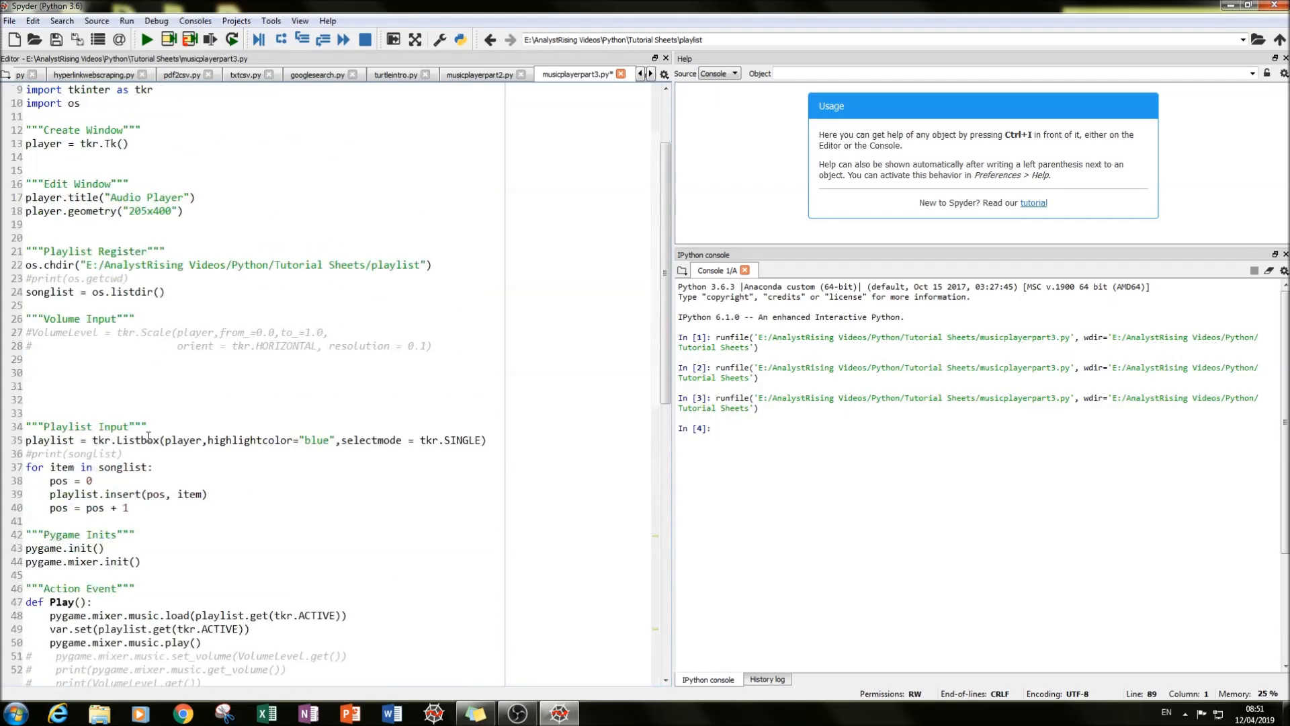
scroll(down, 3)
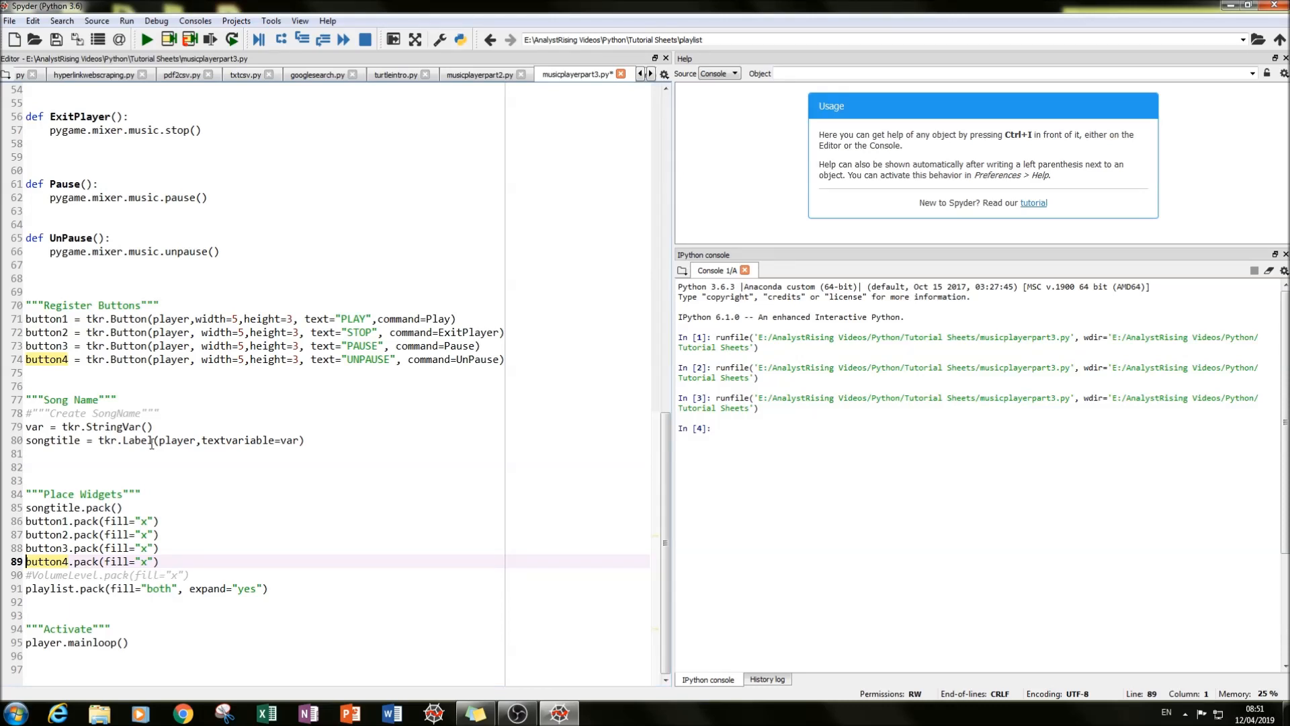
Rerun the script and try PLAY, PAUSE, UNPAUSE and STOP on the first and last playlist songs
click(146, 39)
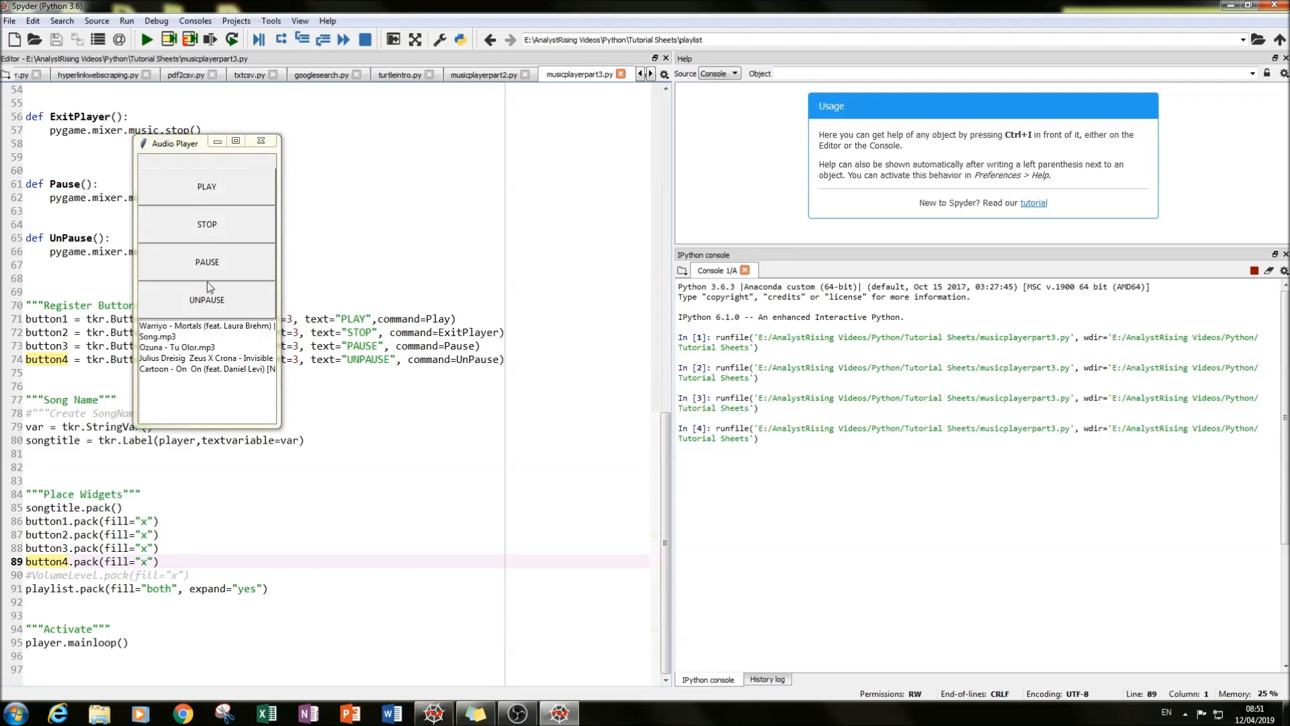
mouse_move(233, 313)
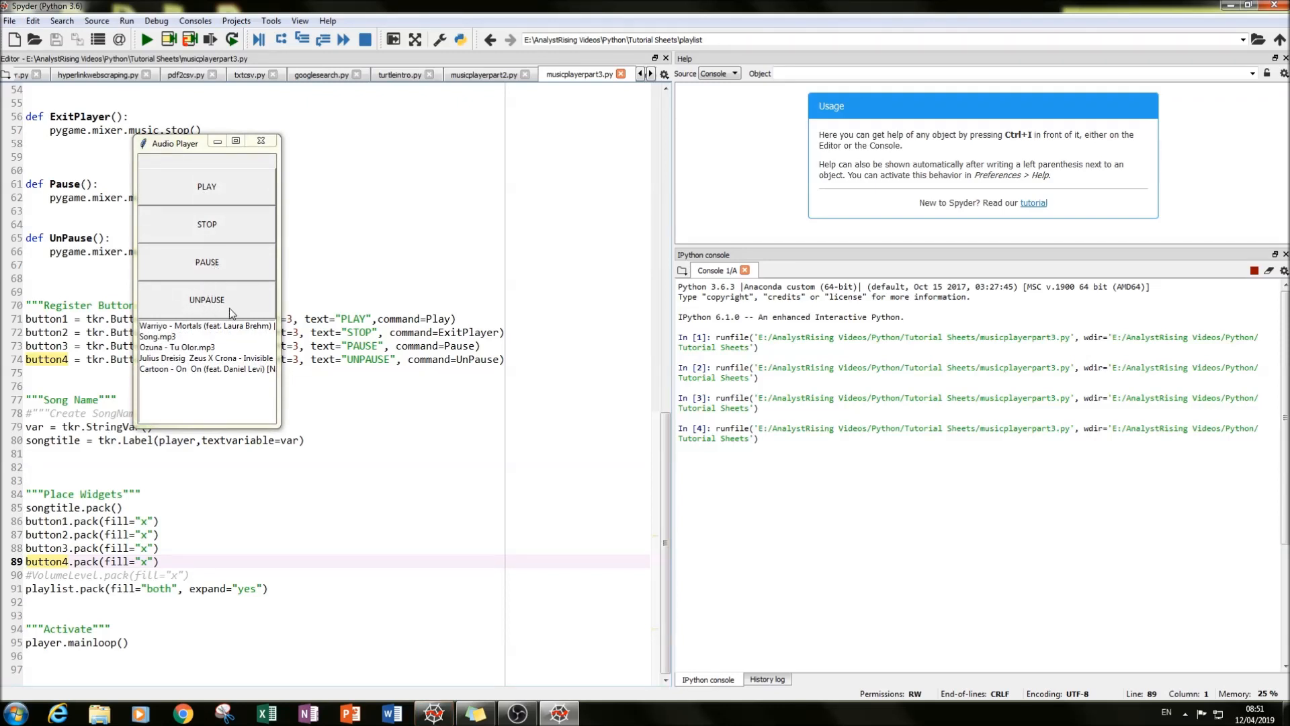
mouse_move(193, 332)
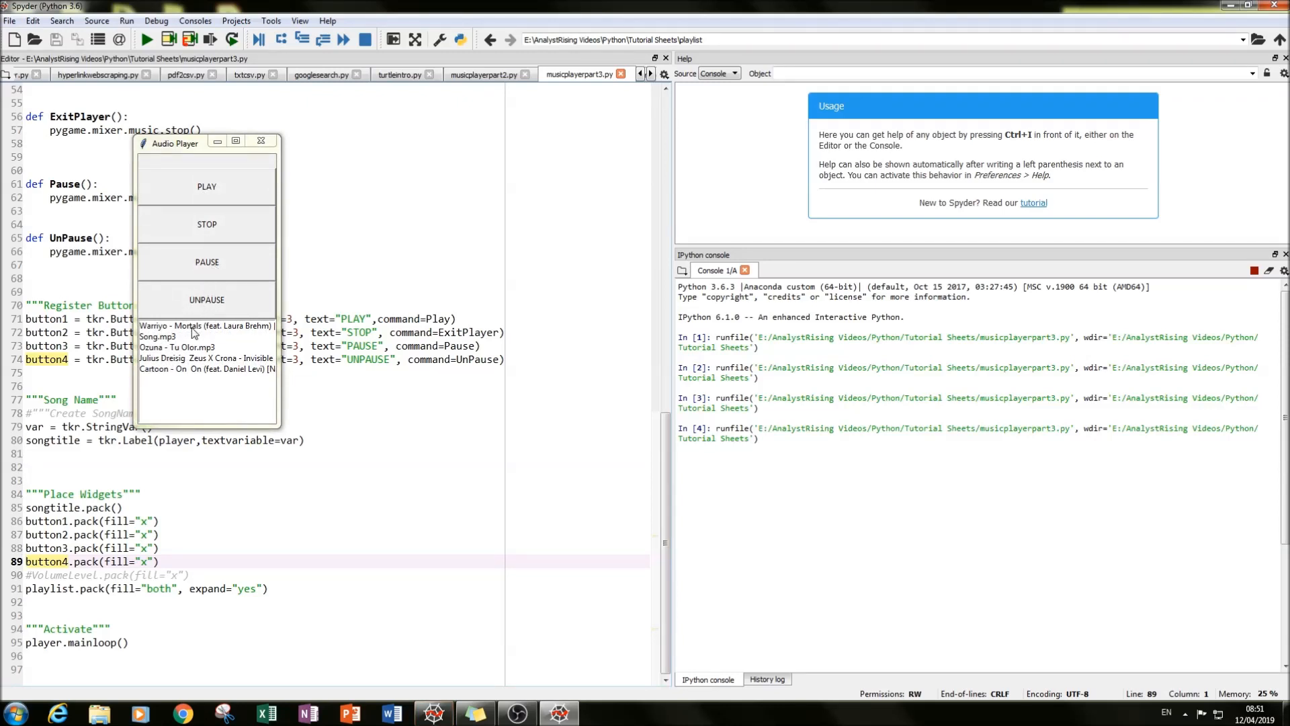
click(205, 325)
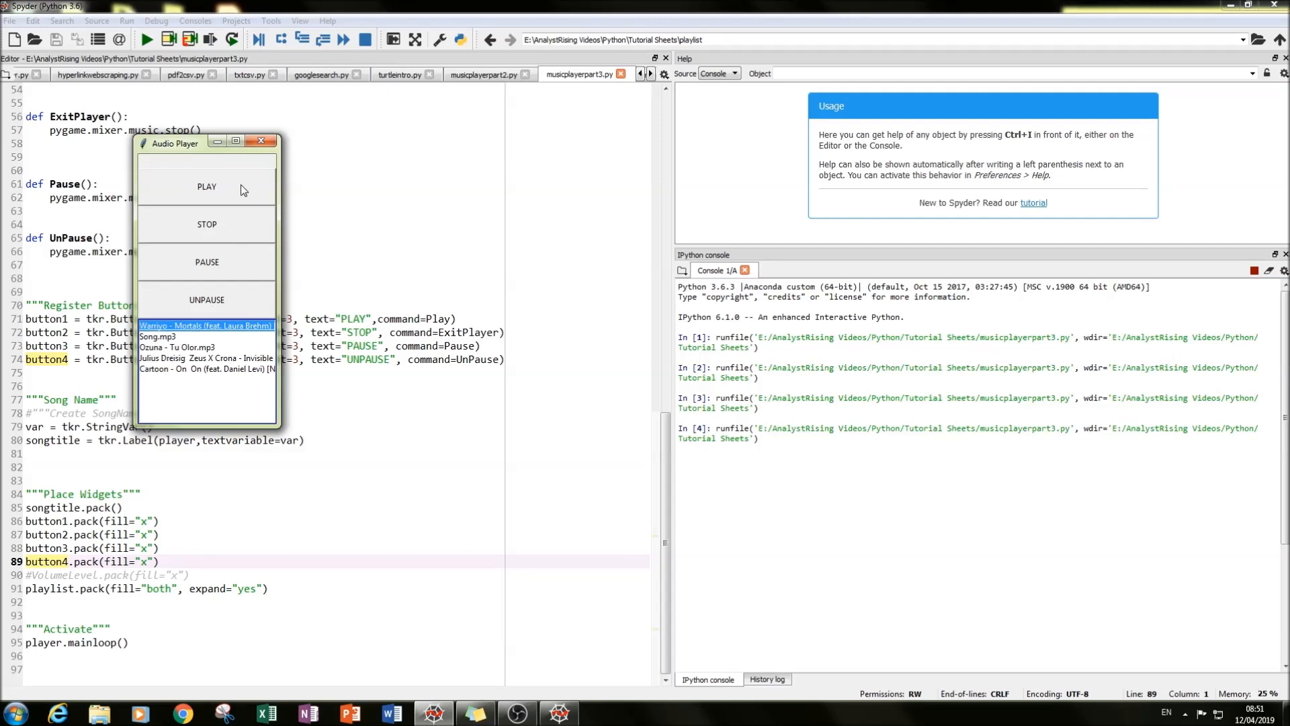
mouse_move(233, 305)
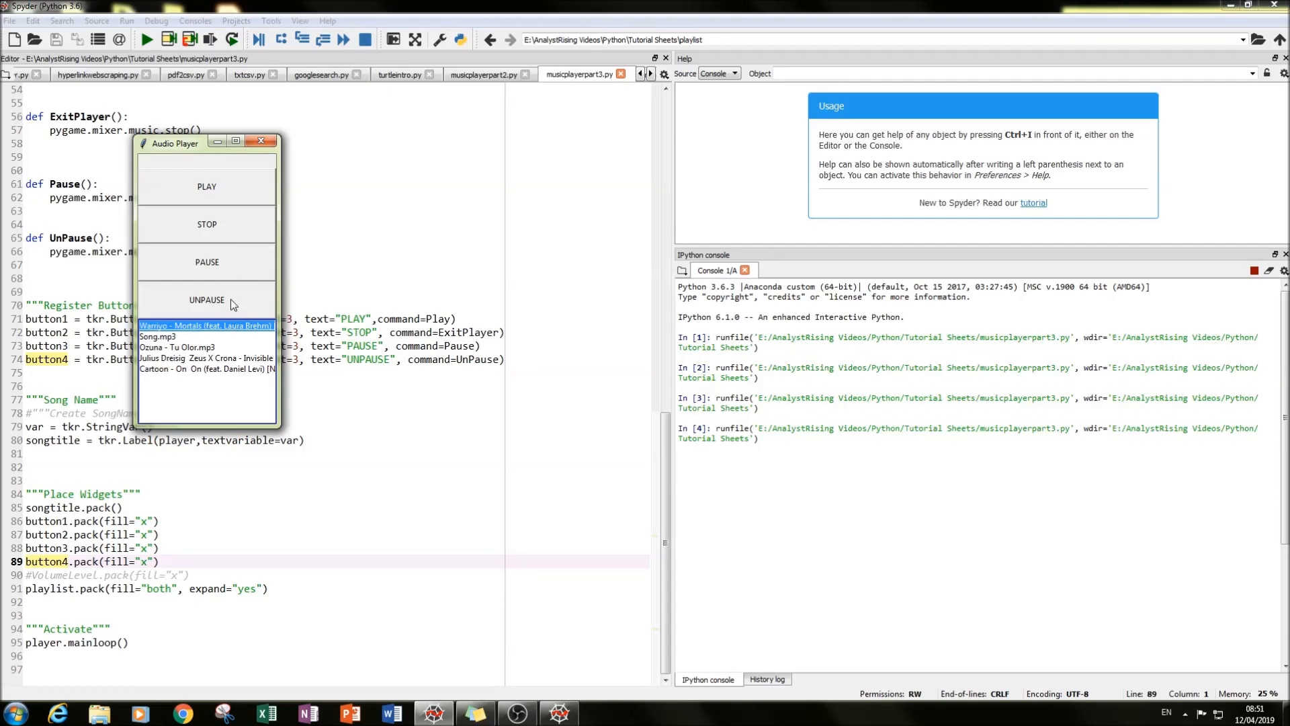
mouse_move(239, 192)
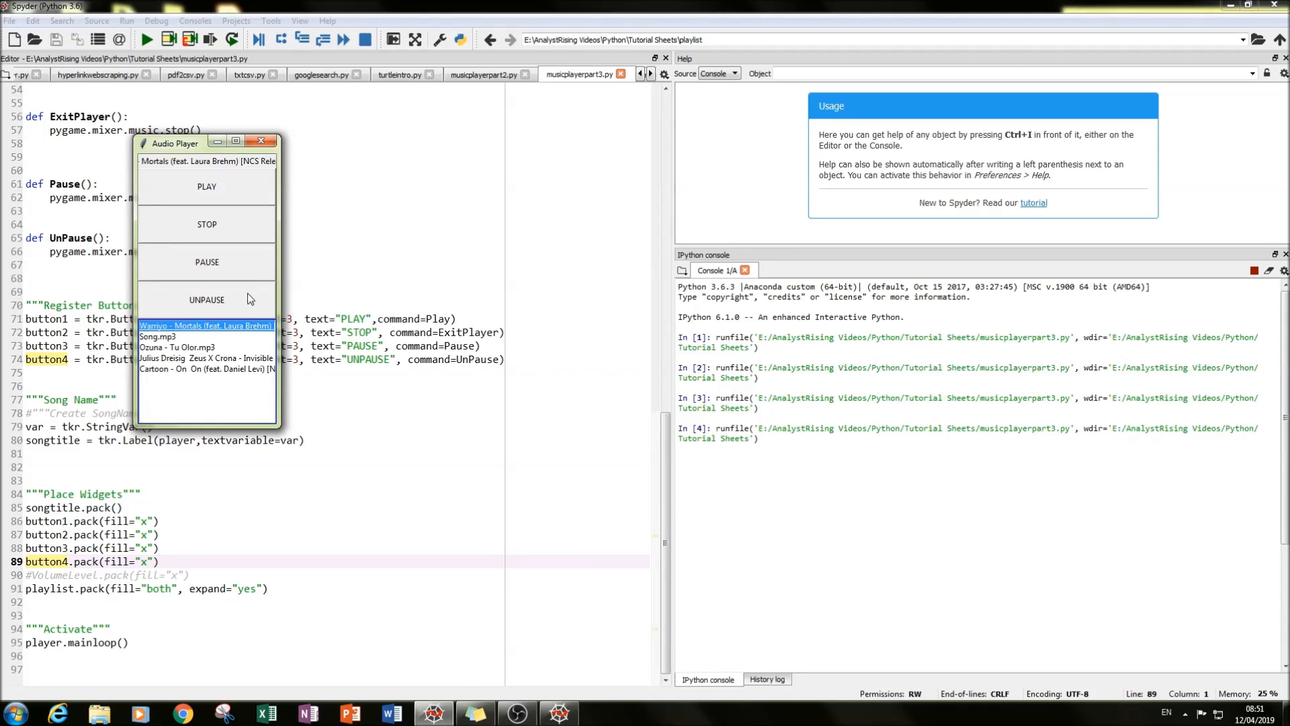
mouse_move(302, 277)
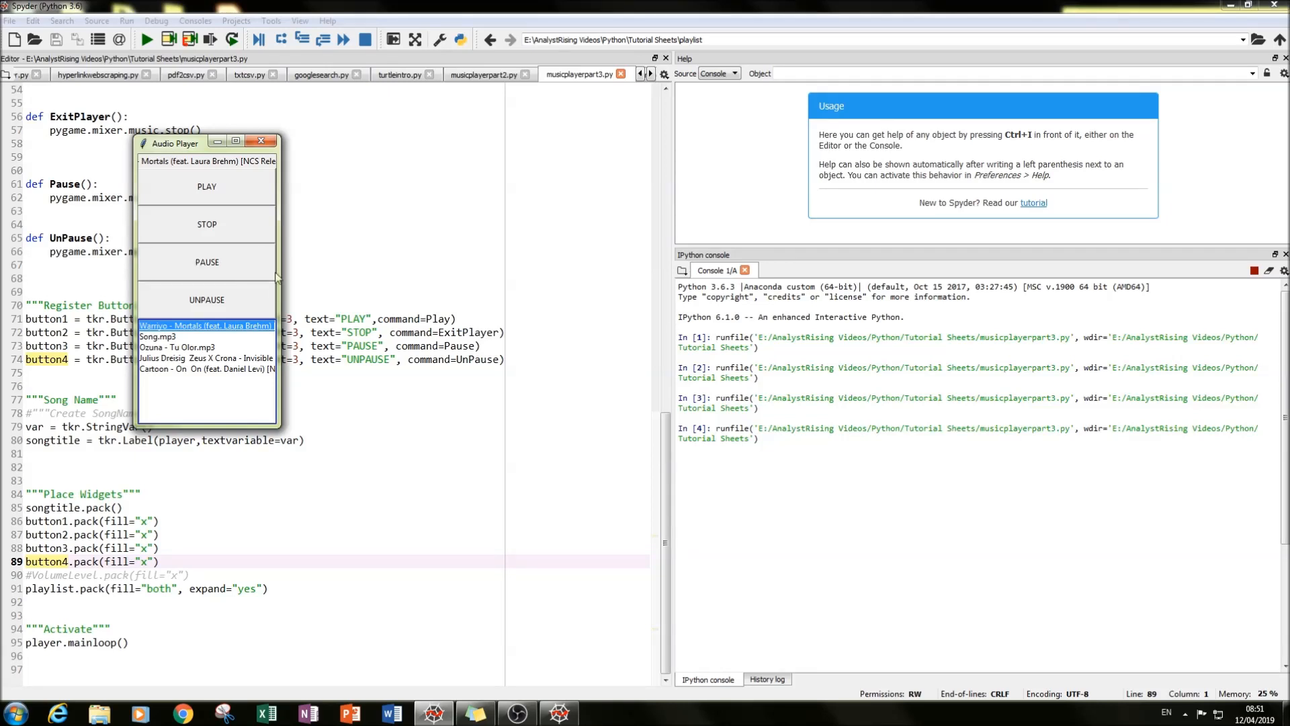
mouse_move(387, 289)
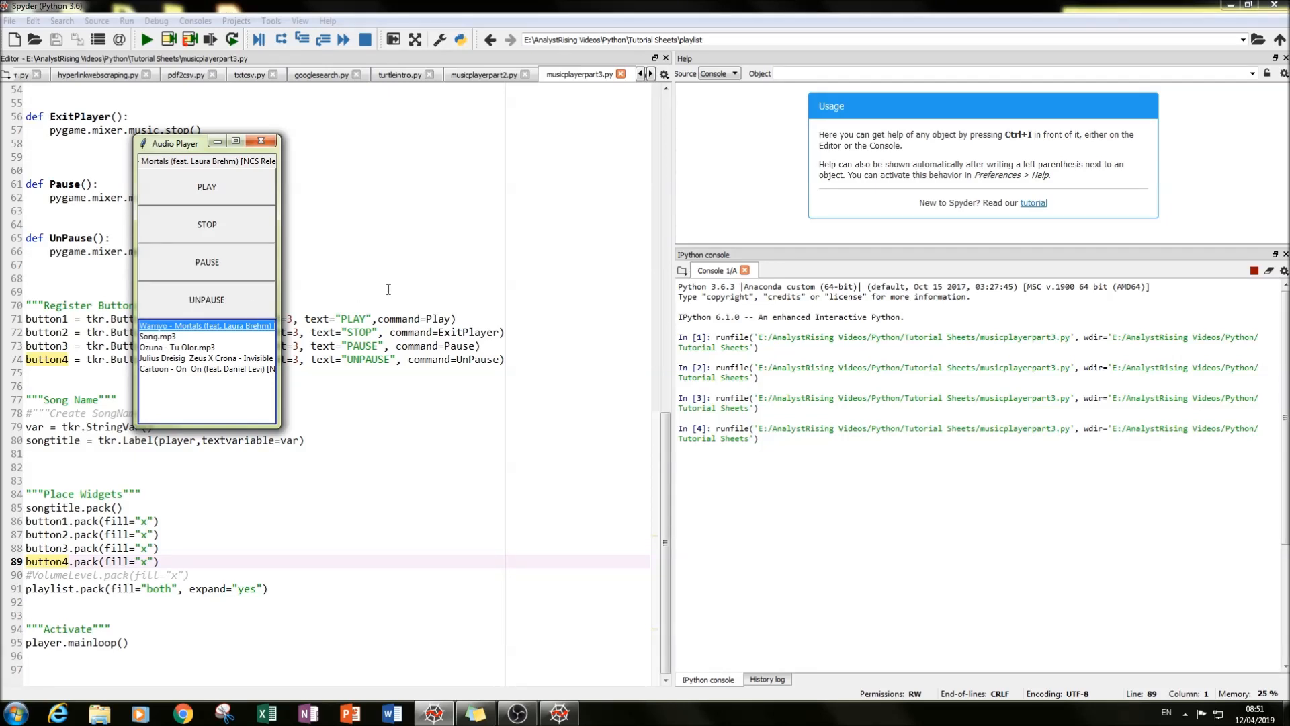
mouse_move(235, 273)
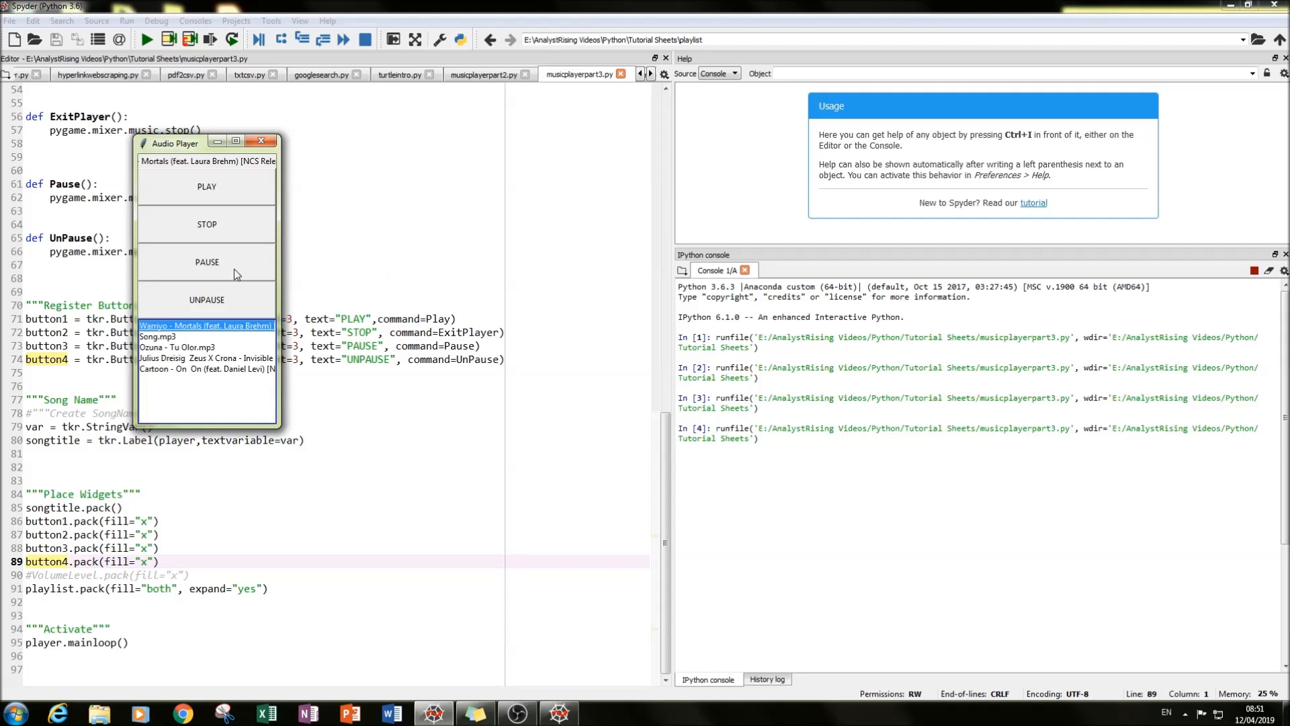
mouse_move(372, 314)
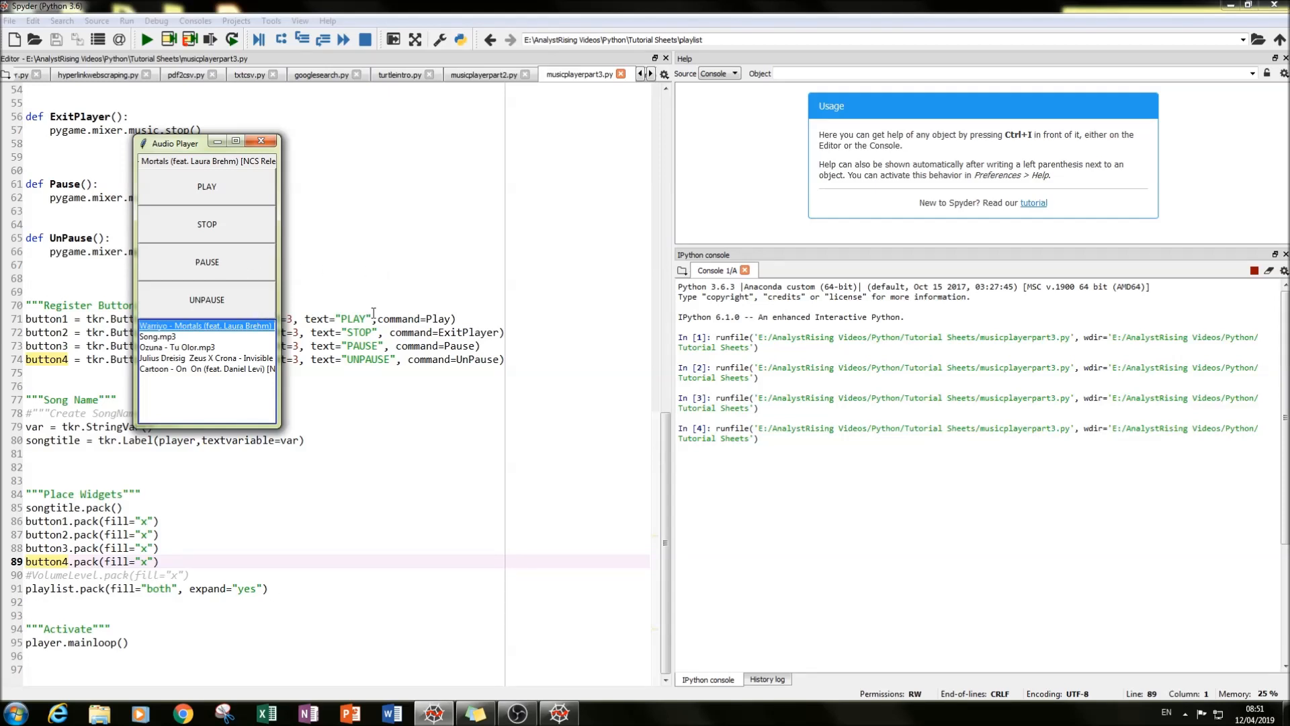
mouse_move(219, 243)
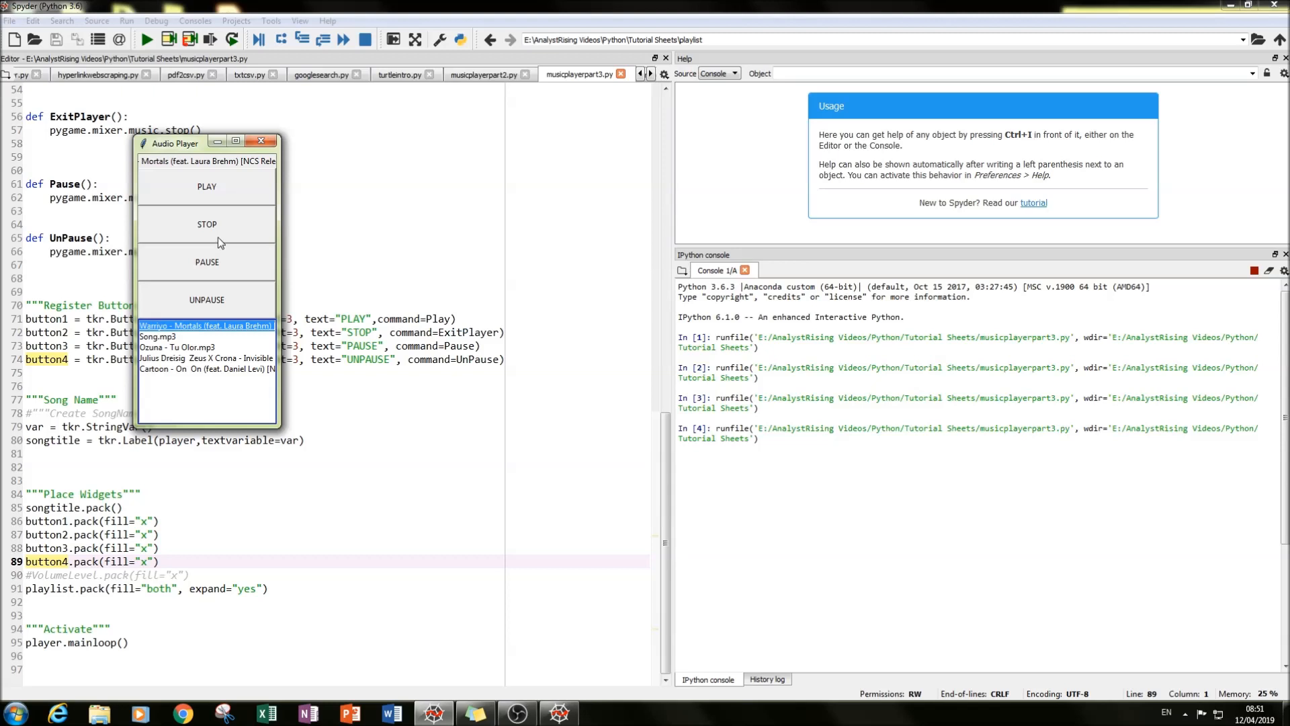
mouse_move(236, 274)
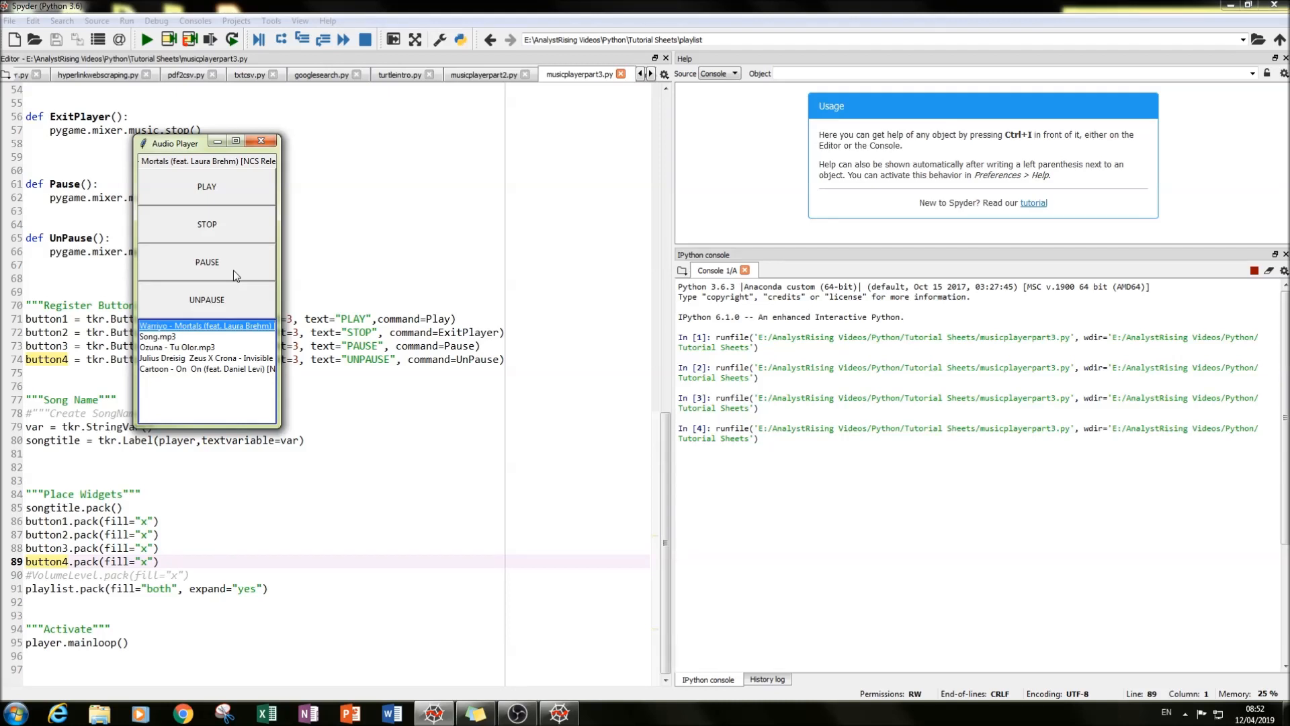
mouse_move(221, 380)
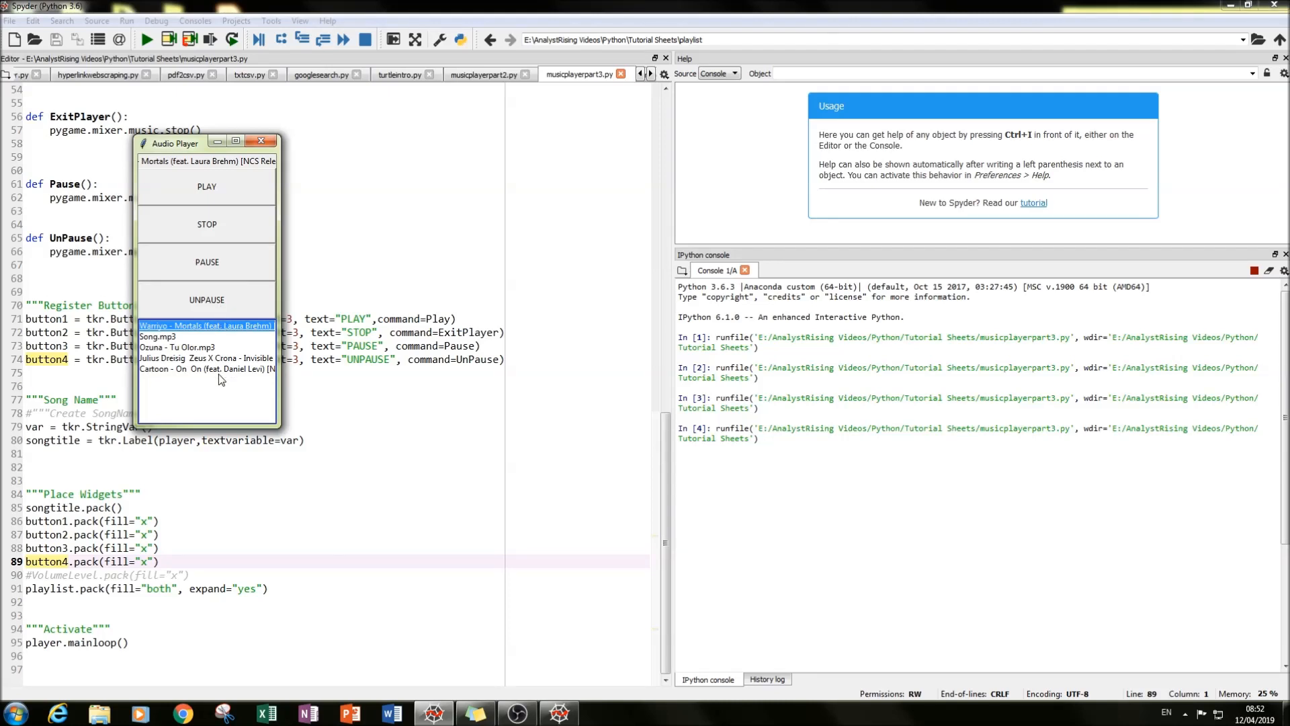
click(207, 368)
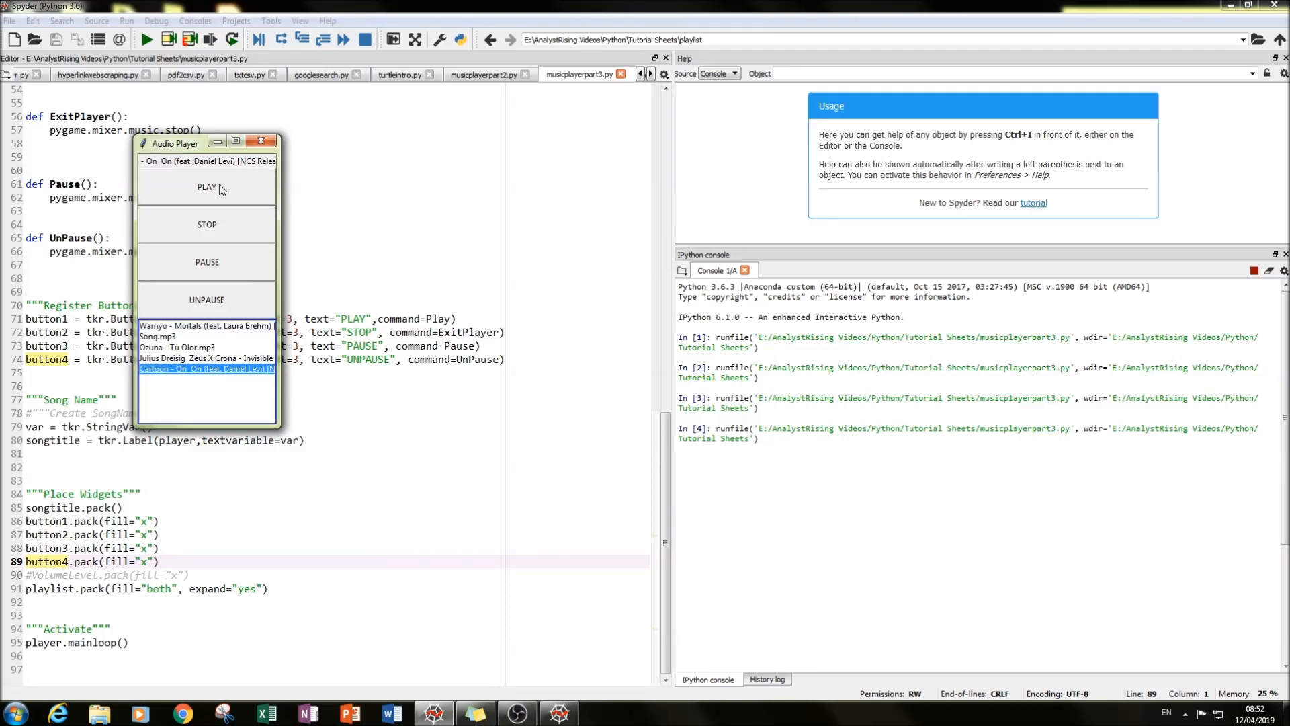
mouse_move(243, 262)
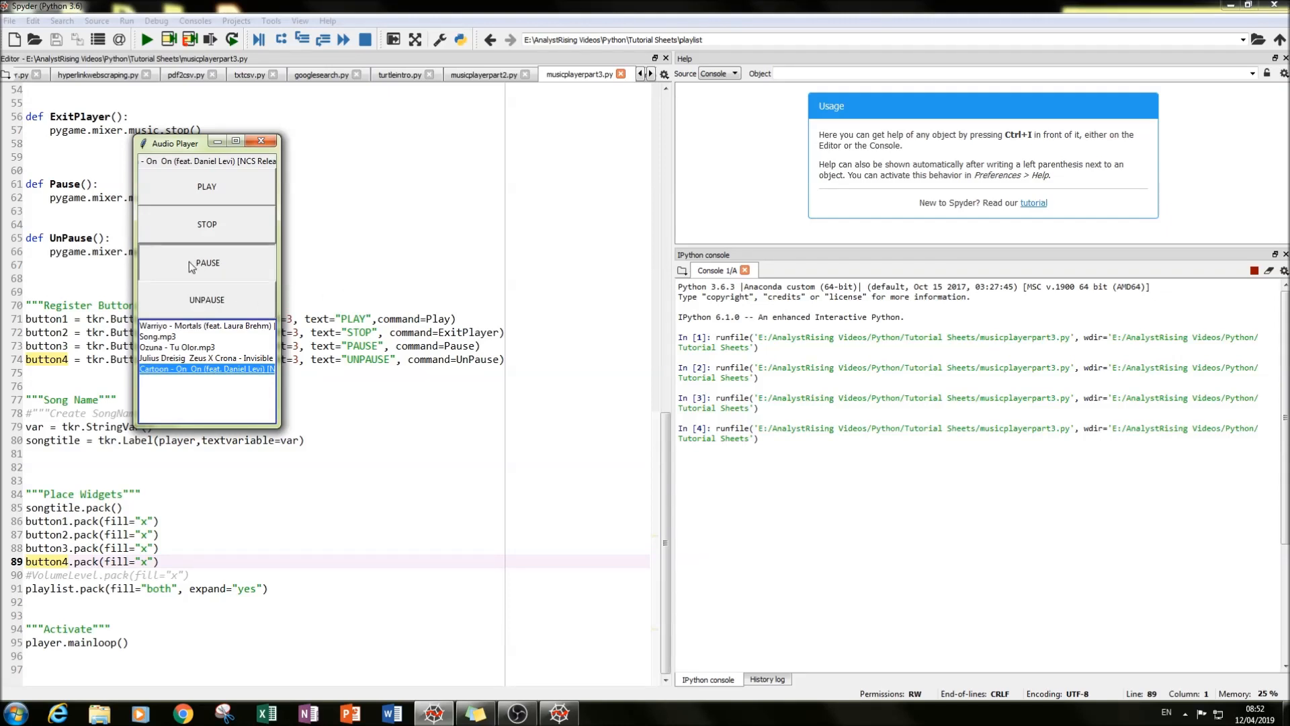
mouse_move(250, 229)
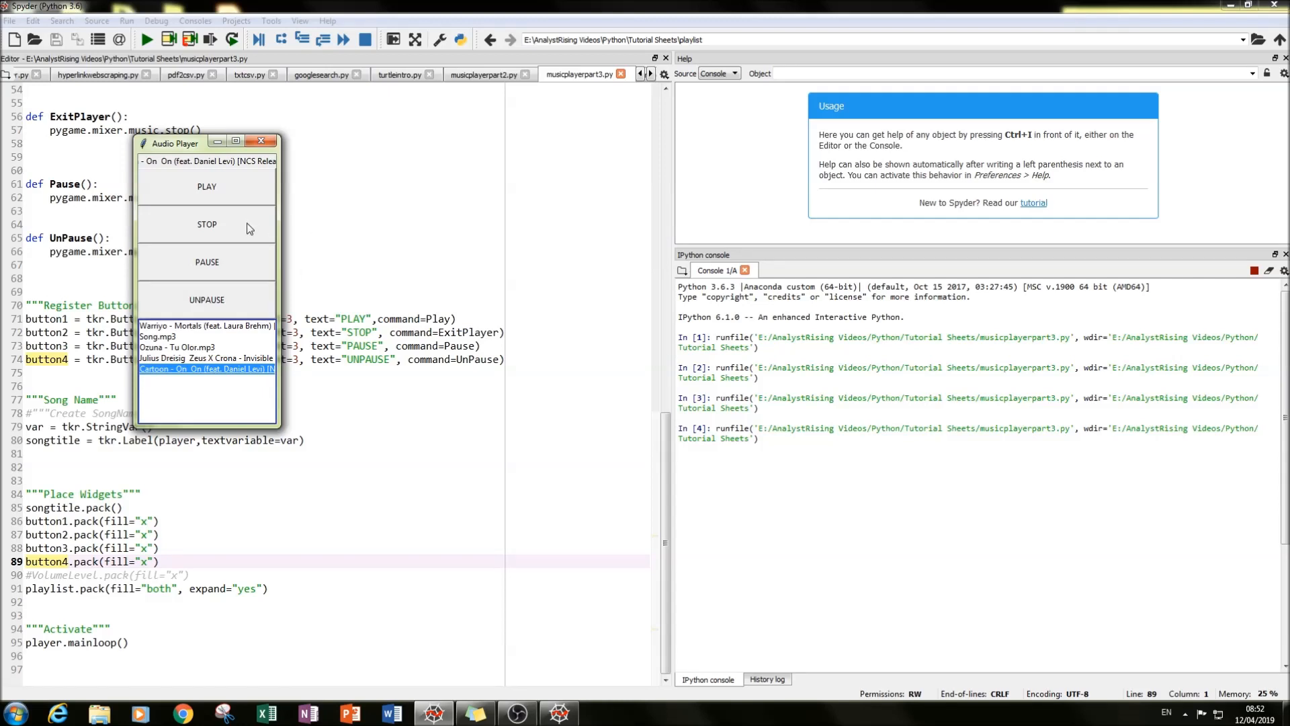
mouse_move(324, 195)
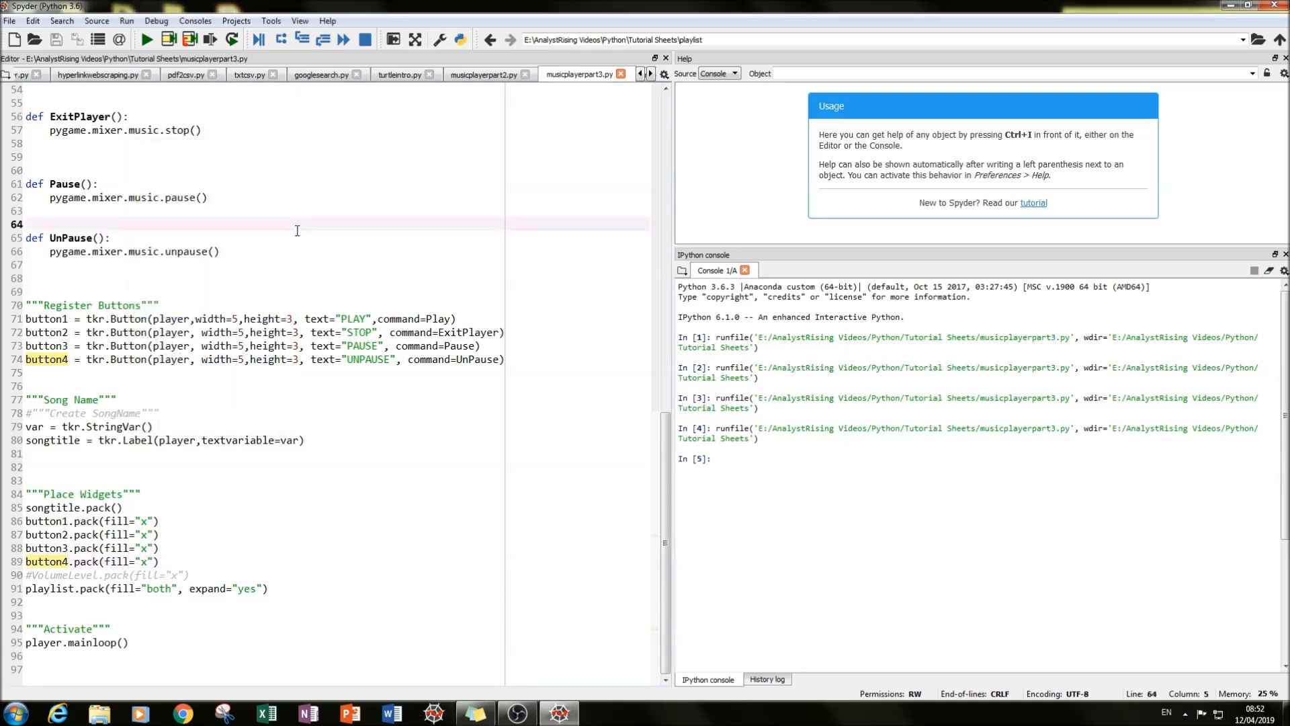
Scroll up to the Volume Input section holding the VolumeLevel tkr.Scale statement
scroll(up, 3)
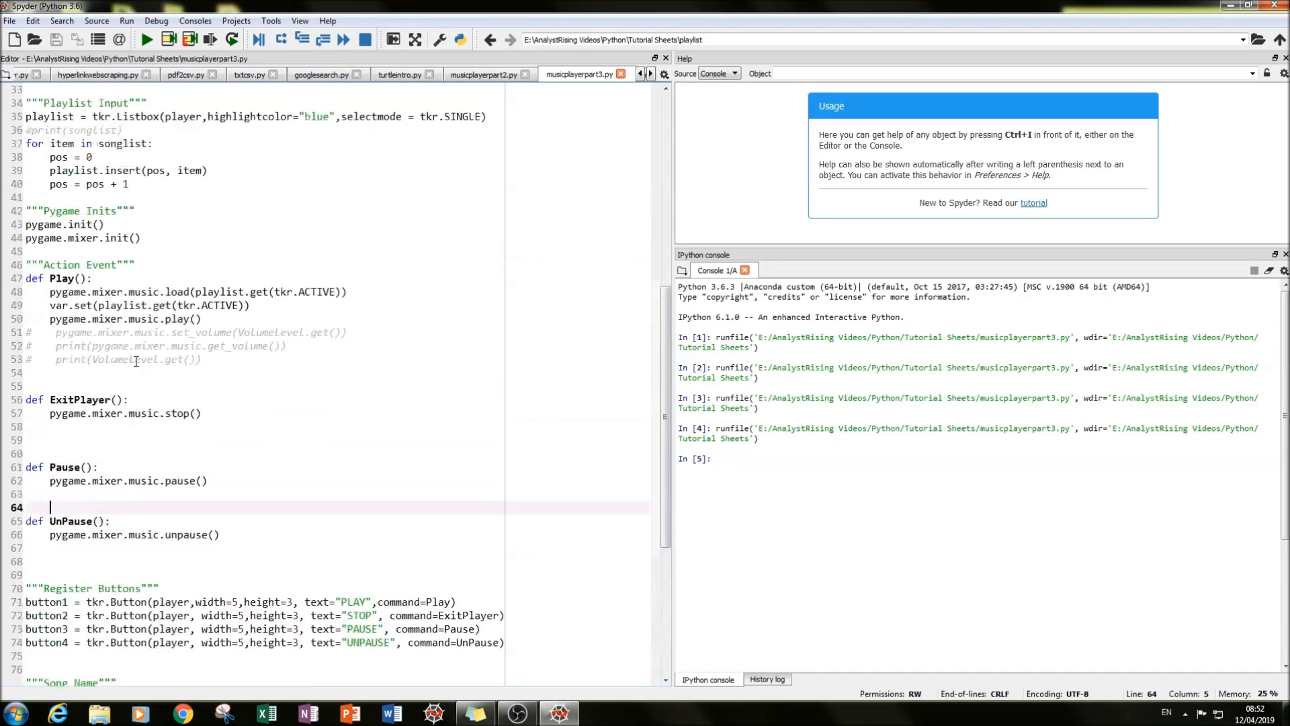
scroll(up, 3)
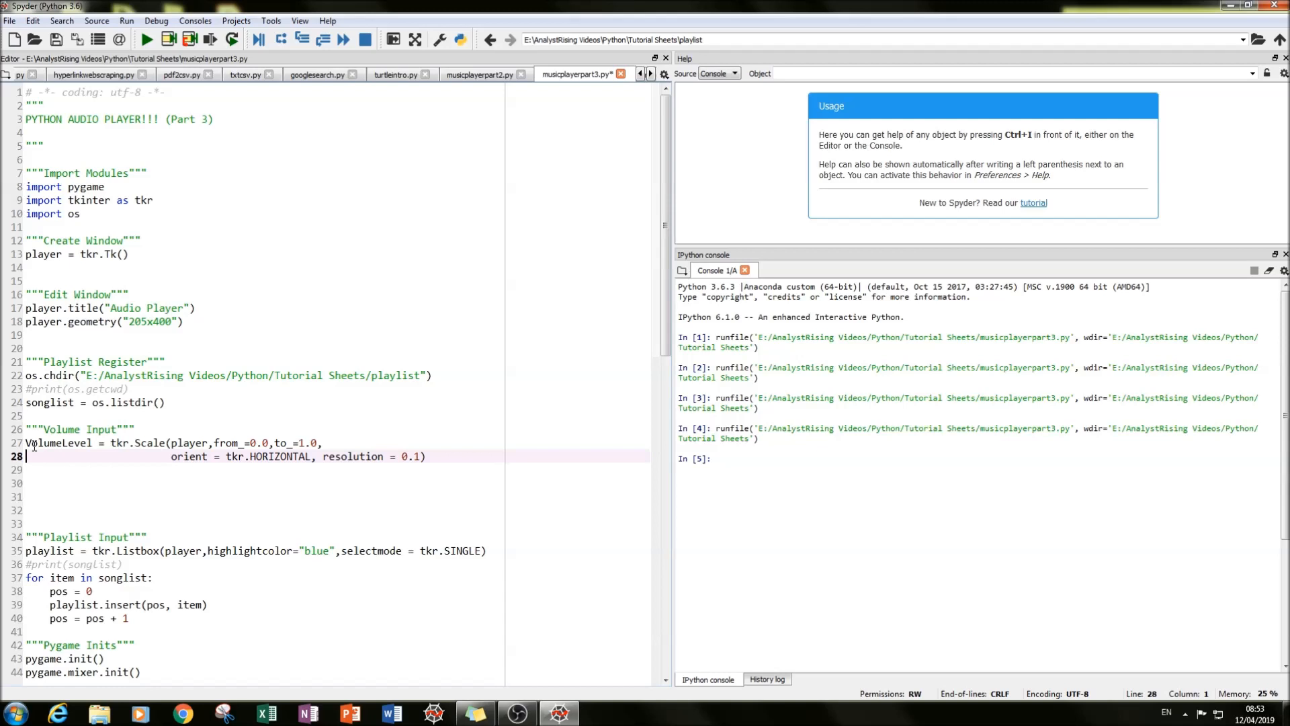
Review the VolumeLevel tkr.Scale definition: from_=0.0, to_=1.0, orient=tkr.HORIZONTAL
click(131, 428)
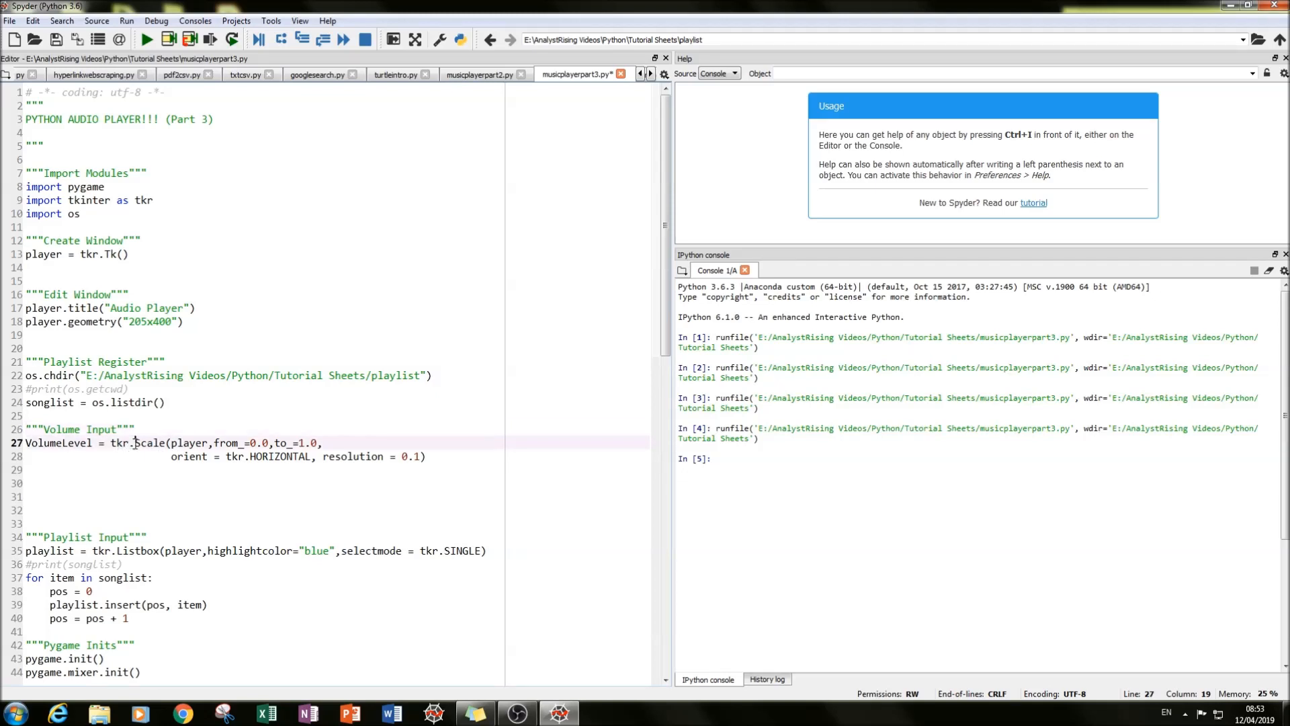
double_click(149, 442)
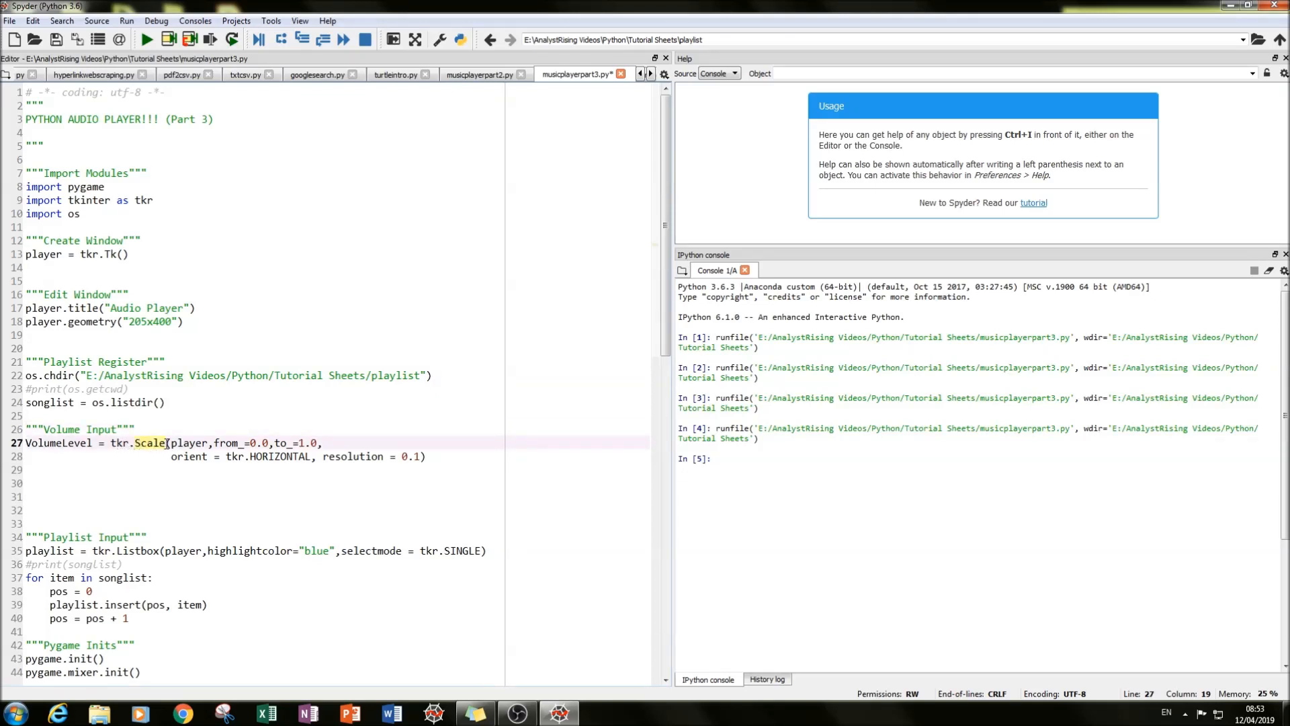
double_click(188, 442)
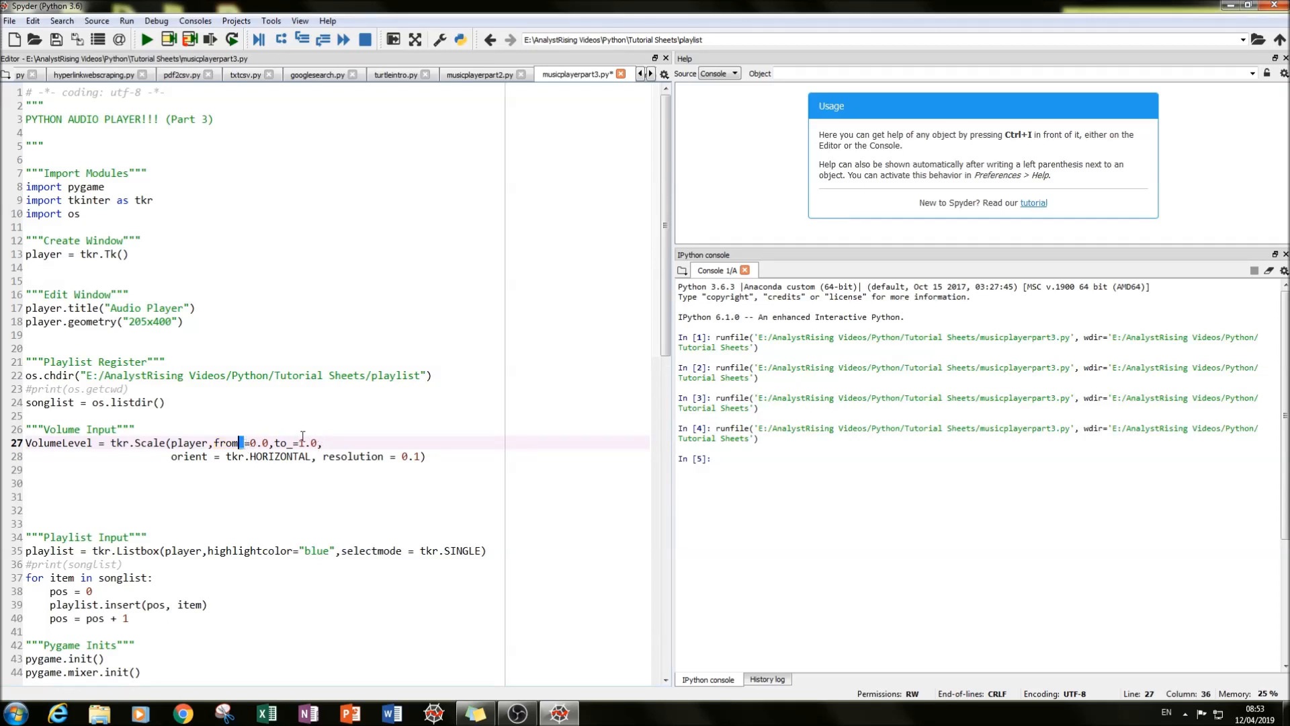
click(337, 442)
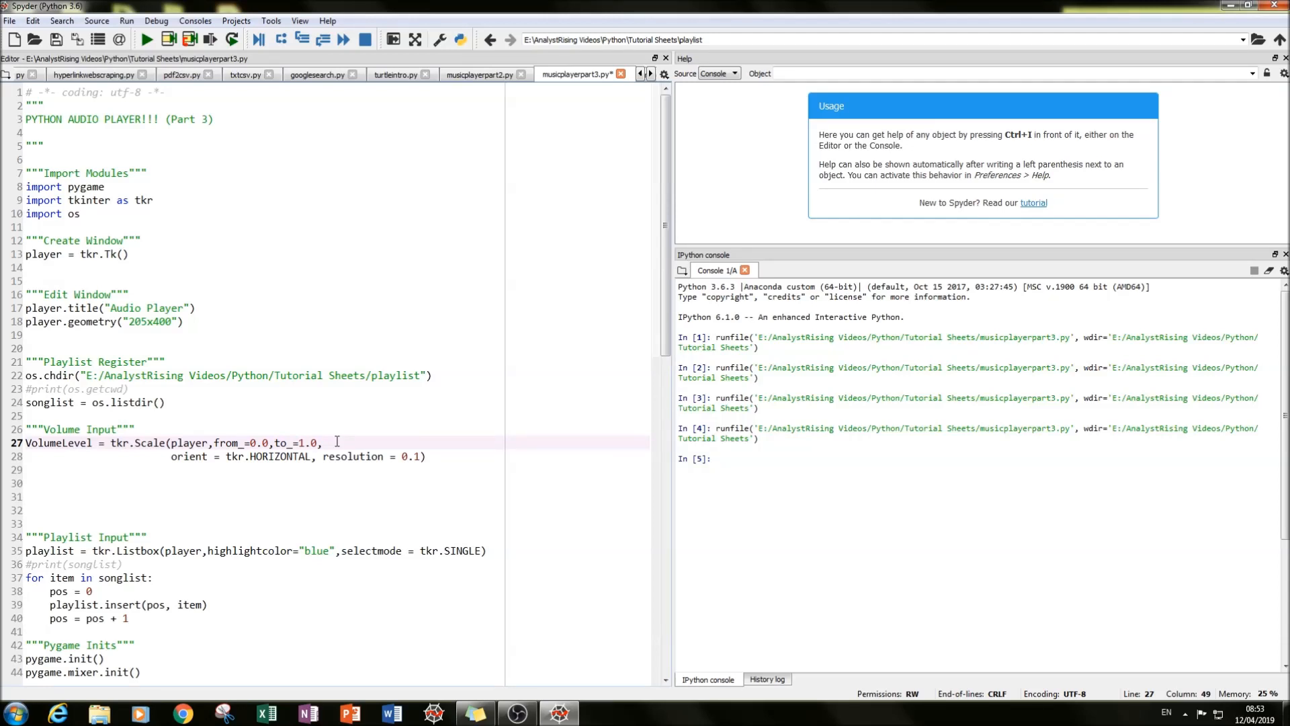
mouse_move(184, 457)
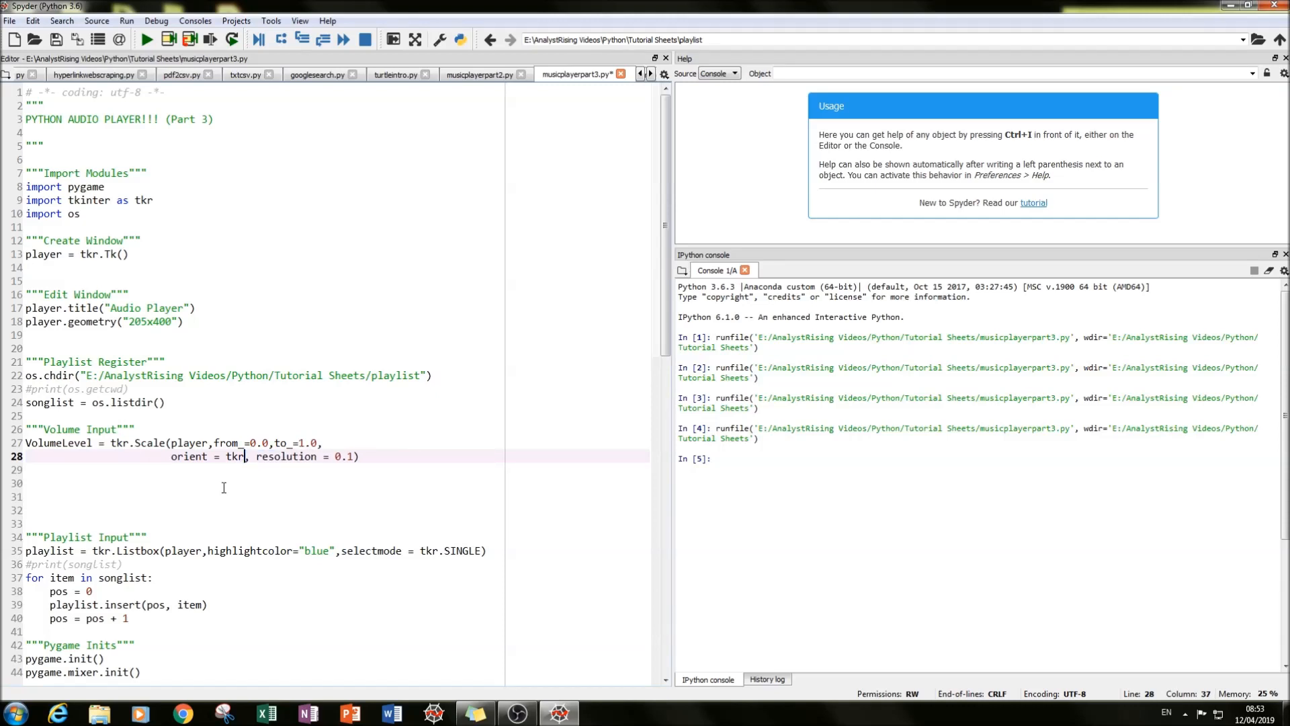
text(V)
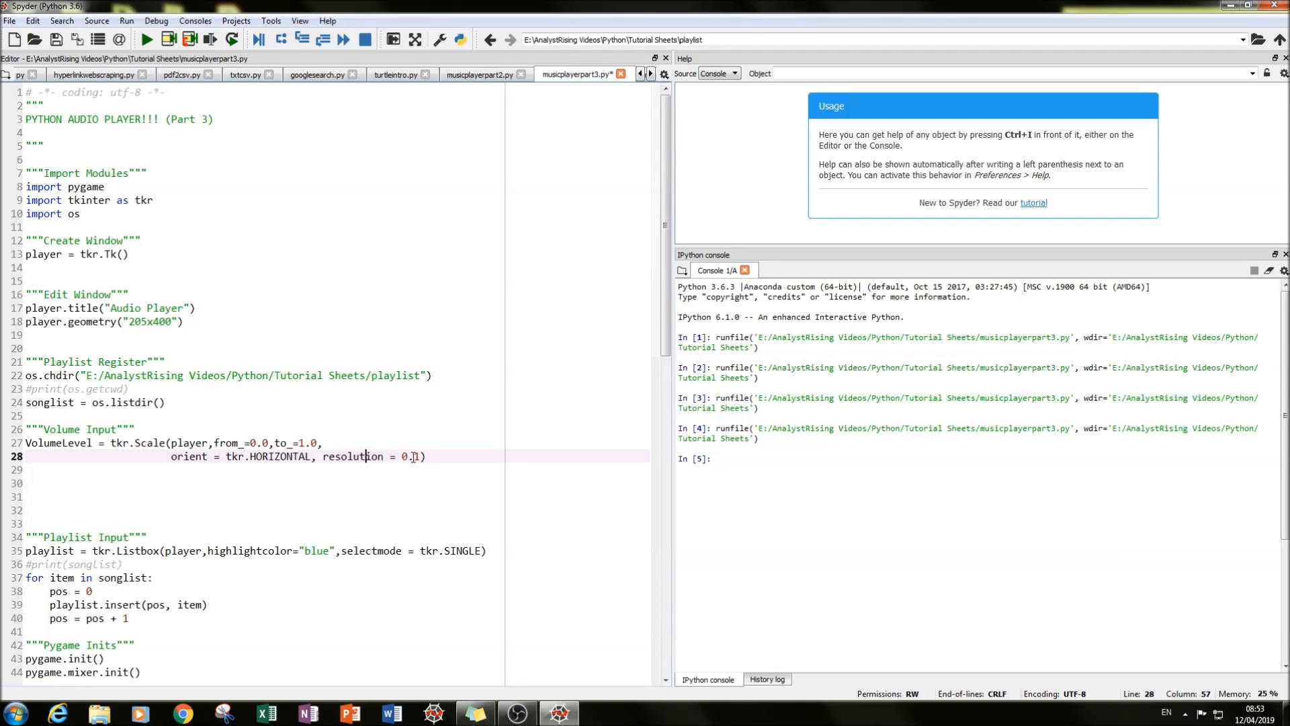
Try scale resolutions 0.01 and 0.5, then keep resolution=0.1
double_click(353, 455)
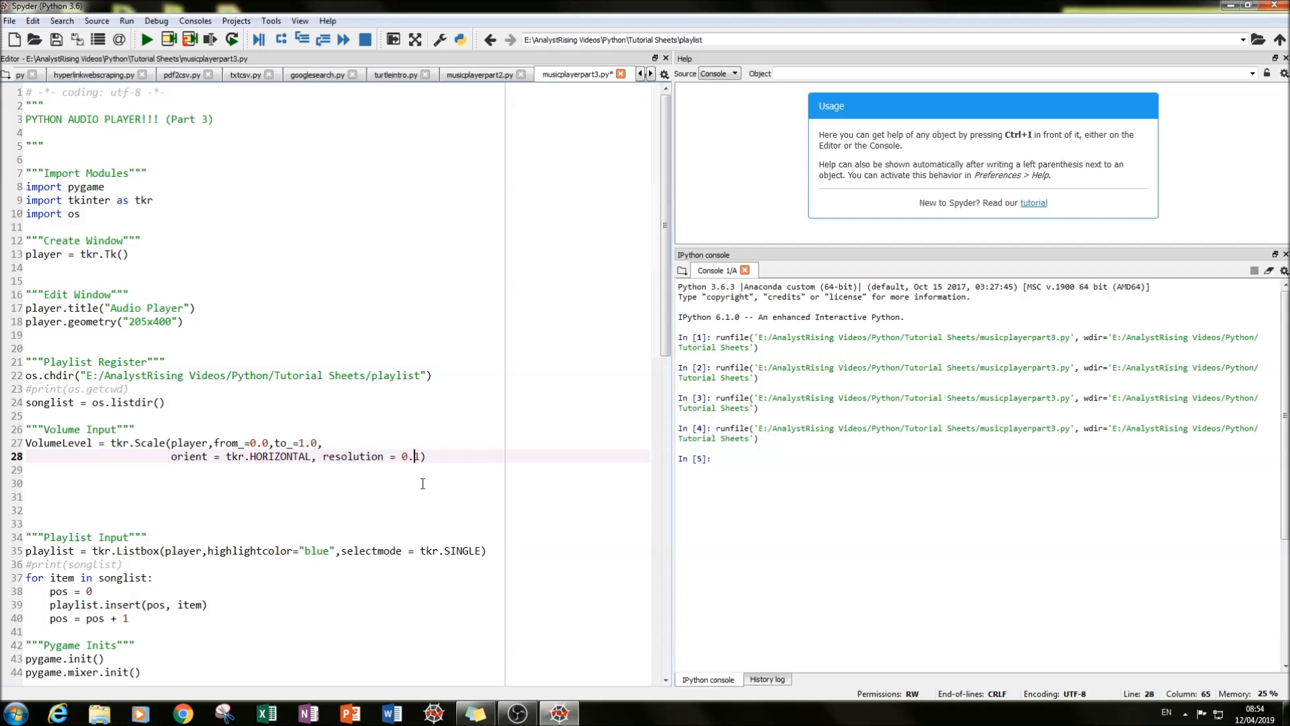
text(1)
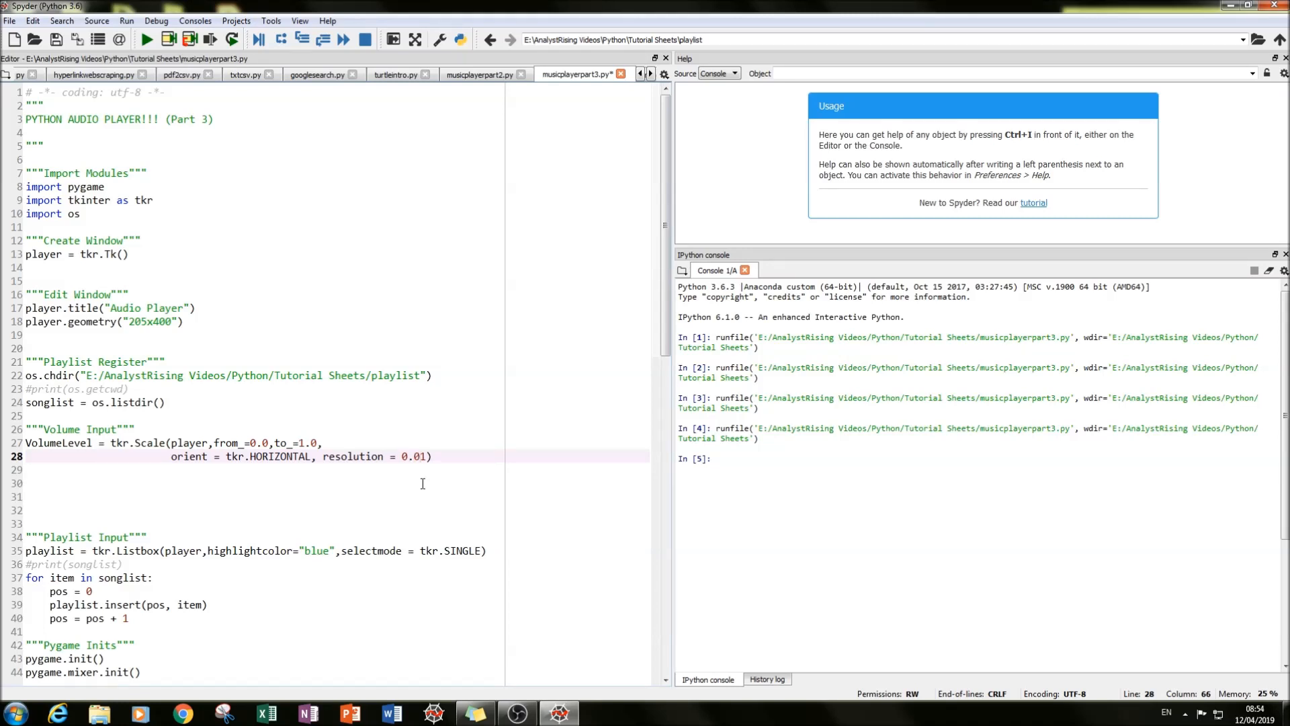
text(0)
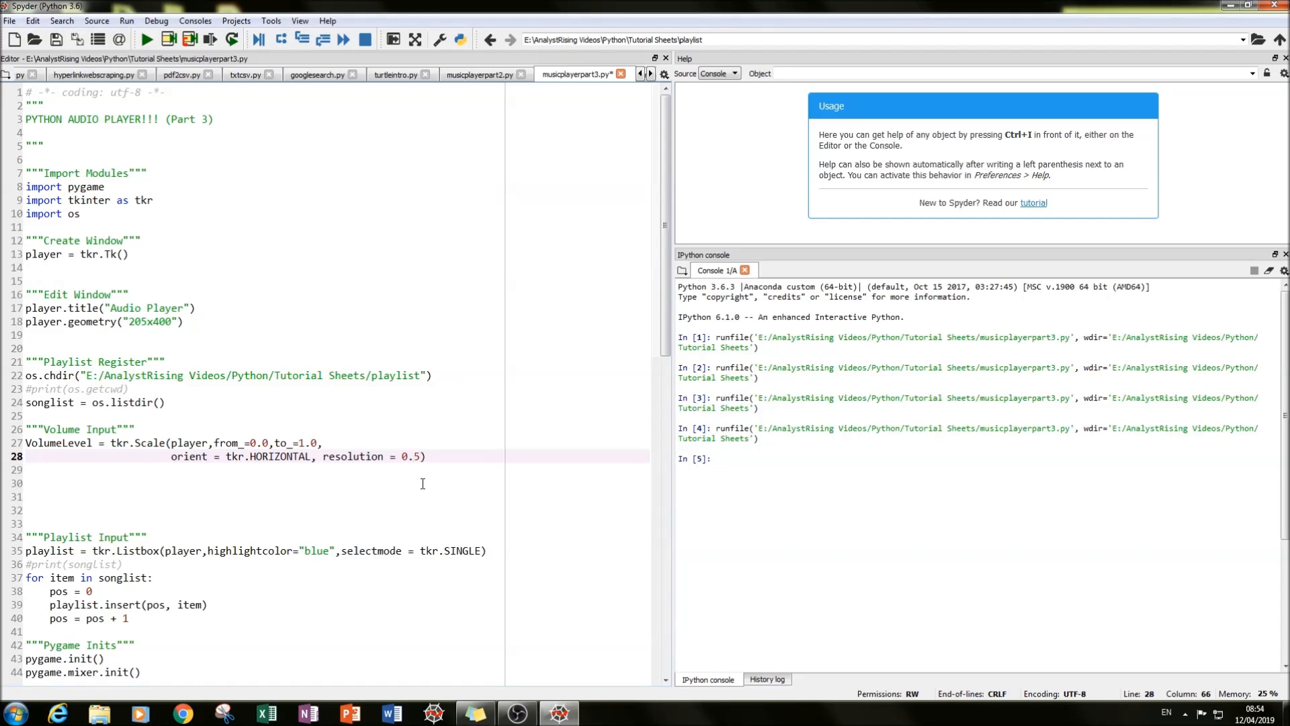
text(1)
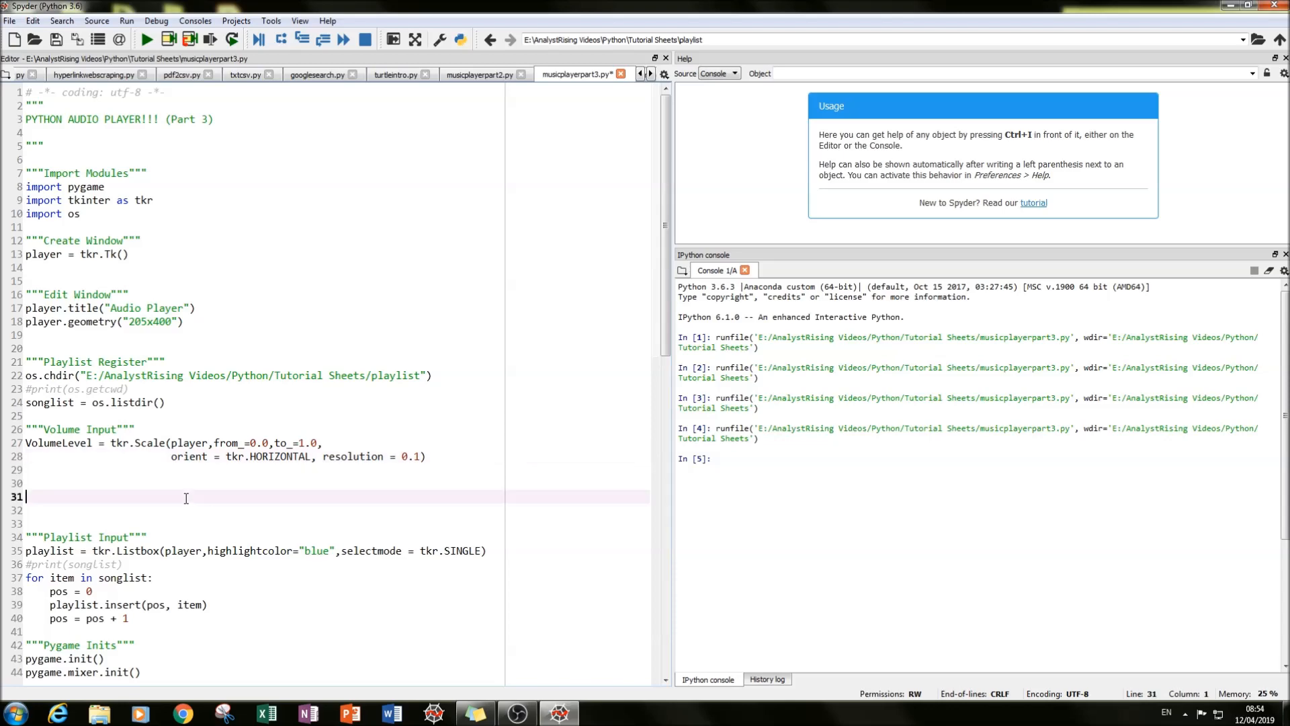
Uncomment pygame.mixer.music.set_volume(VolumeLevel.get()) inside Play()
scroll(down, 3)
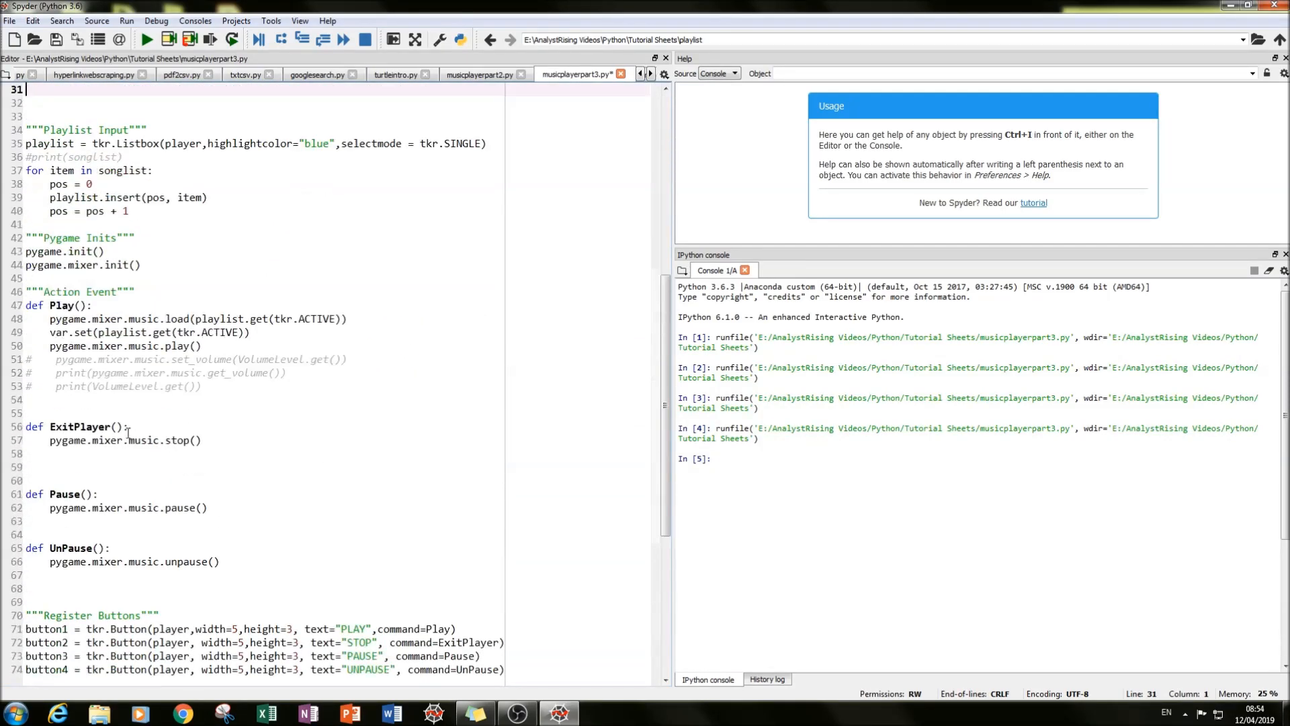
scroll(up, 3)
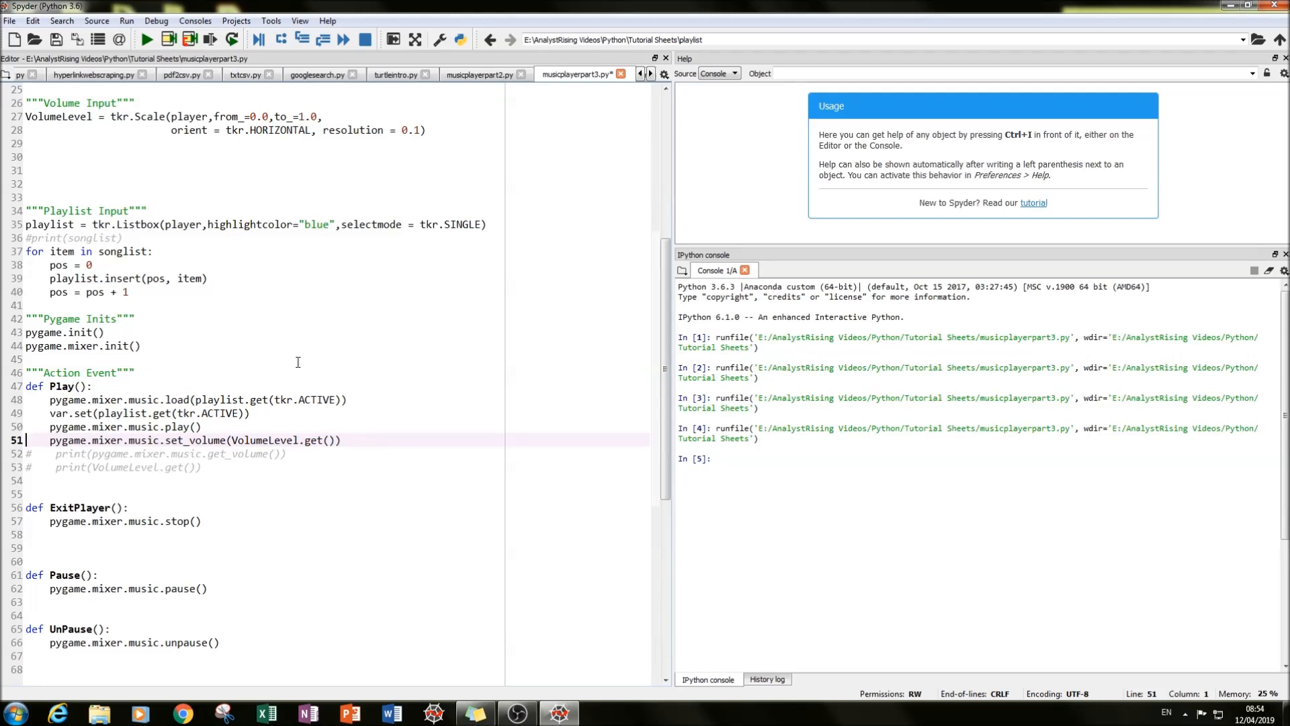
double_click(115, 440)
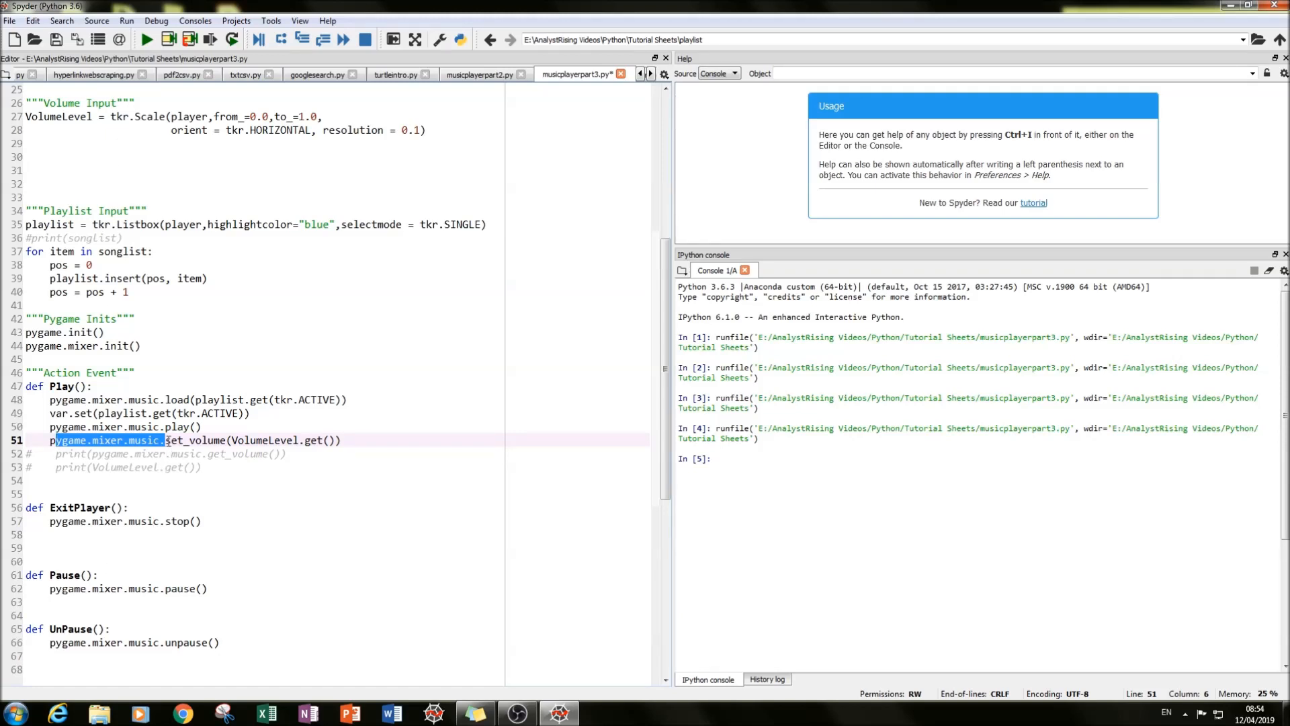
mouse_move(245, 441)
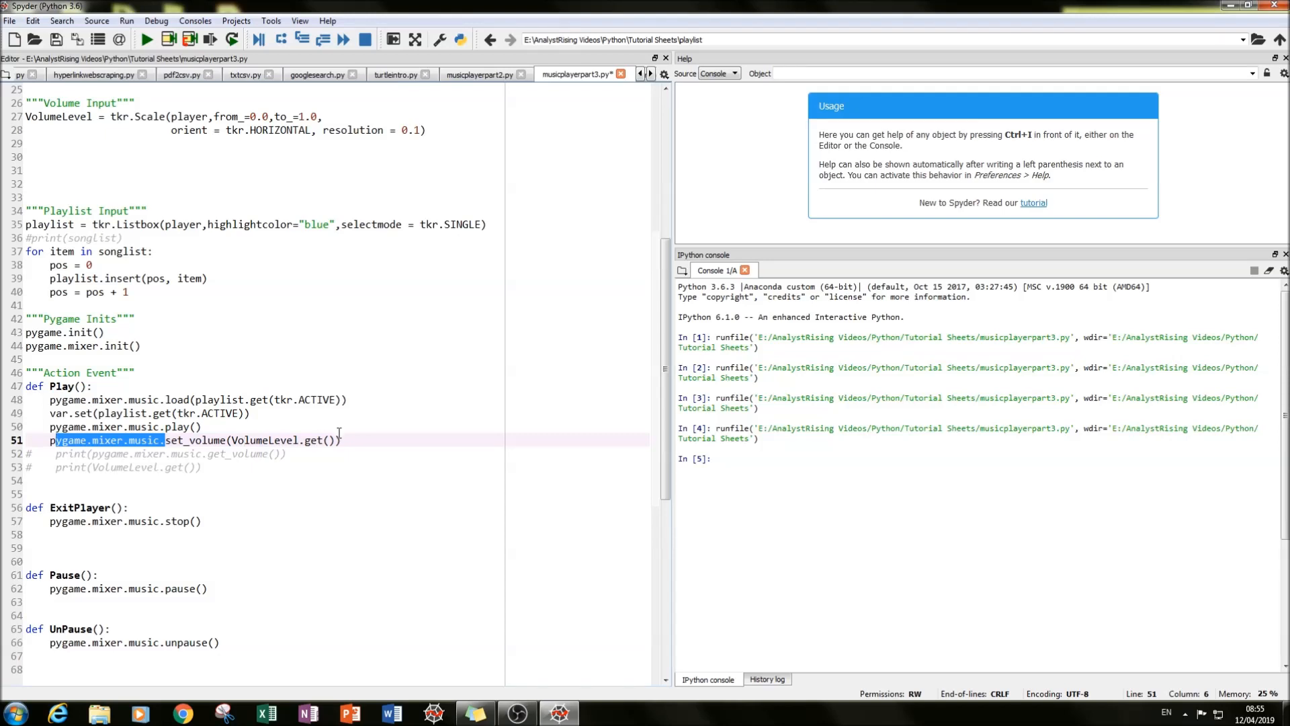
mouse_move(348, 500)
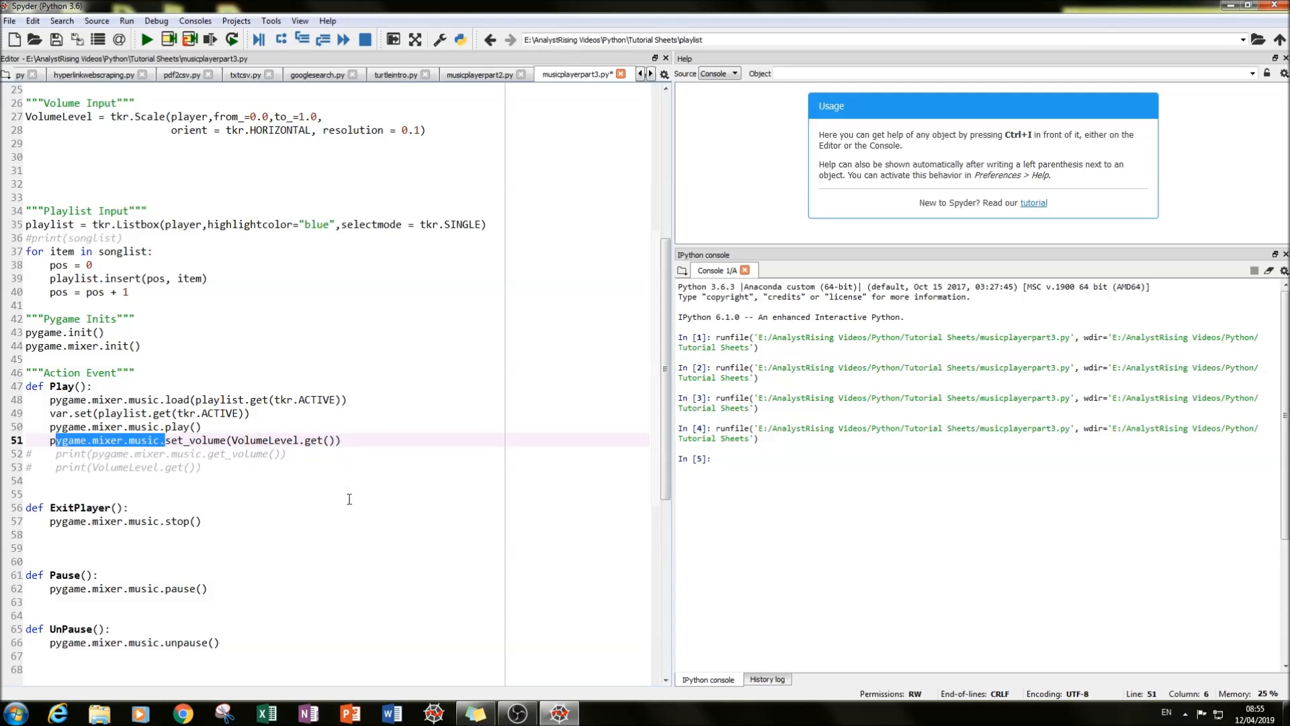
mouse_move(344, 456)
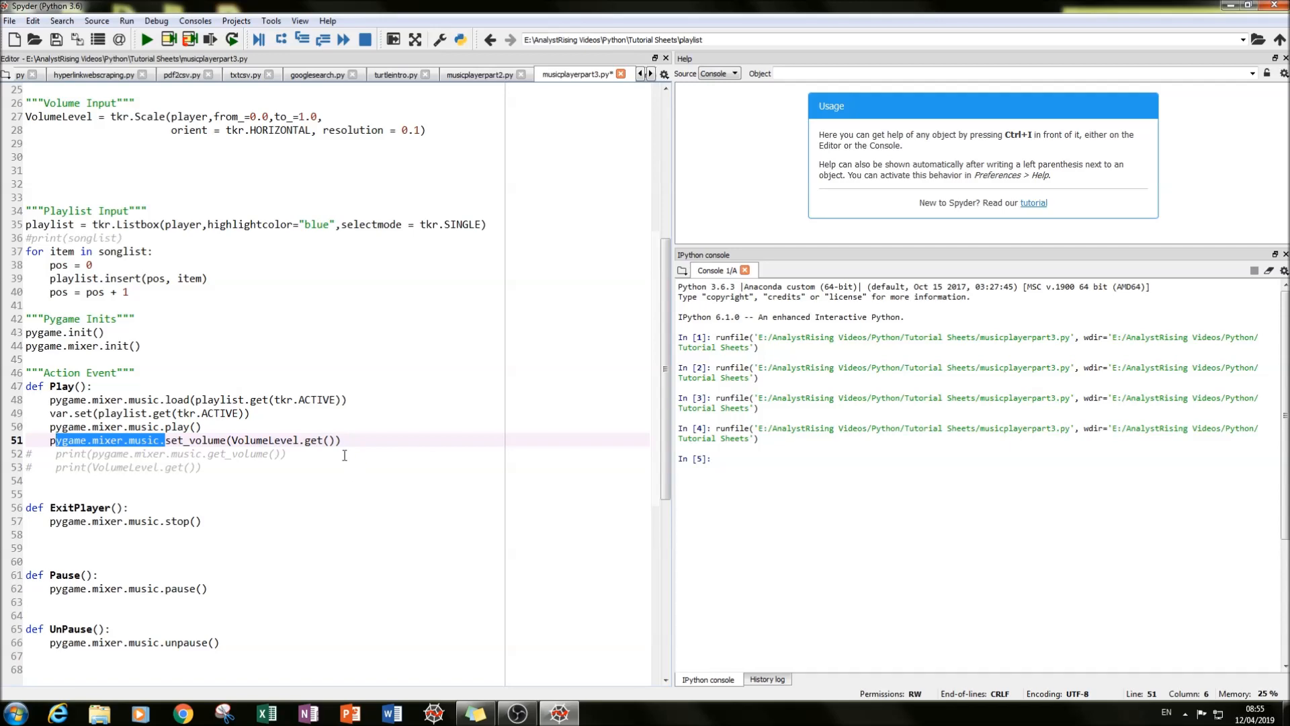
Uncomment print(pygame.mixer.music.get_volume()) and print(VolumeLevel.get()) inside Play()
scroll(up, 3)
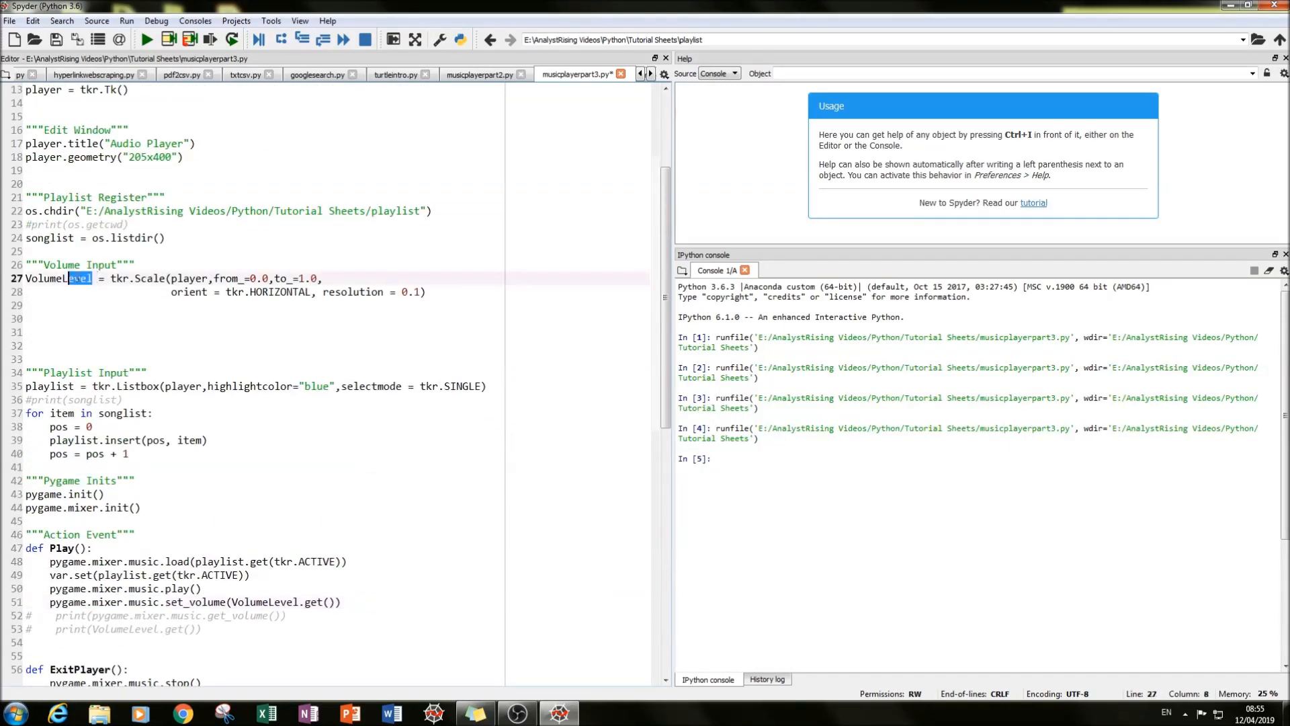
click(86, 306)
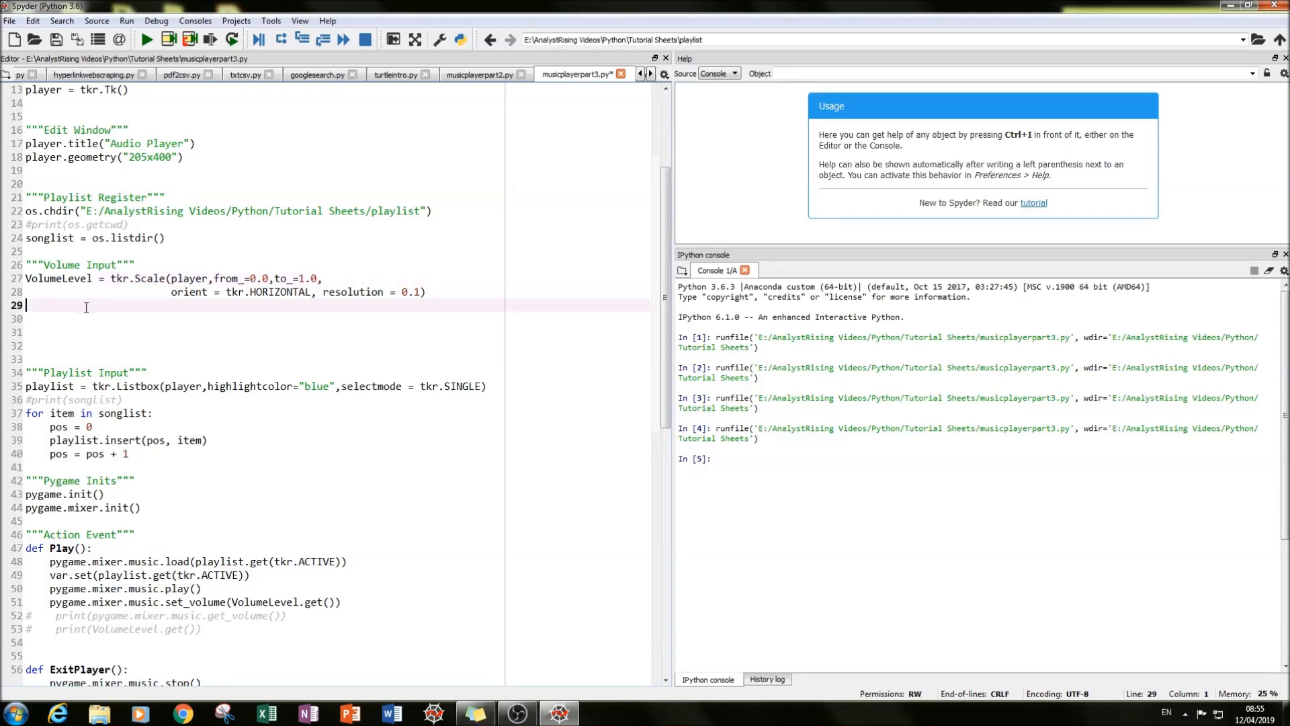
scroll(down, 3)
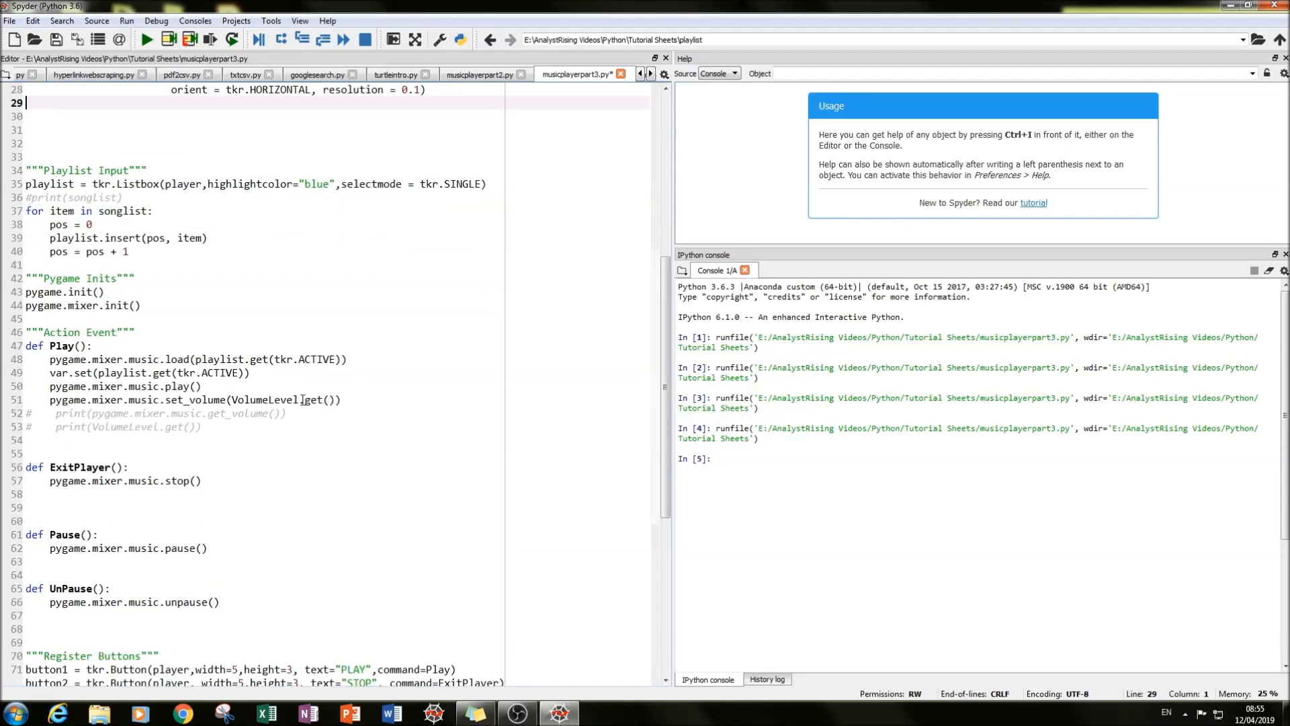
scroll(up, 3)
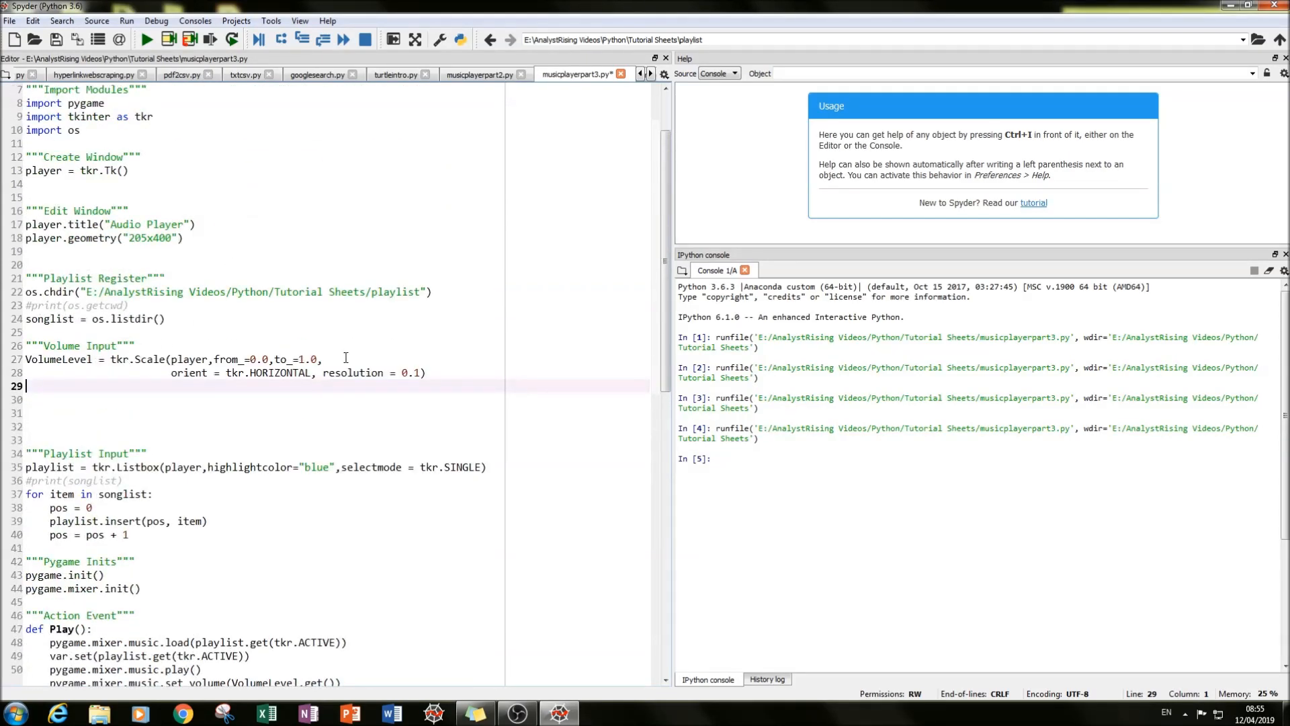
scroll(down, 3)
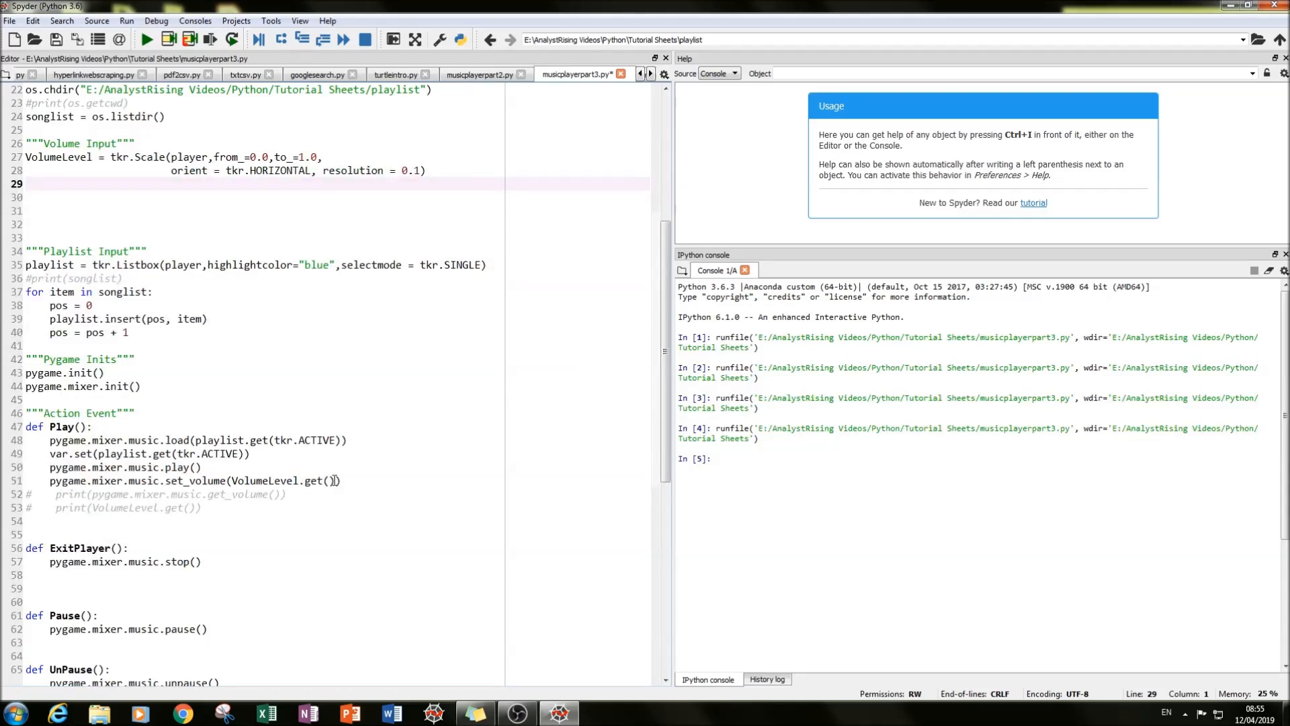
mouse_move(336, 481)
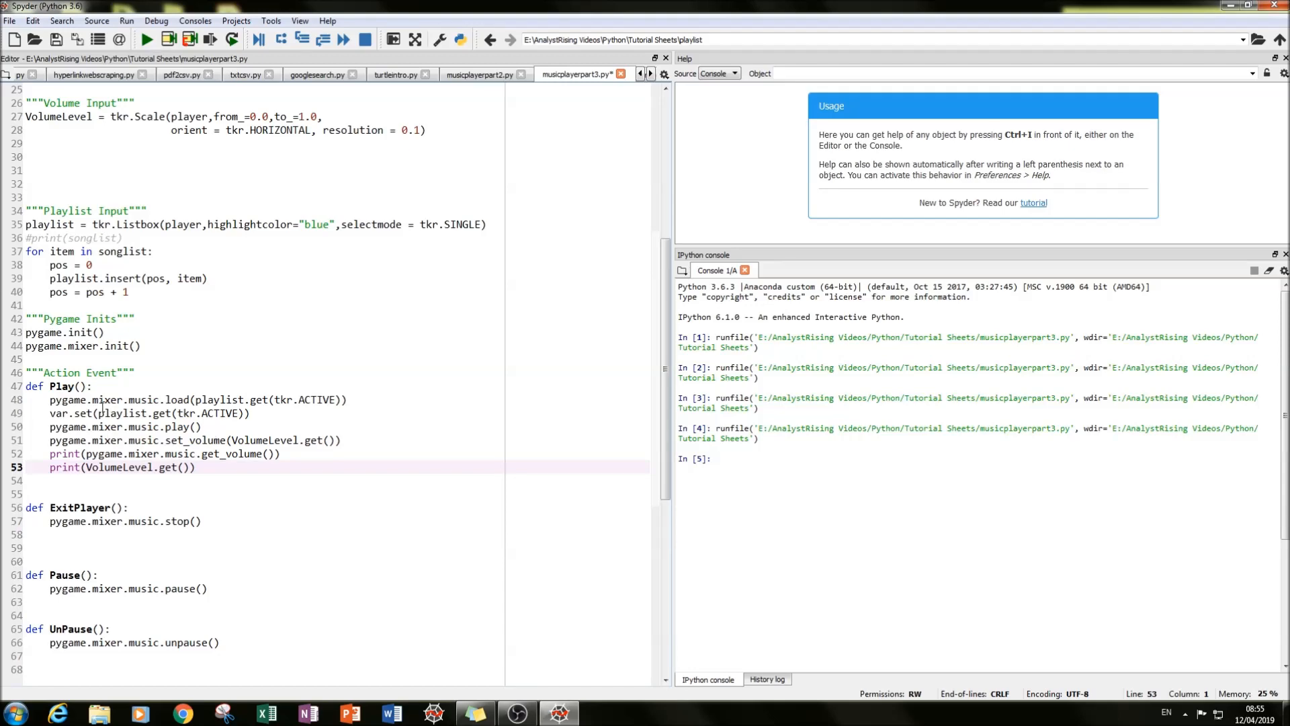
scroll(down, 3)
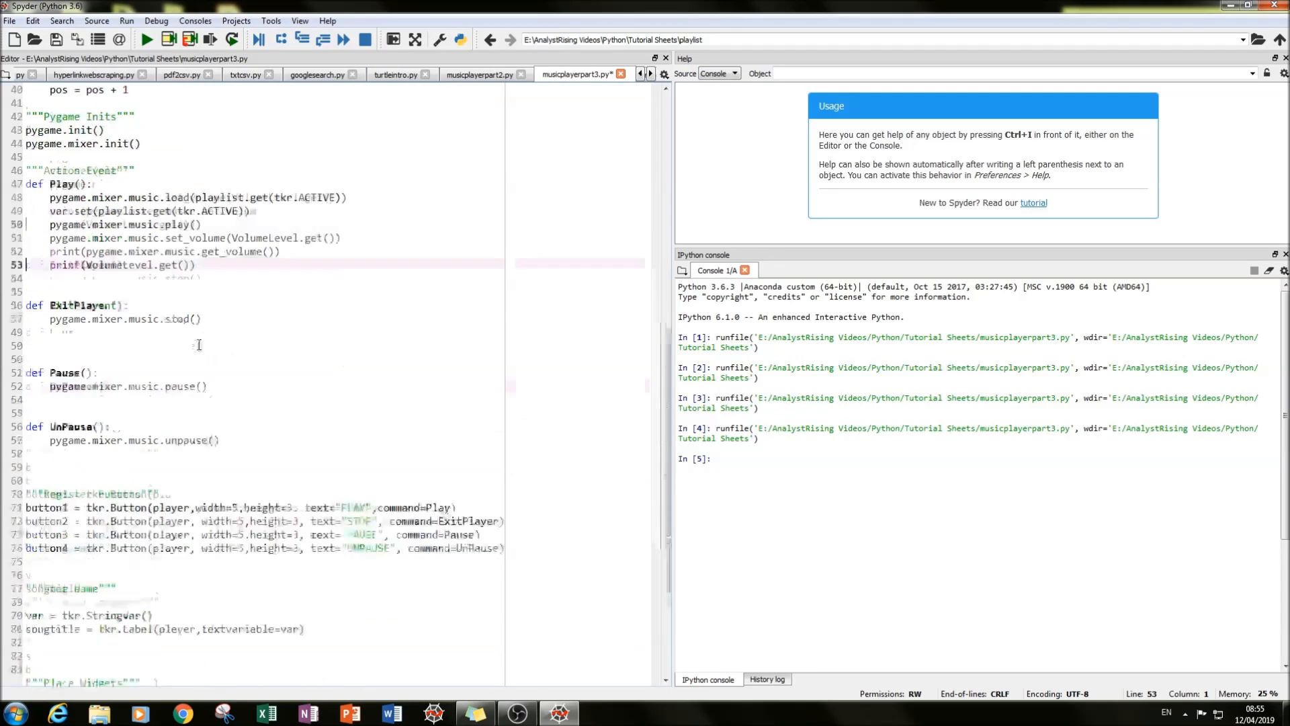
scroll(down, 3)
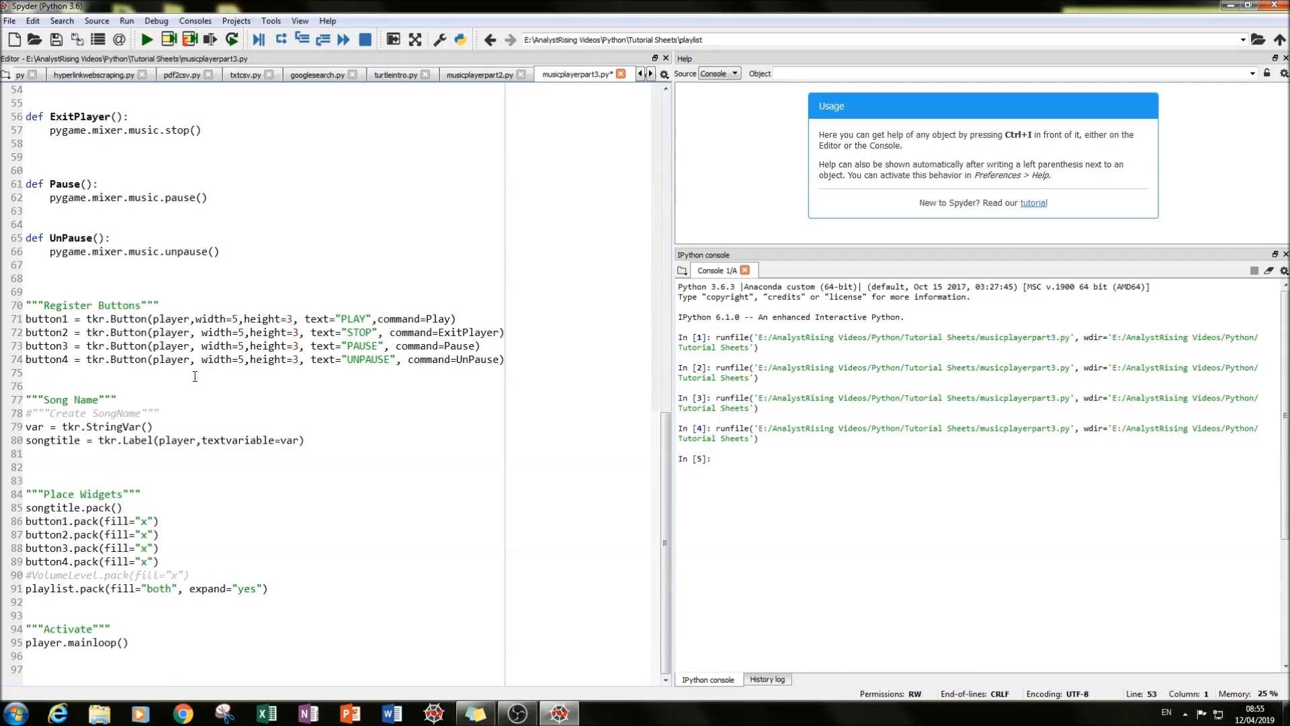
click(66, 574)
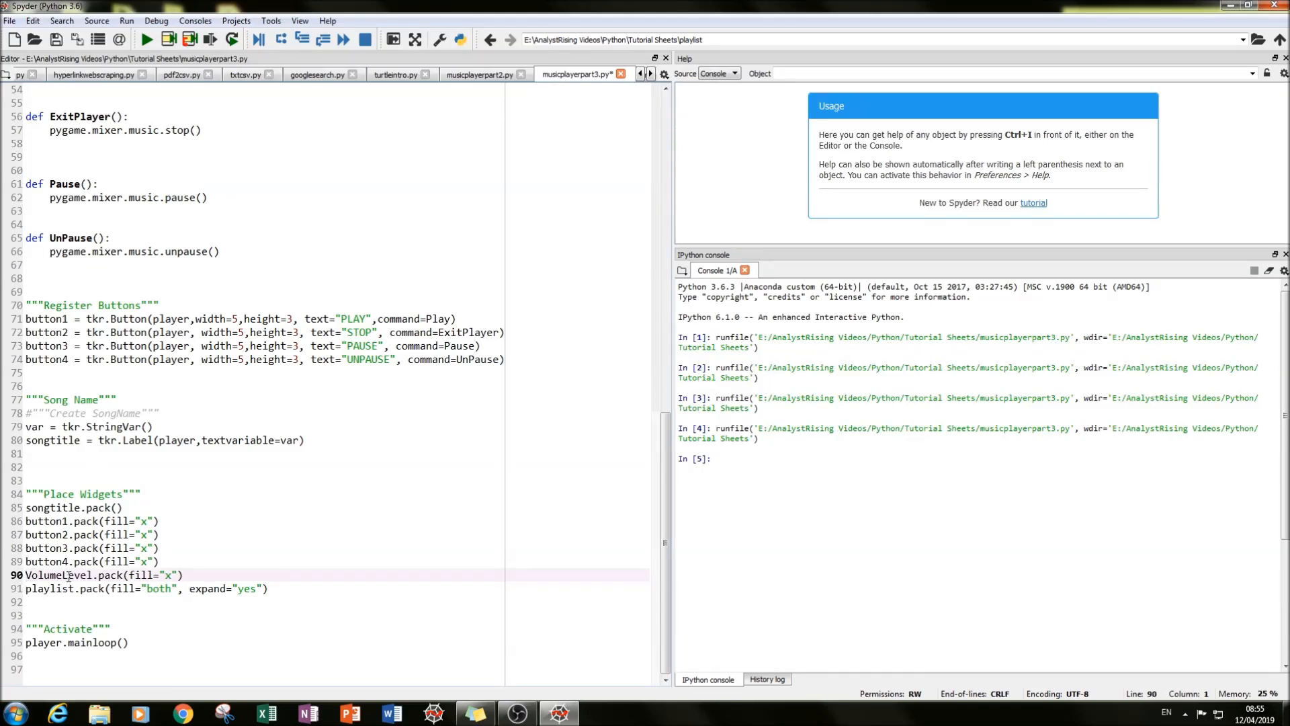
double_click(59, 574)
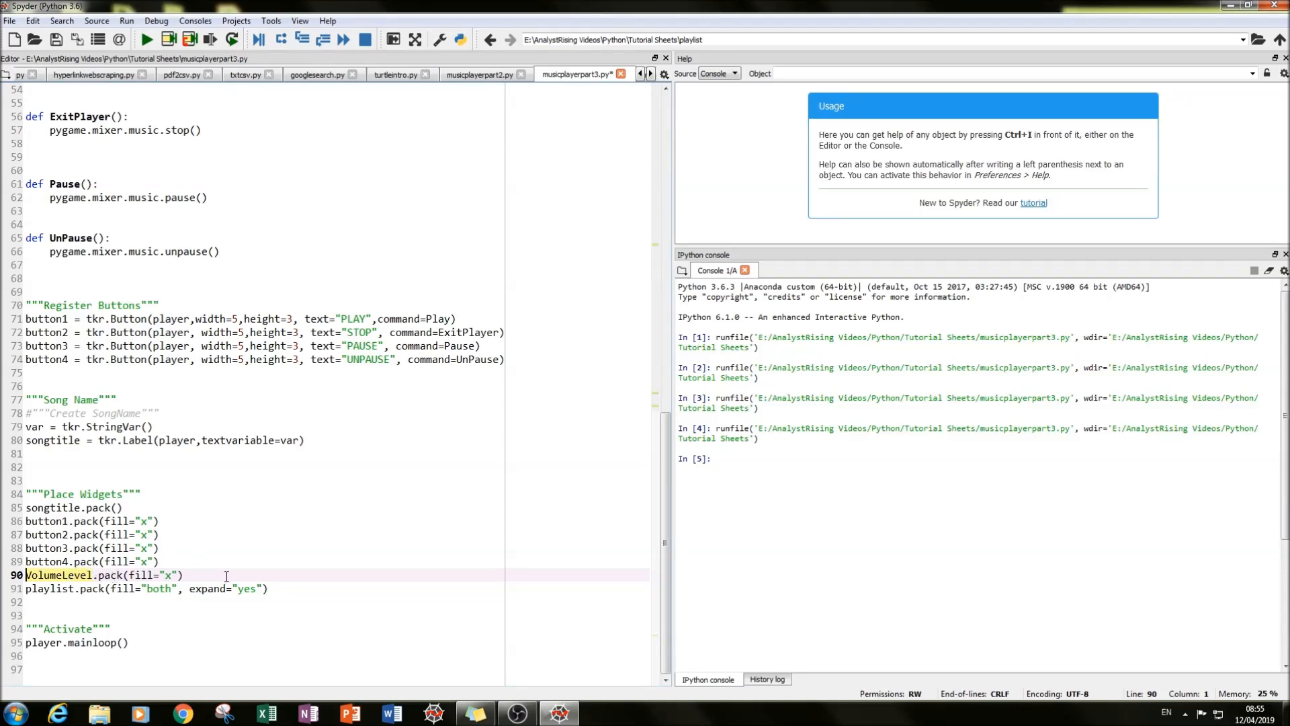
scroll(up, 3)
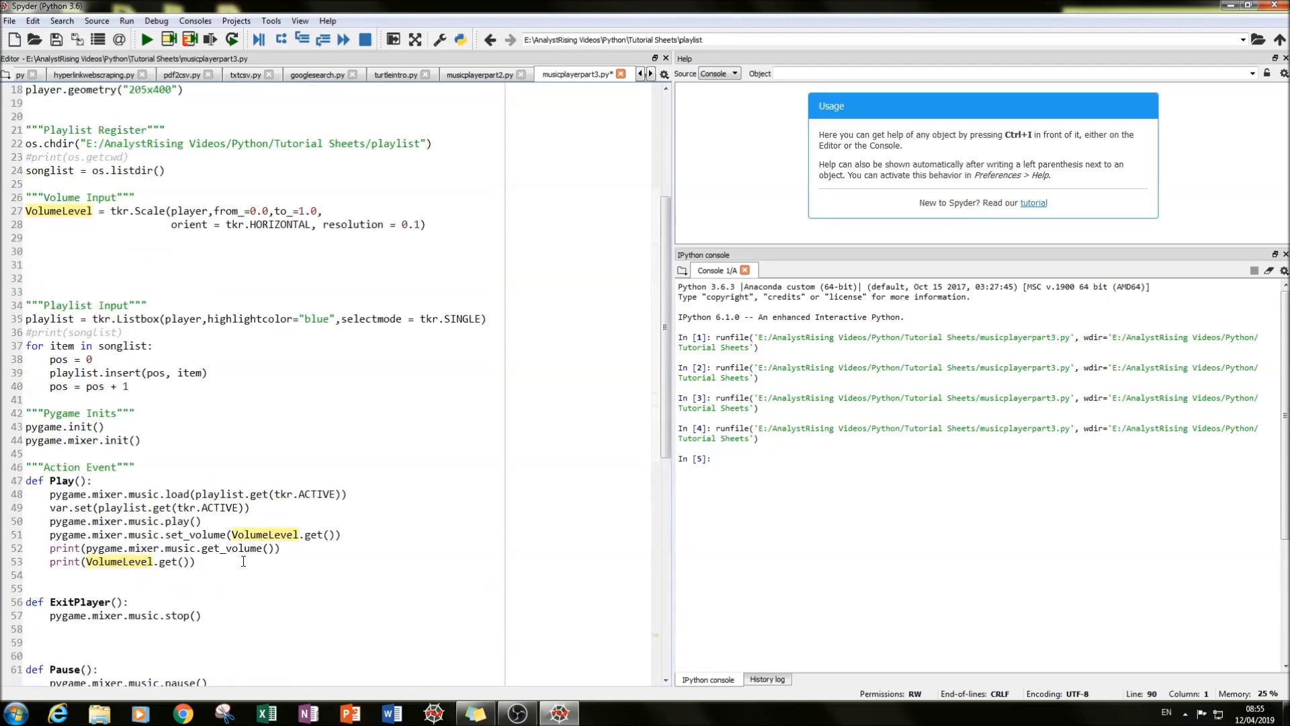
scroll(up, 3)
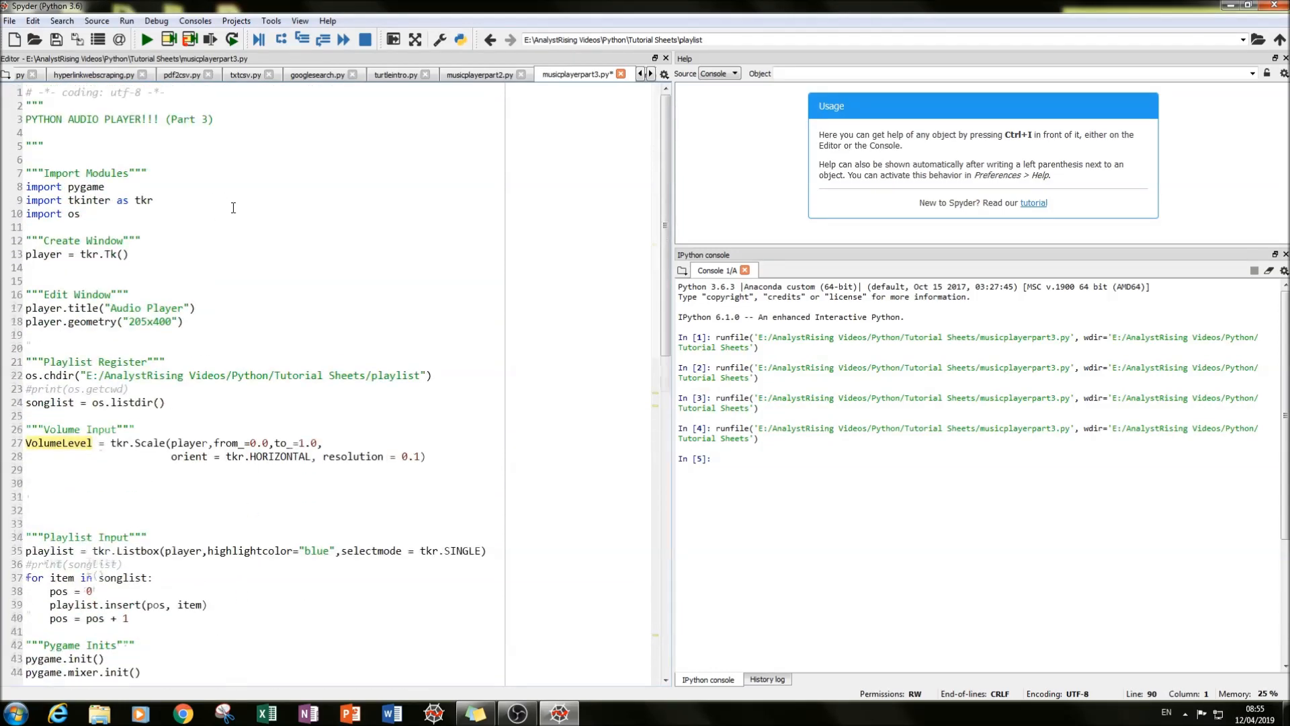
scroll(down, 3)
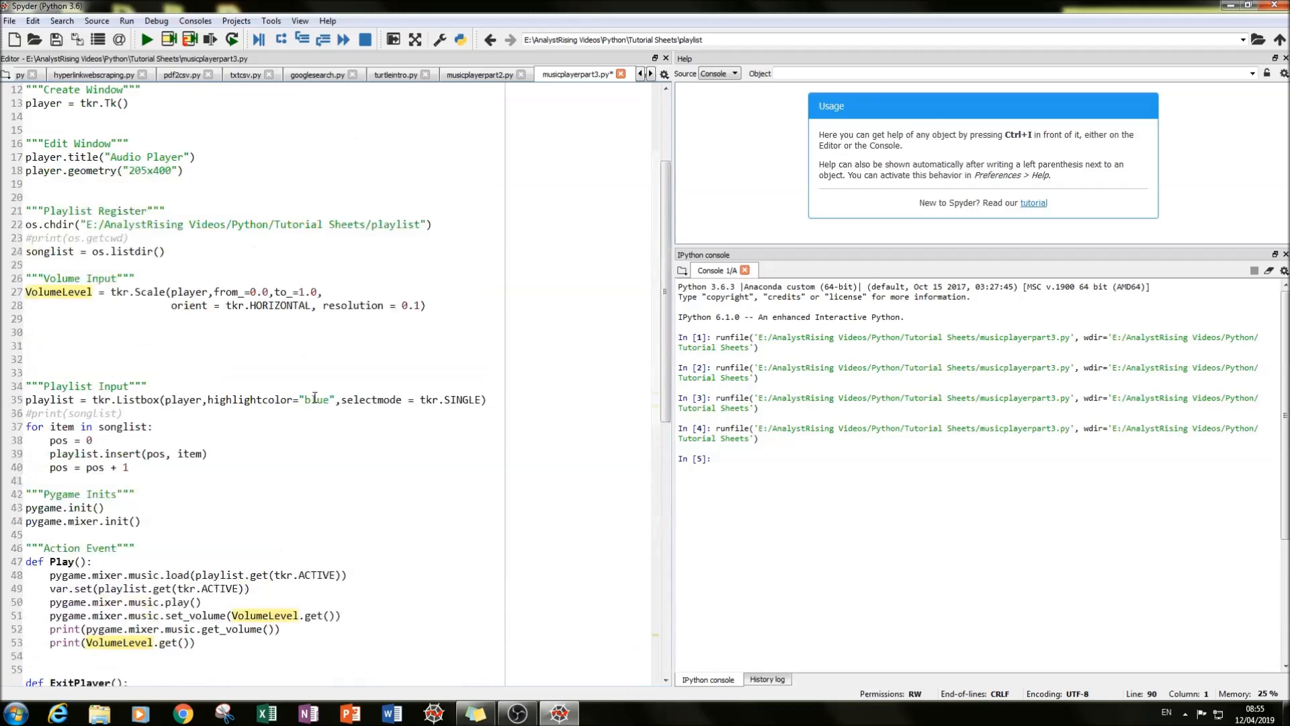
scroll(down, 3)
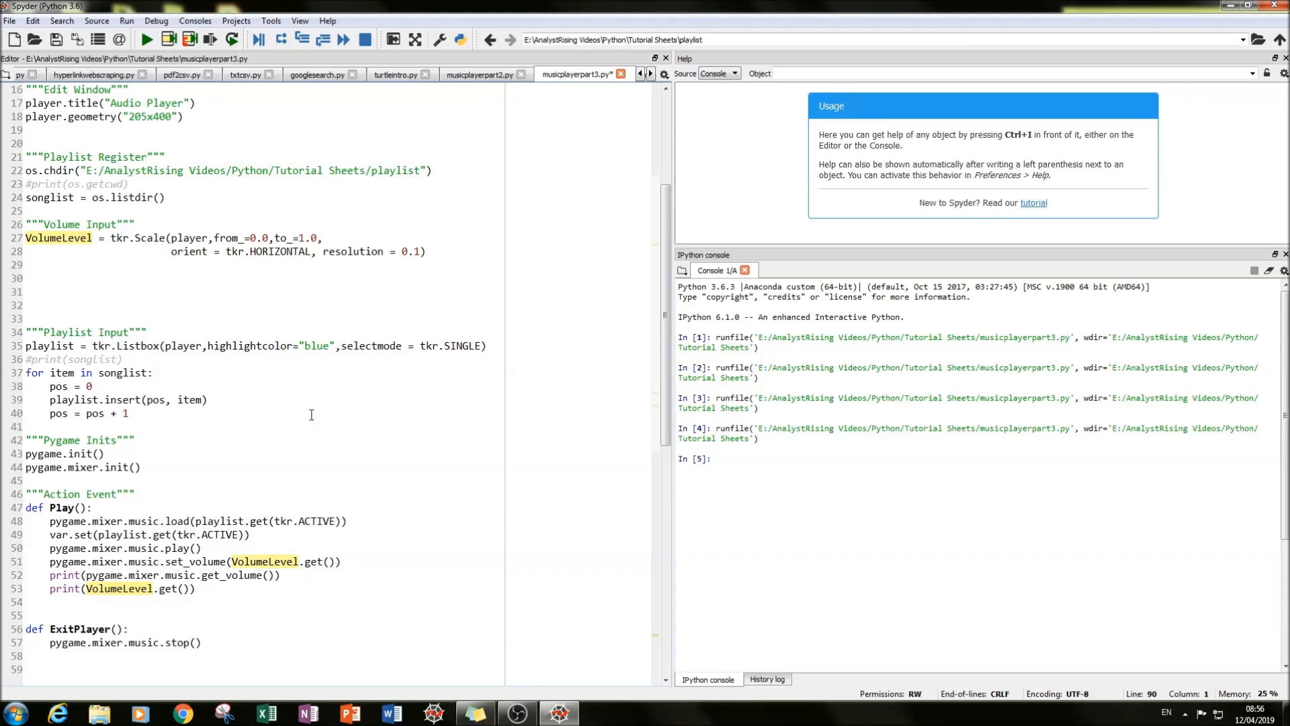
Run musicplayerpart3.py, play the first song printing 0.0, then raise the volume scale to 1.0
click(145, 39)
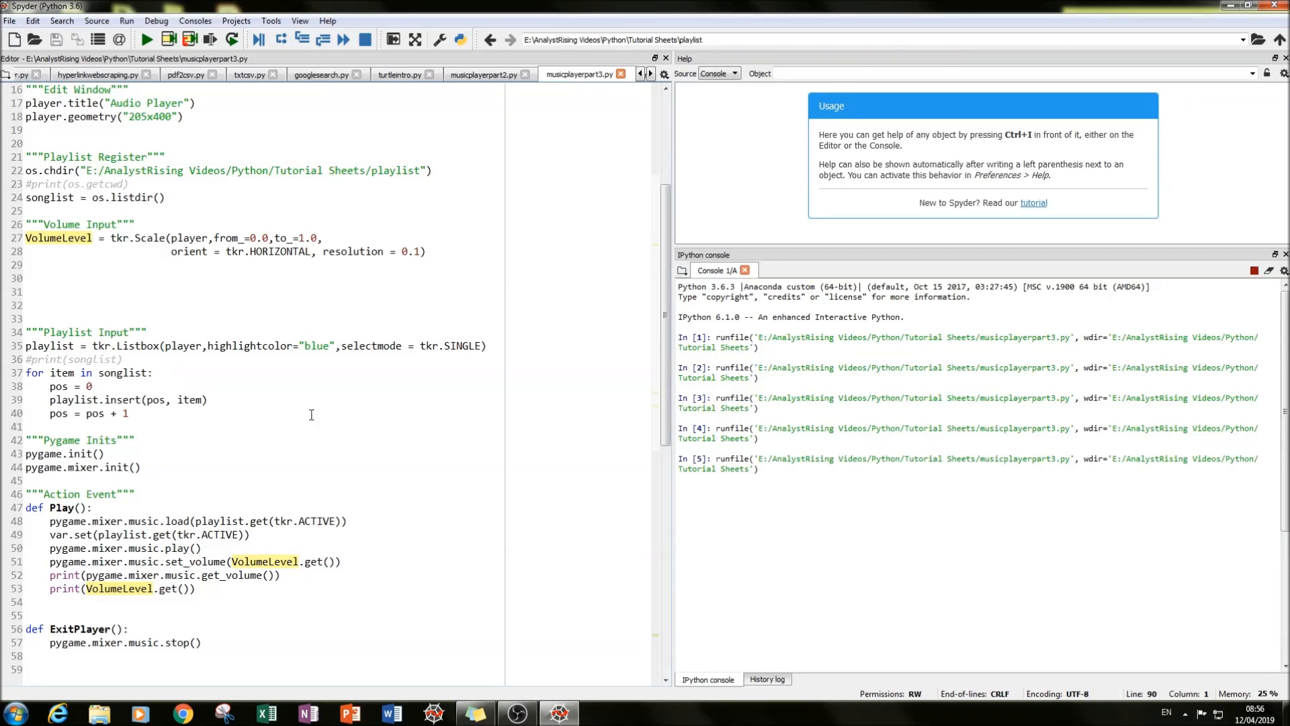
click(145, 39)
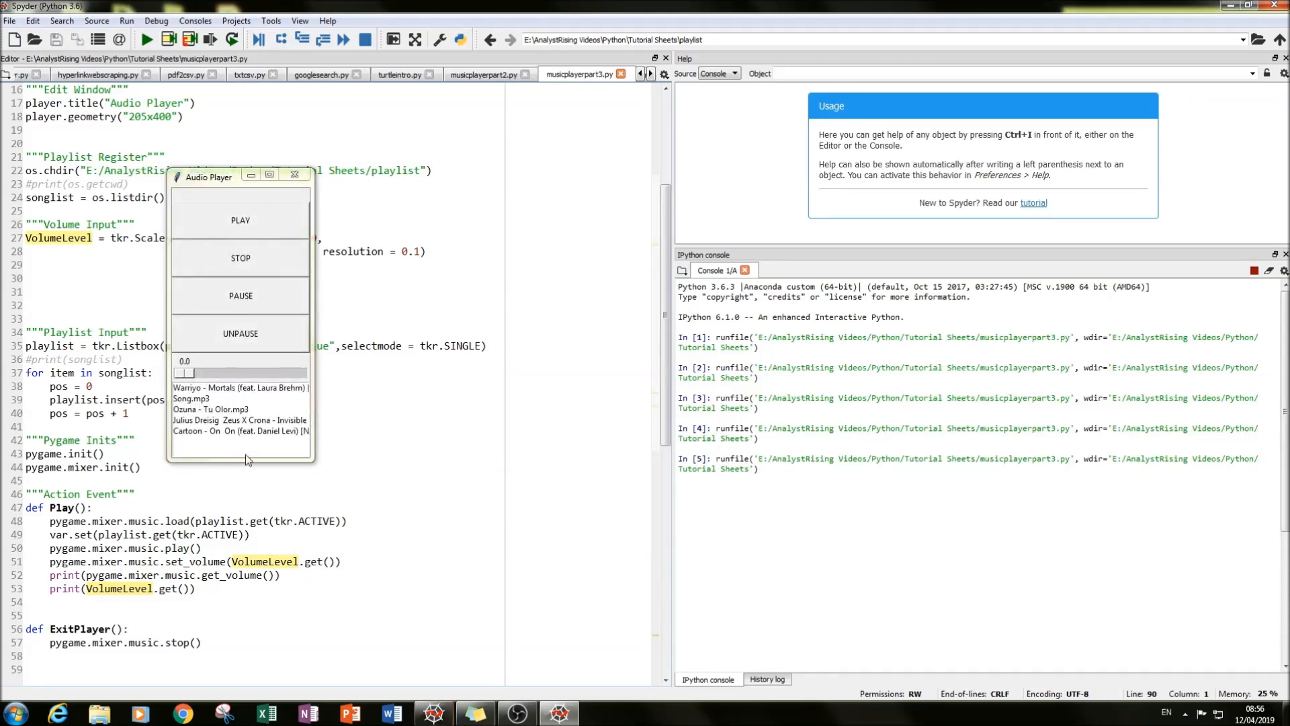
mouse_move(272, 311)
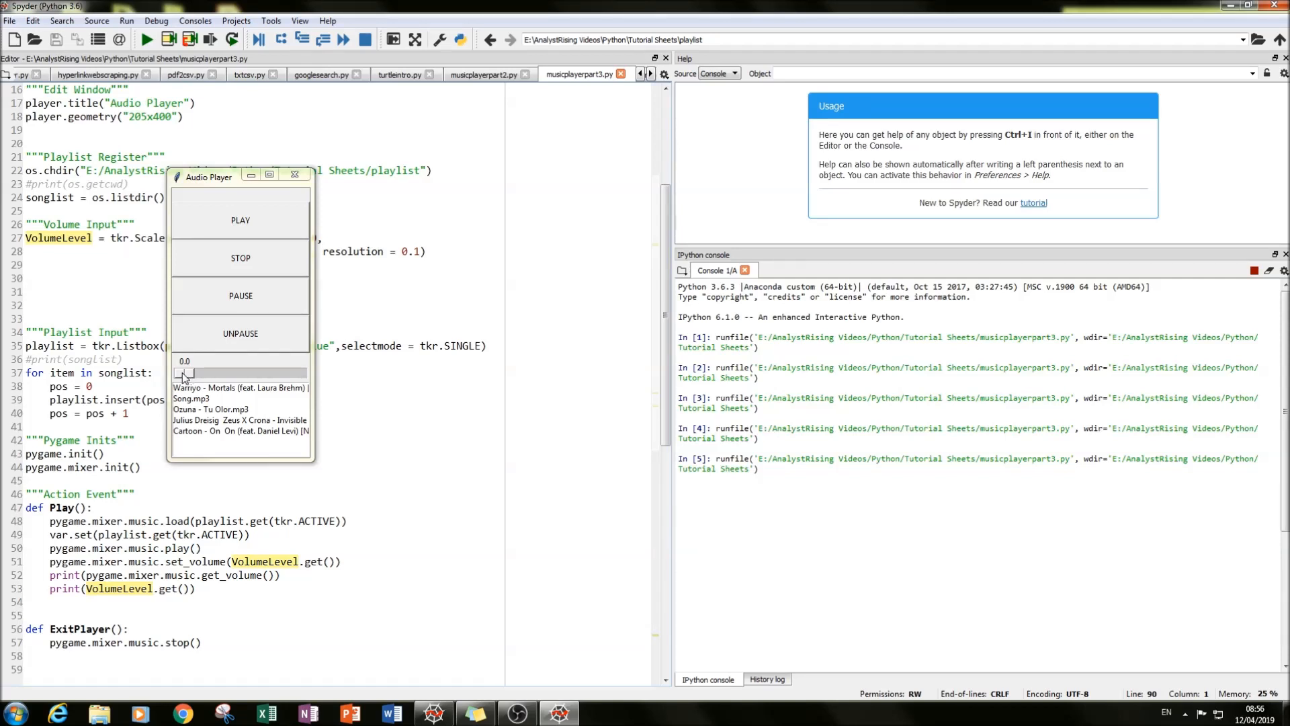
mouse_move(238, 405)
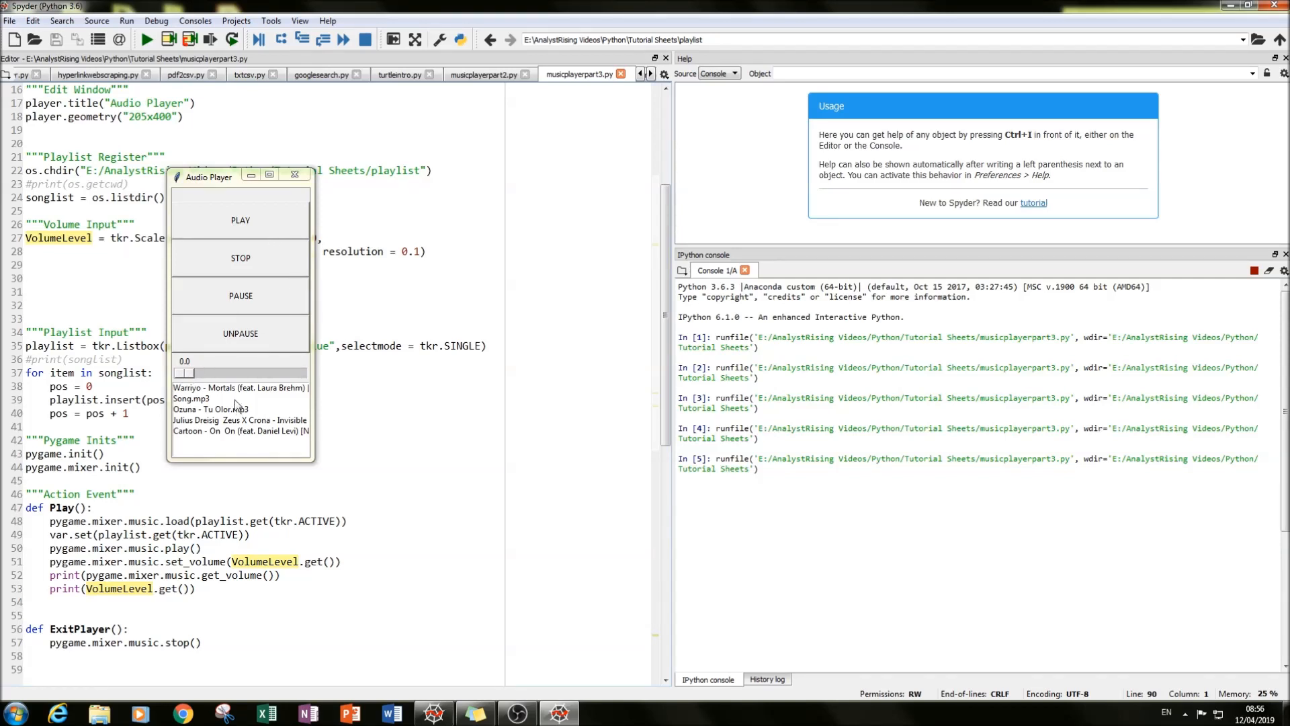
click(239, 219)
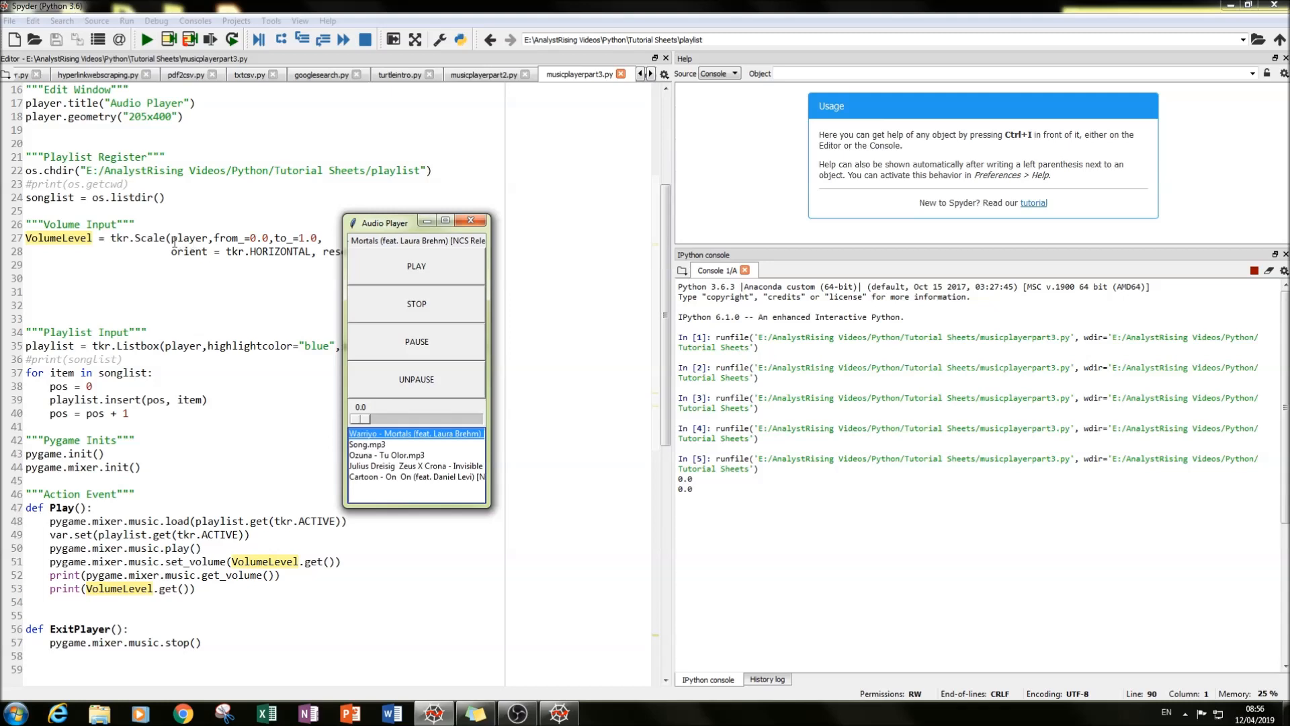
mouse_move(142, 500)
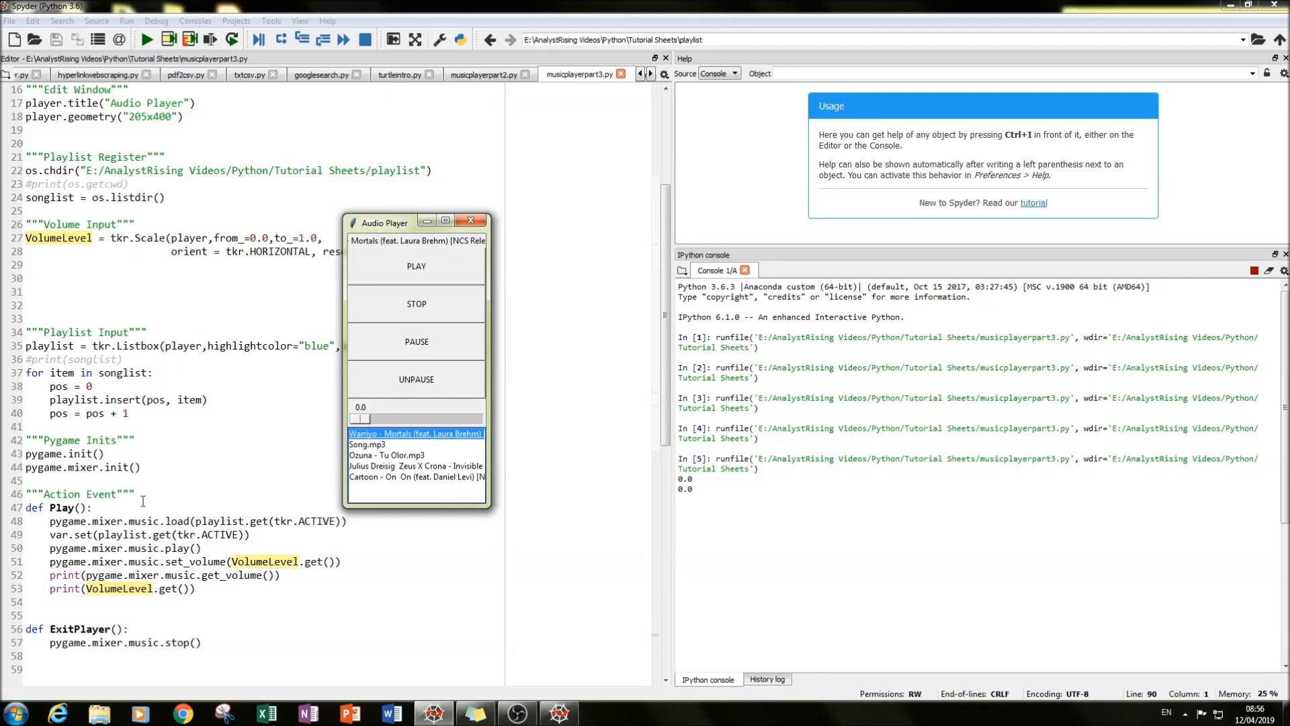
mouse_move(238, 578)
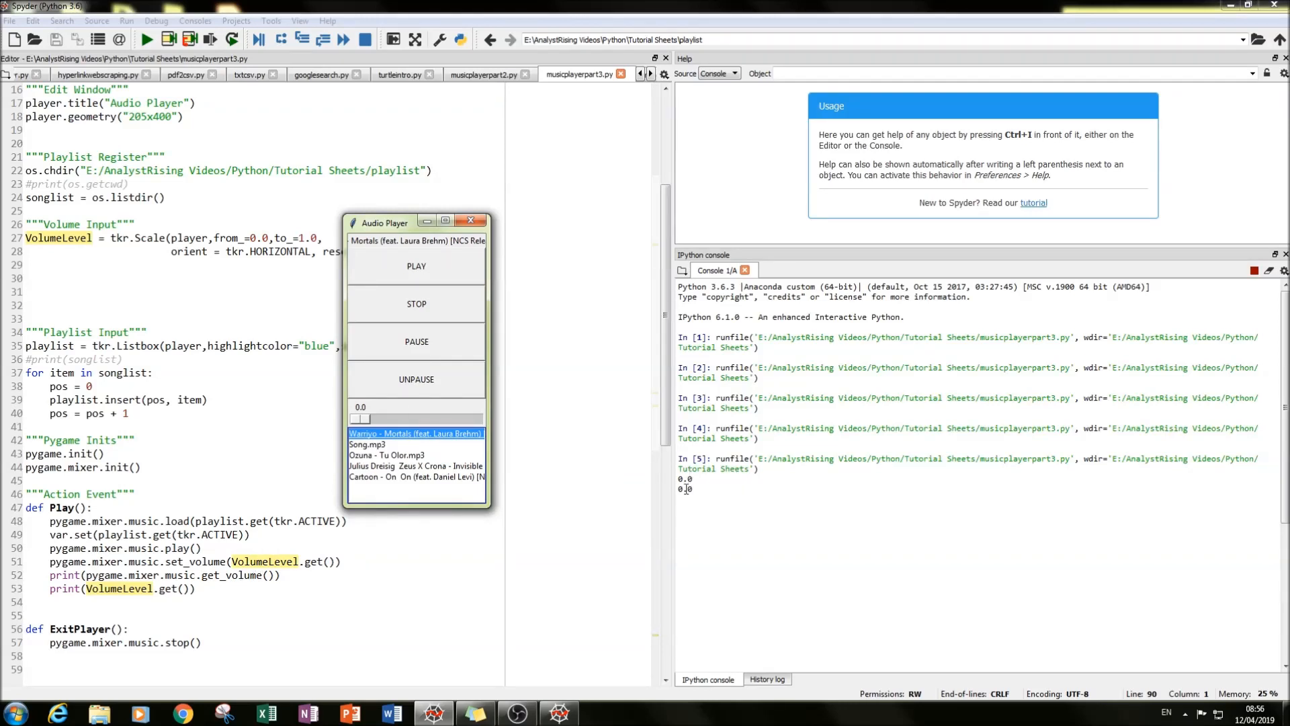
drag(415, 222, 232, 198)
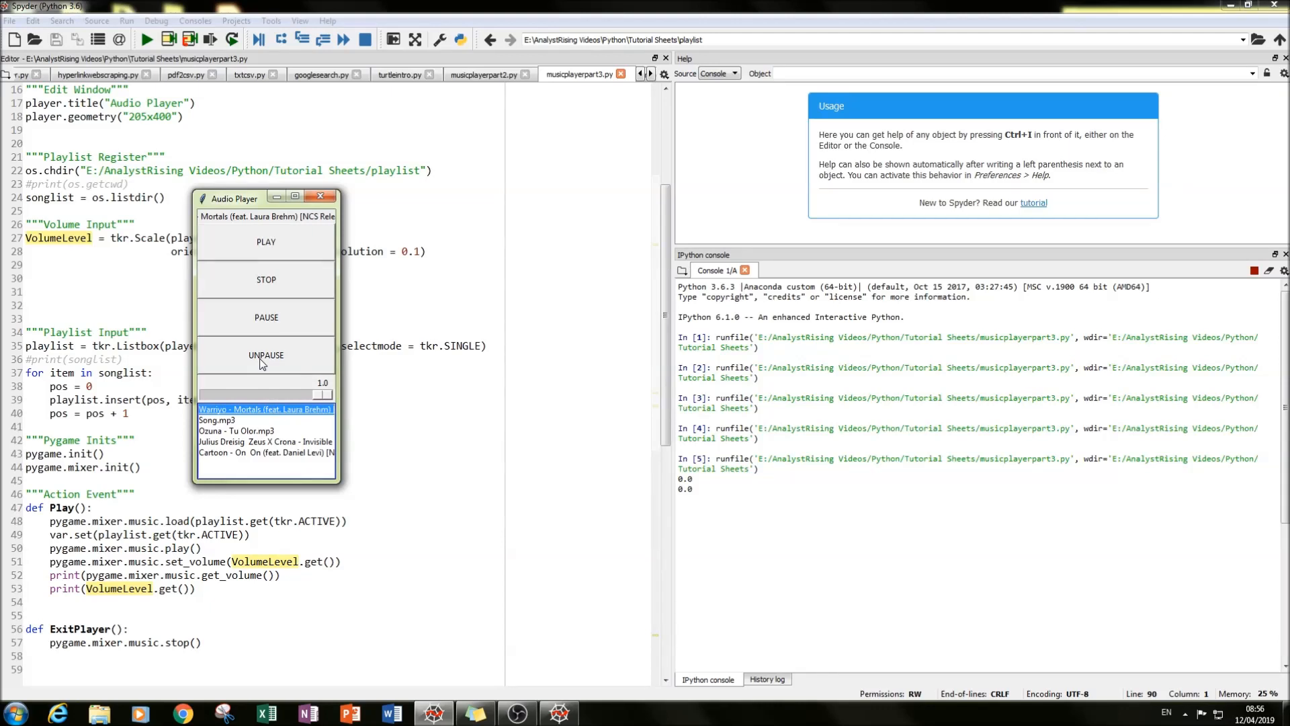
Replay the track at volumes 1.0, 0.1 and 0.0, printing each value in the console
click(1183, 712)
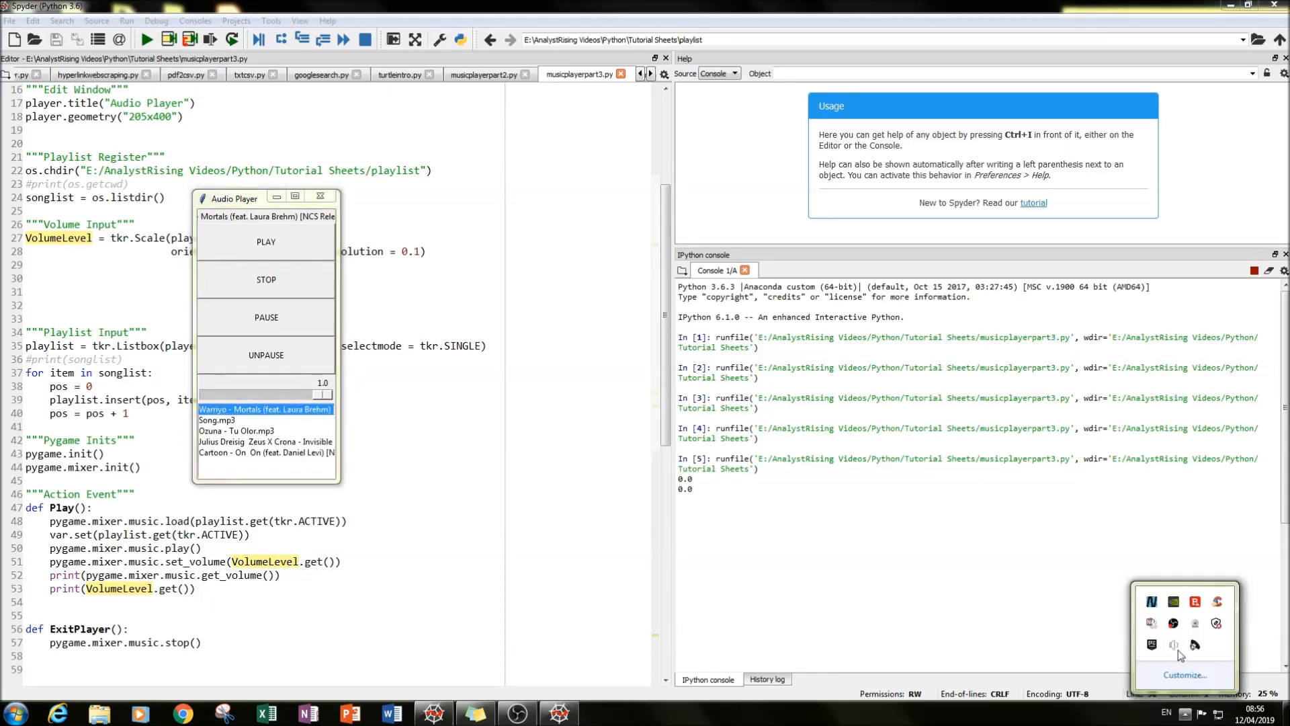
mouse_move(1175, 644)
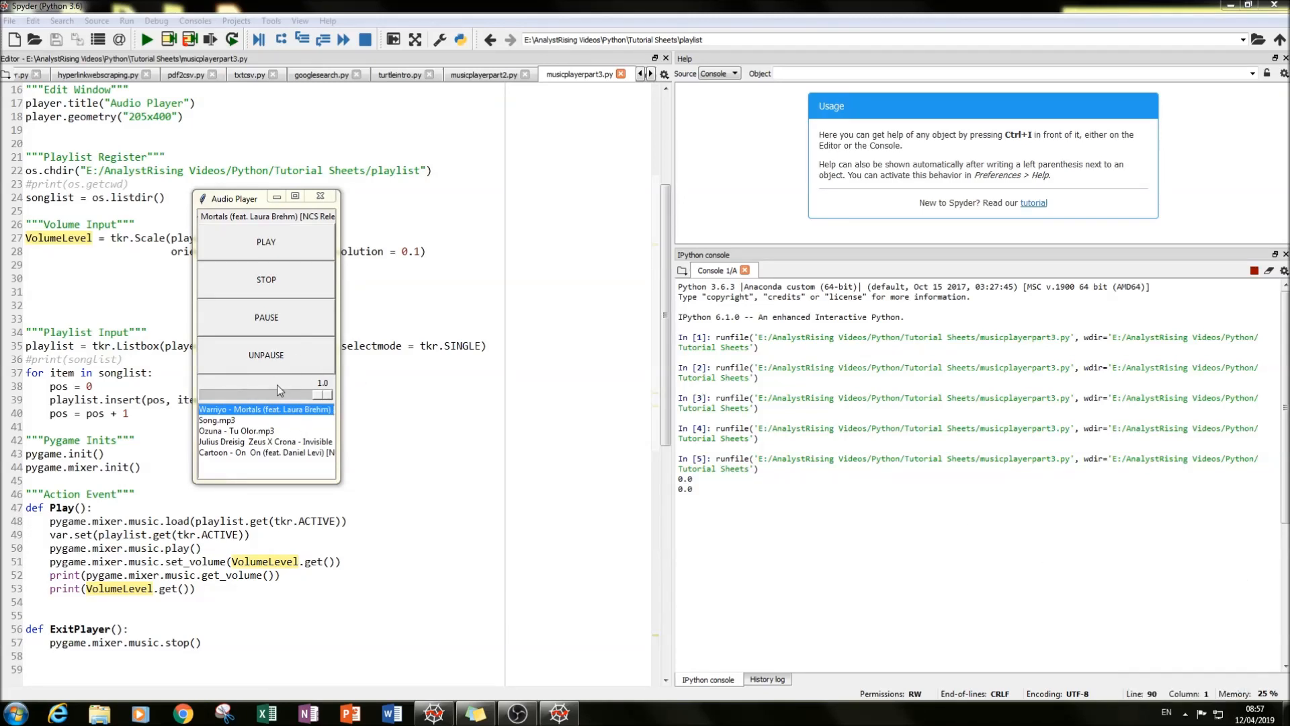
mouse_move(432, 428)
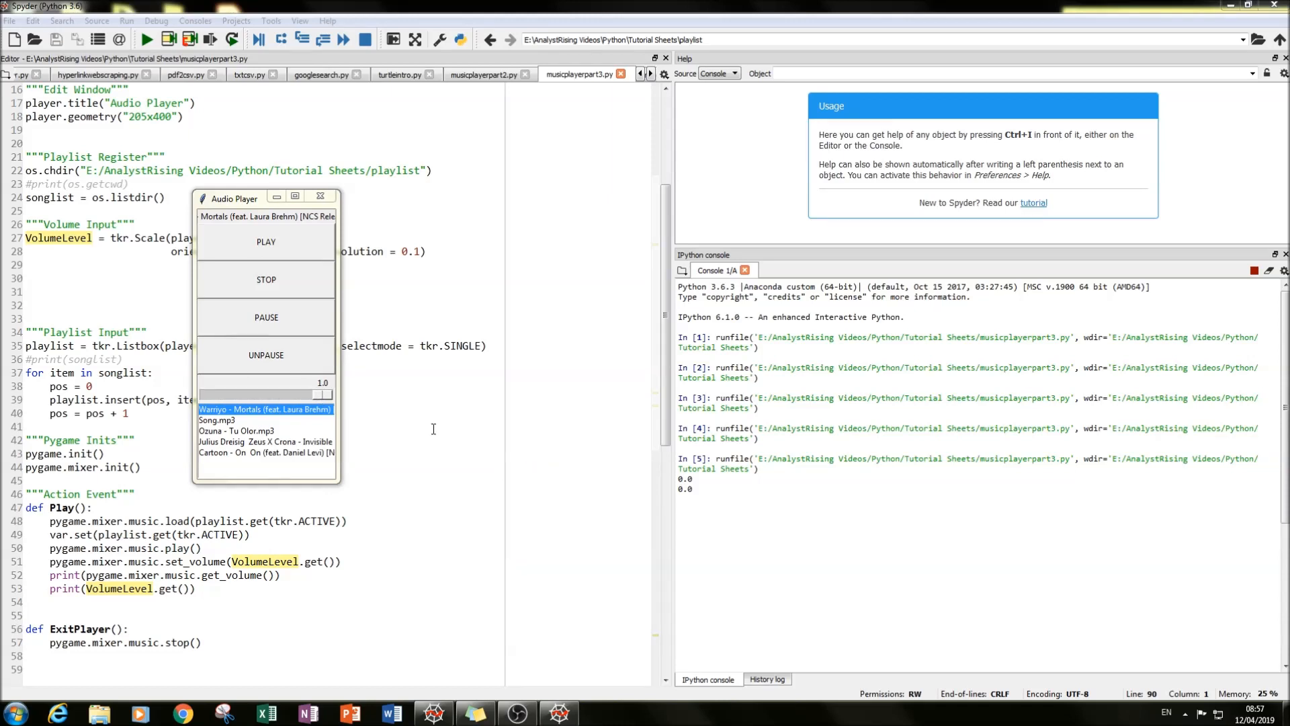
mouse_move(290, 244)
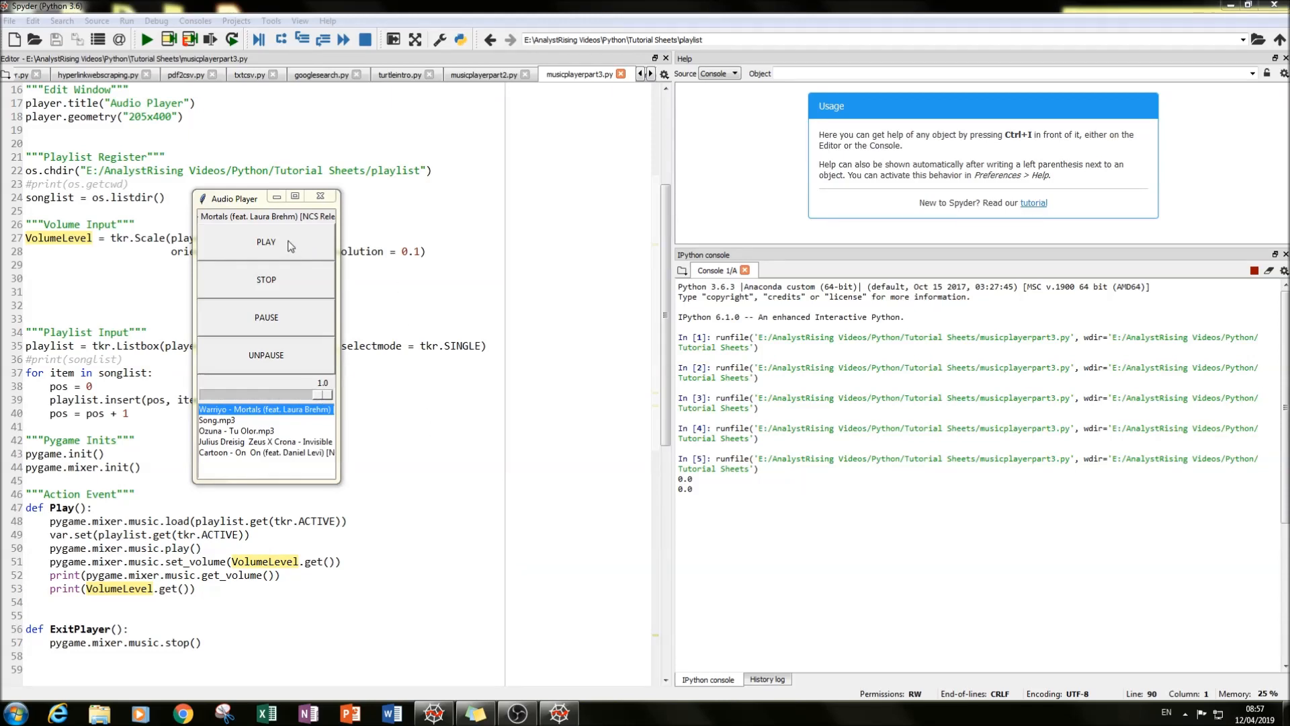
click(266, 242)
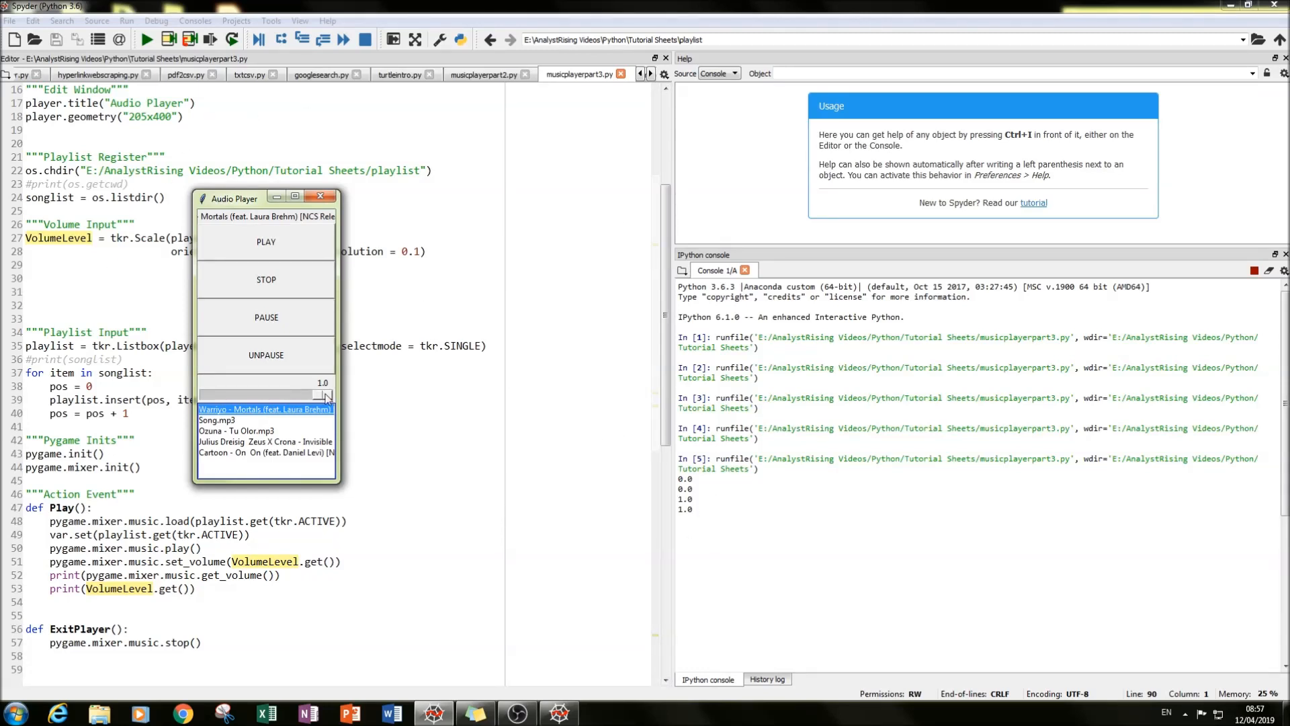
mouse_move(311, 282)
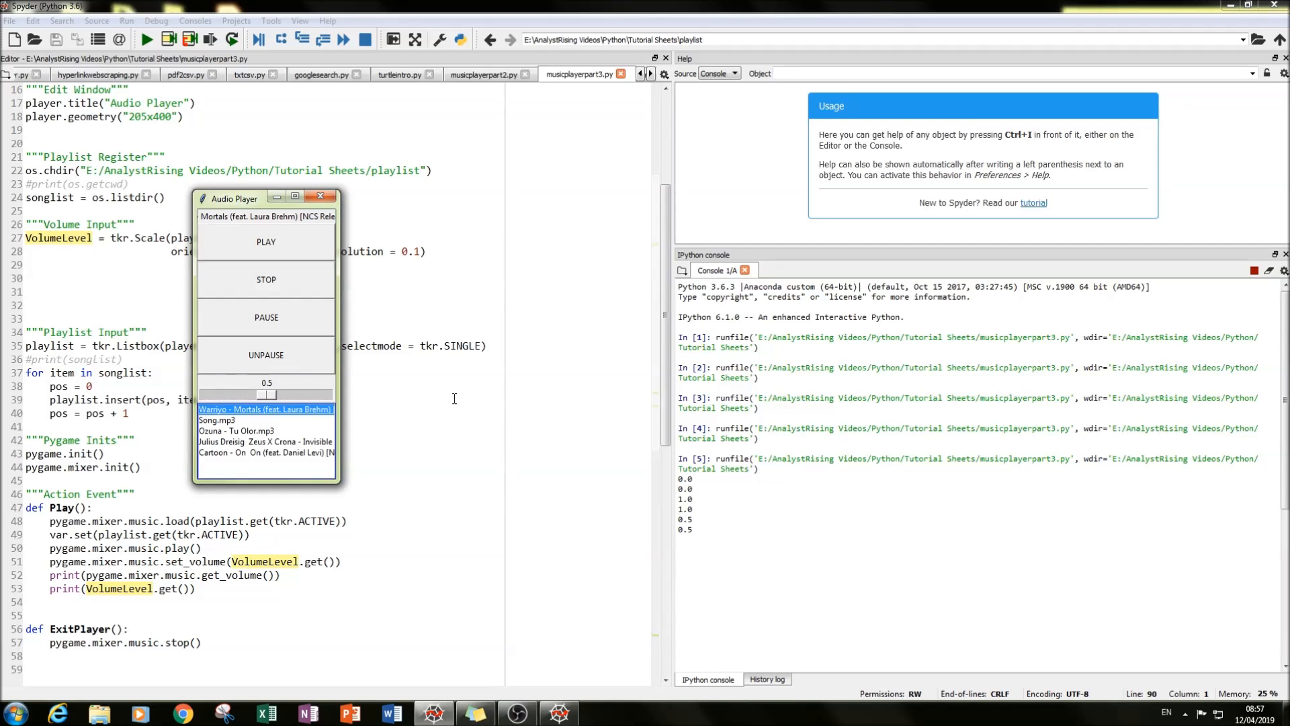
mouse_move(314, 296)
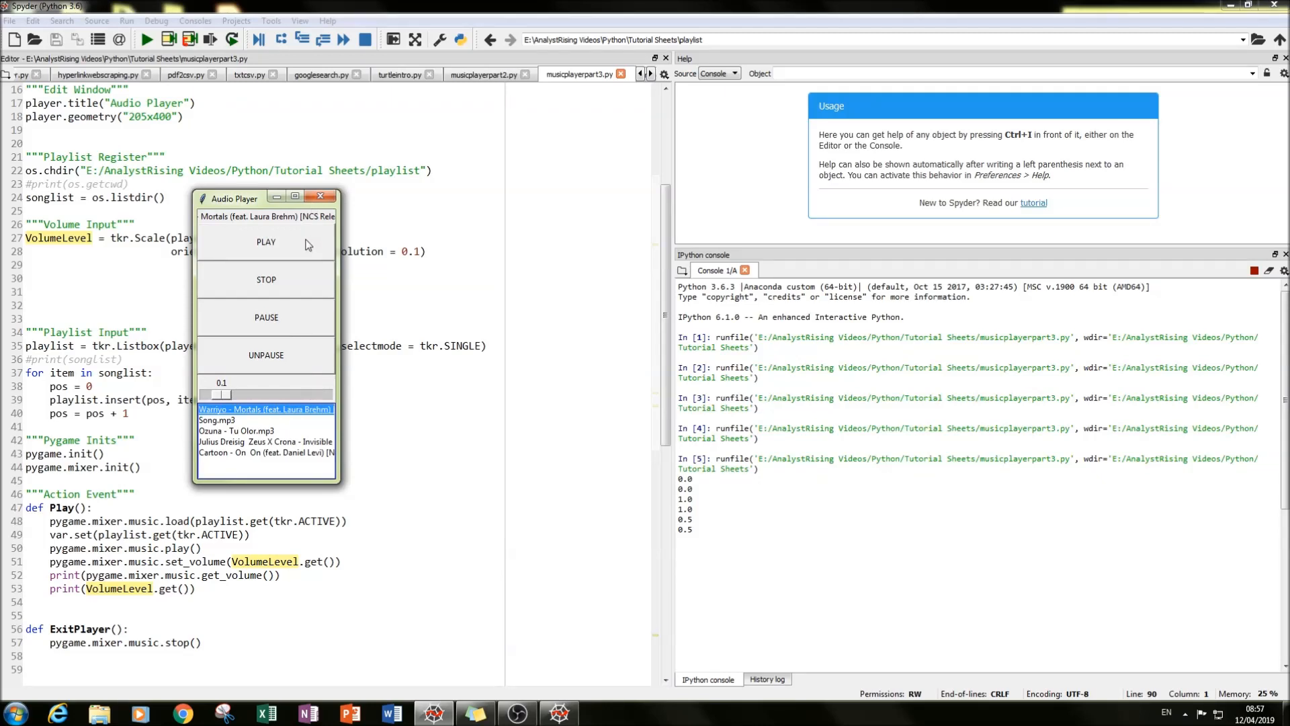
click(267, 242)
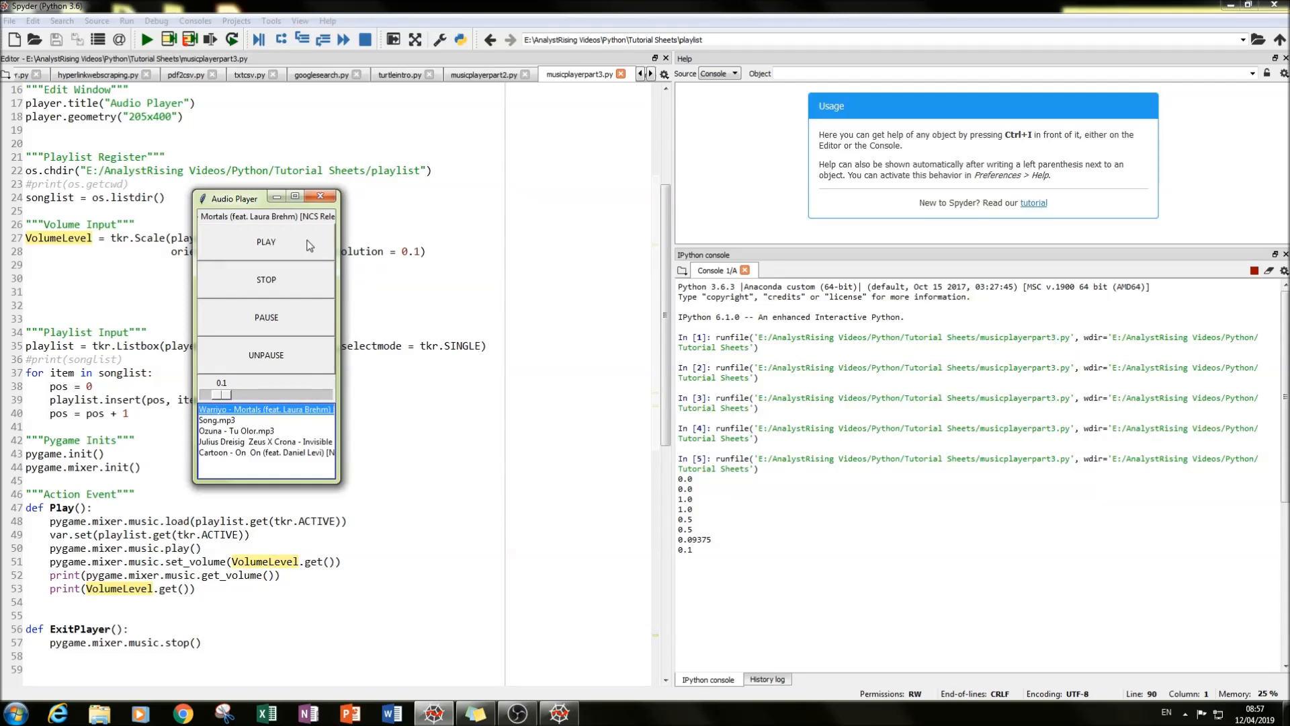
mouse_move(285, 282)
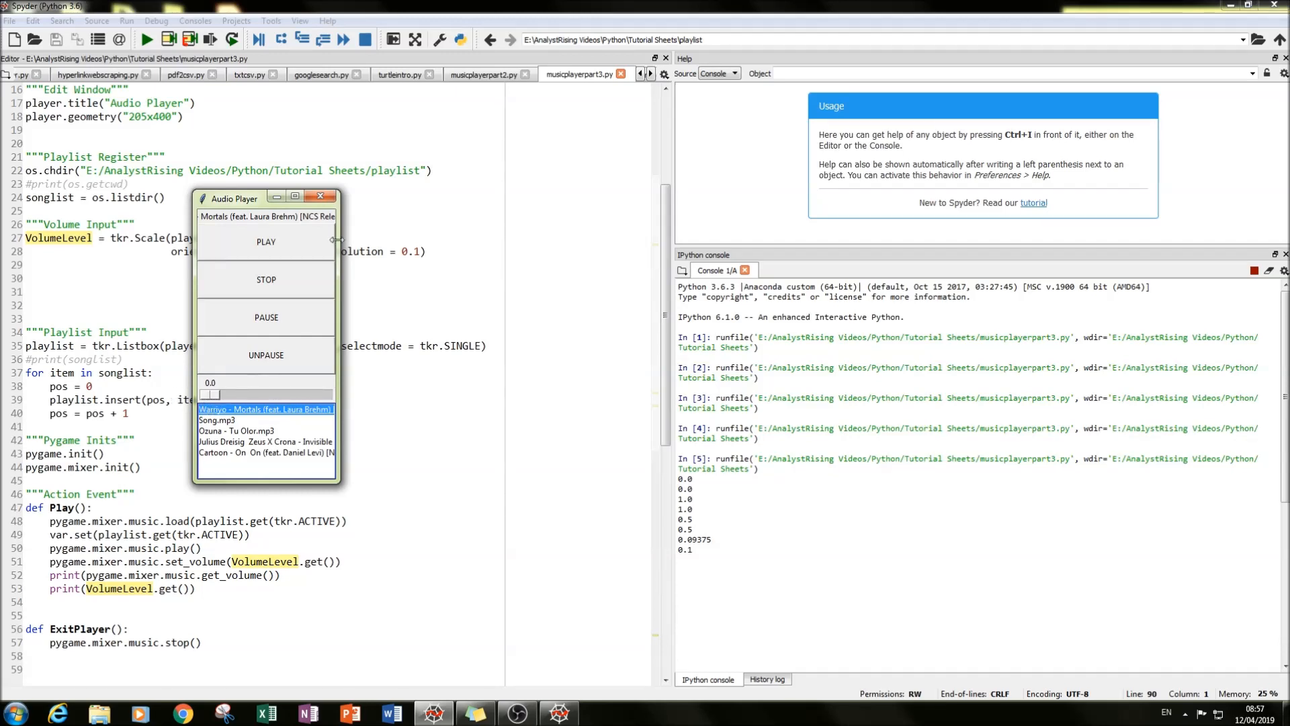
click(266, 240)
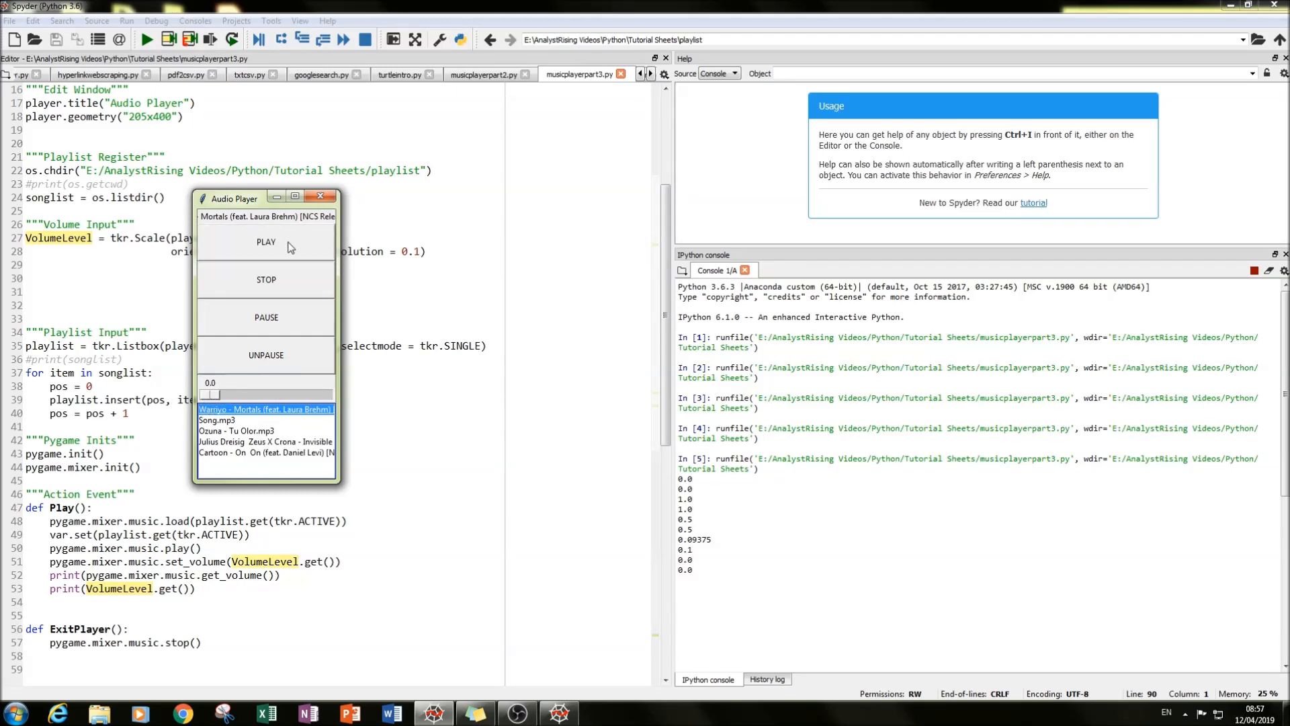
mouse_move(239, 292)
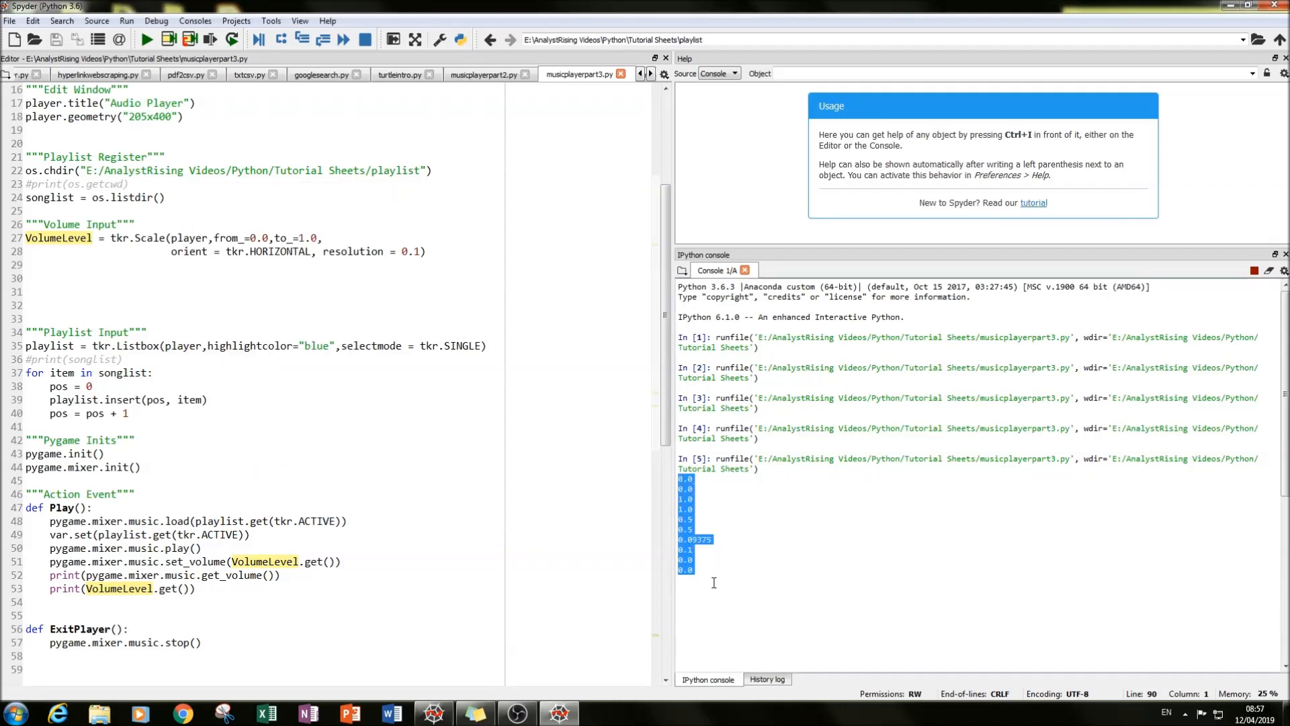
Return focus to the script editor and bring up the OBS recording window
click(713, 582)
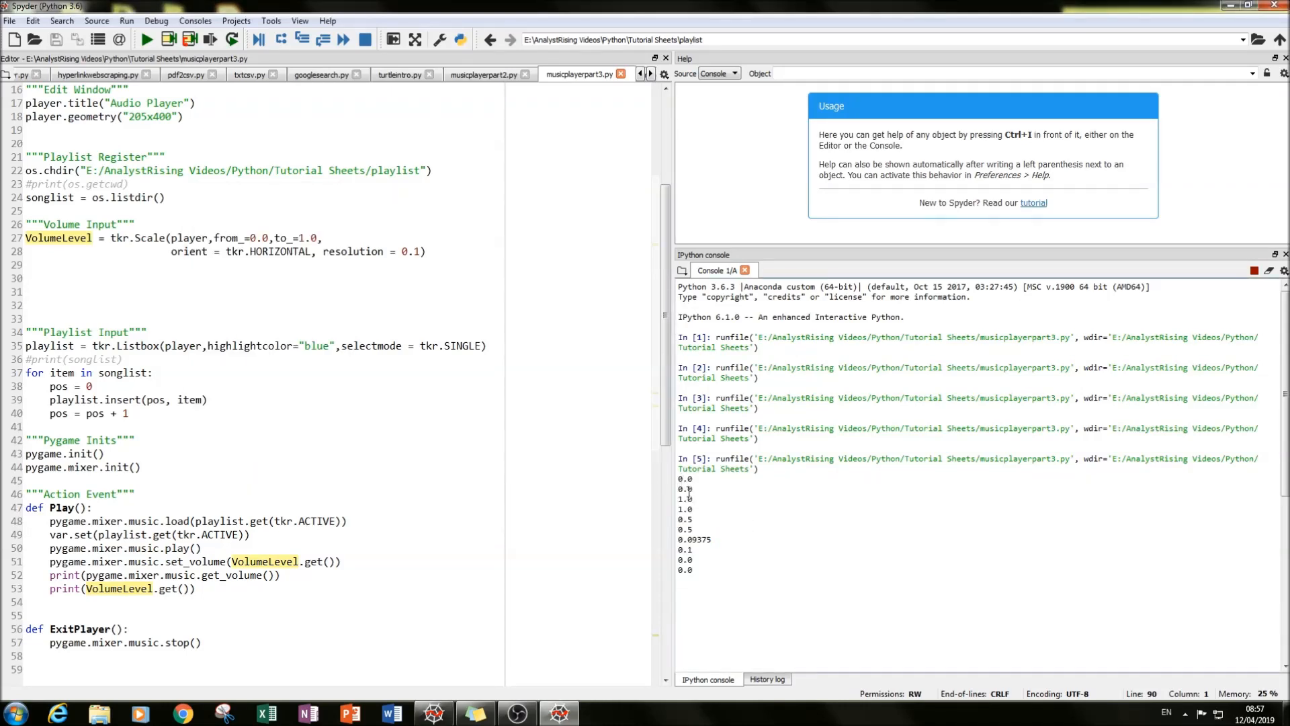
double_click(693, 539)
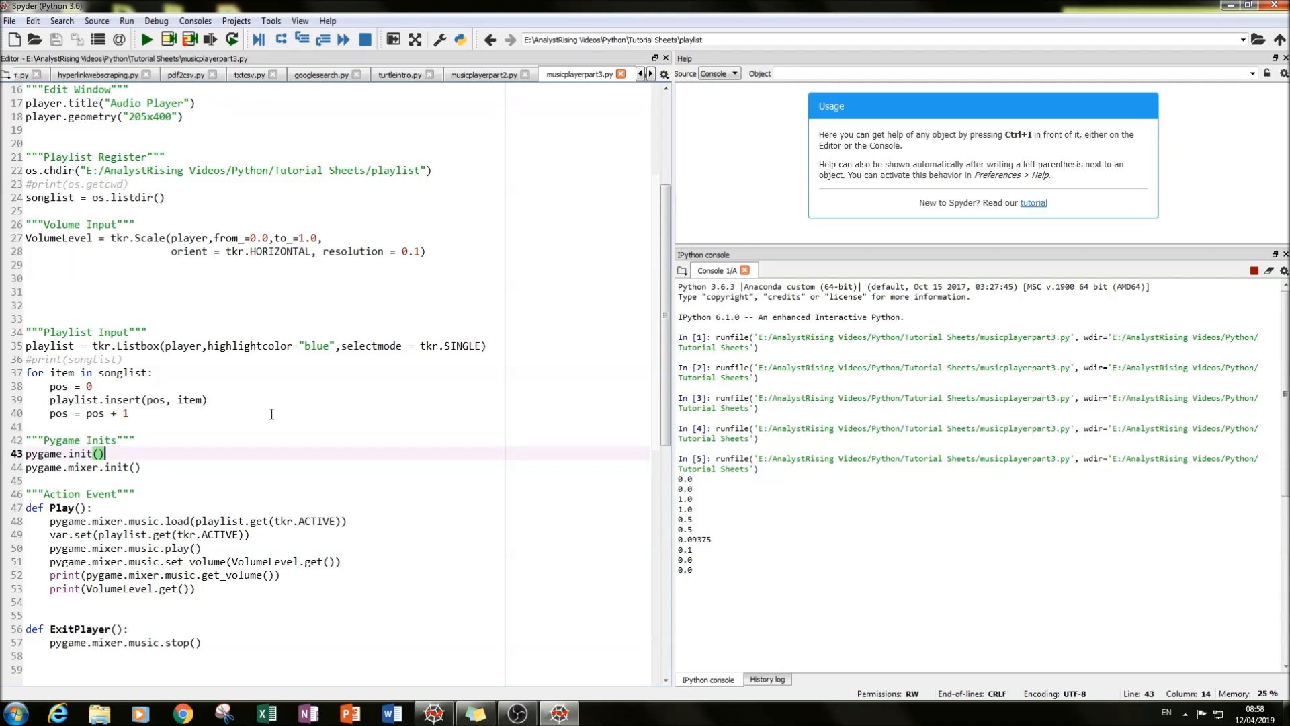
mouse_move(517, 712)
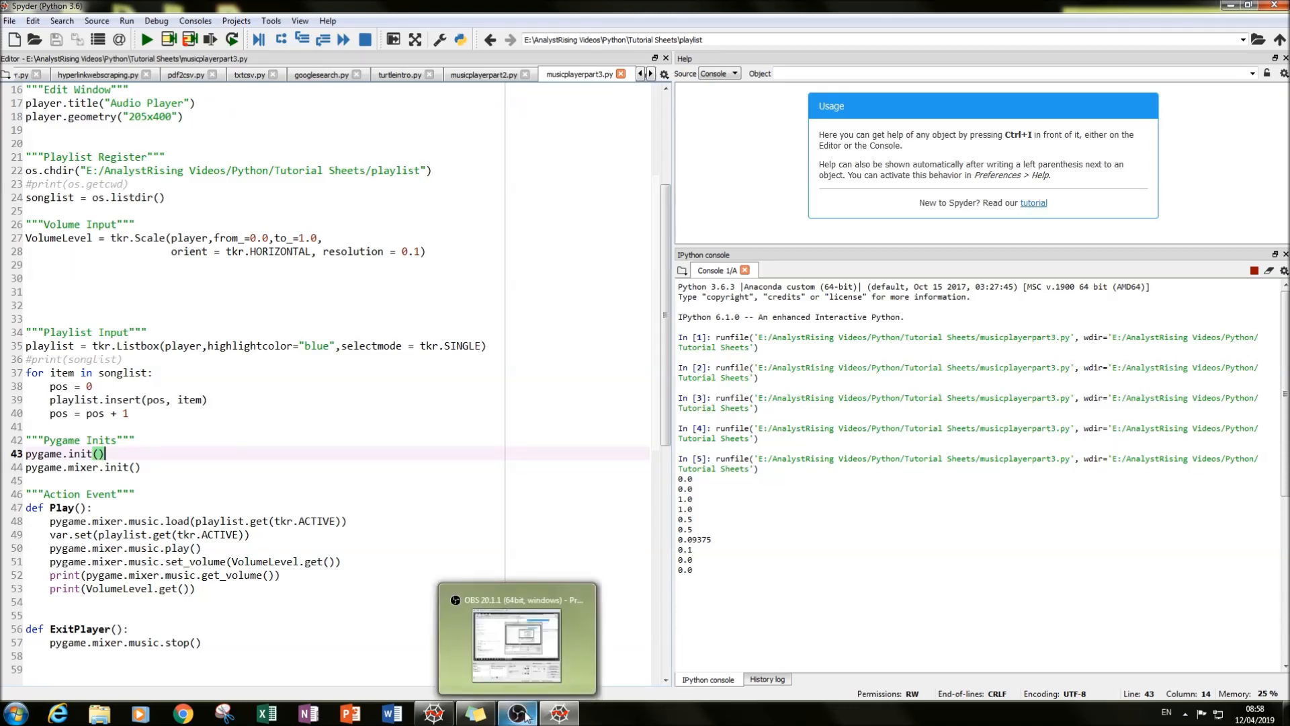
click(516, 713)
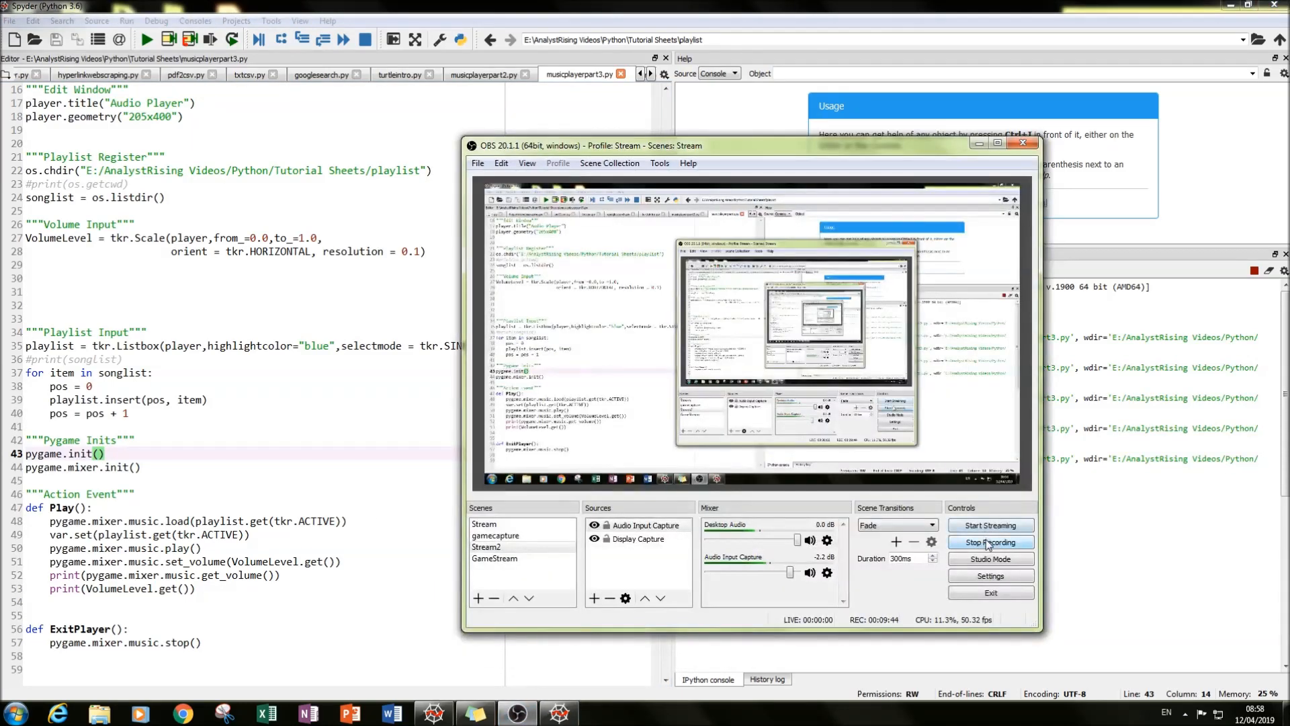